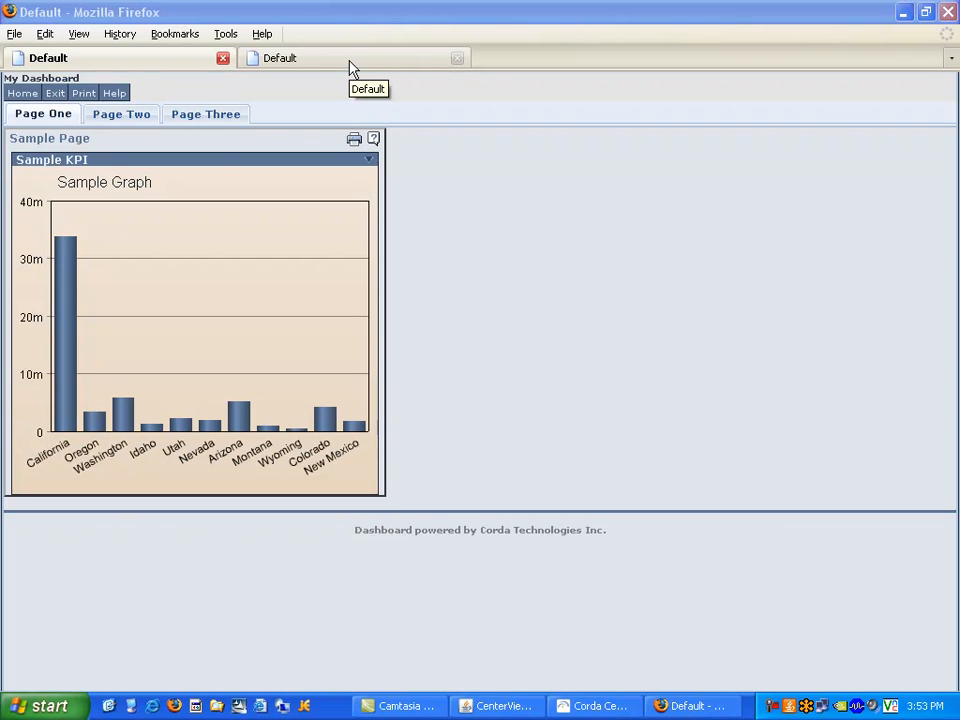
Go to wiki.corda.com and search the wiki for 'centerview theme' to reach the tutorial.
left_click(282, 56)
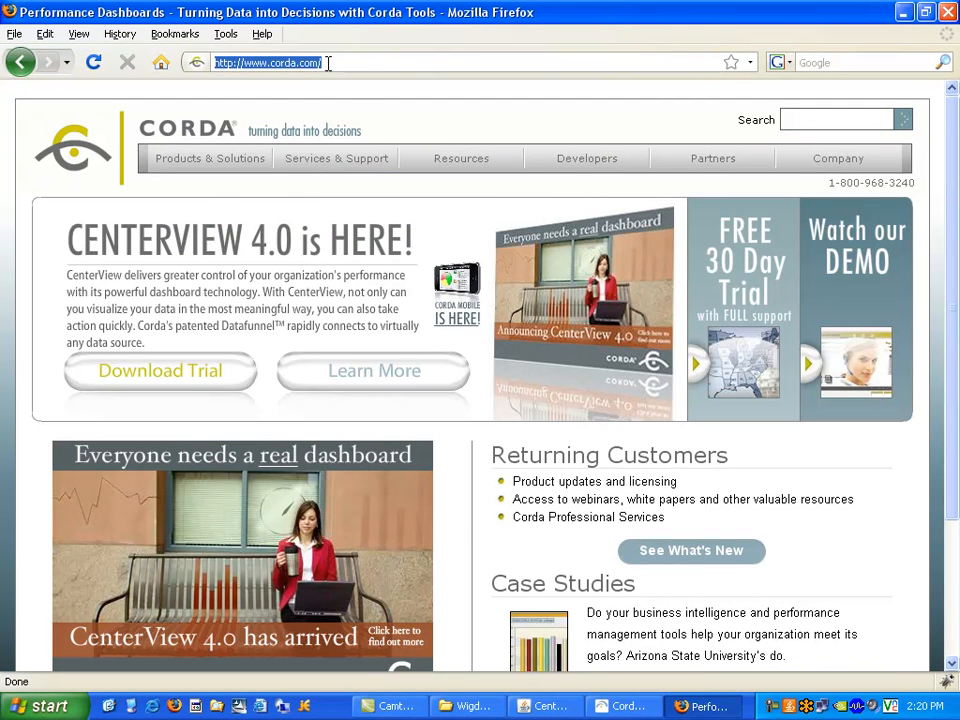
type("wiki.c")
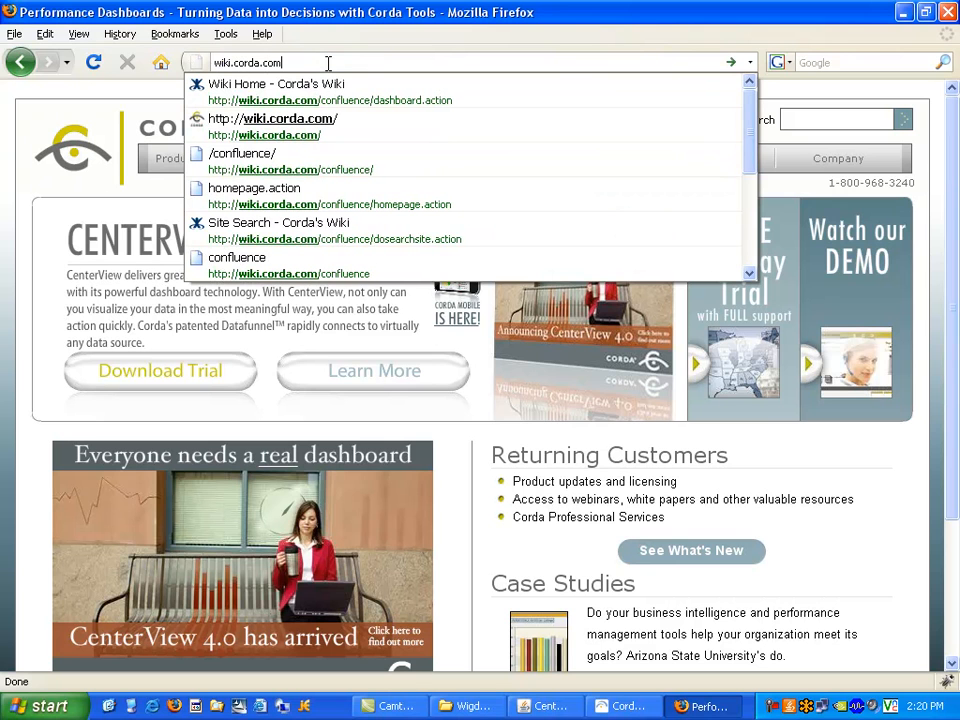
left_click(276, 84)
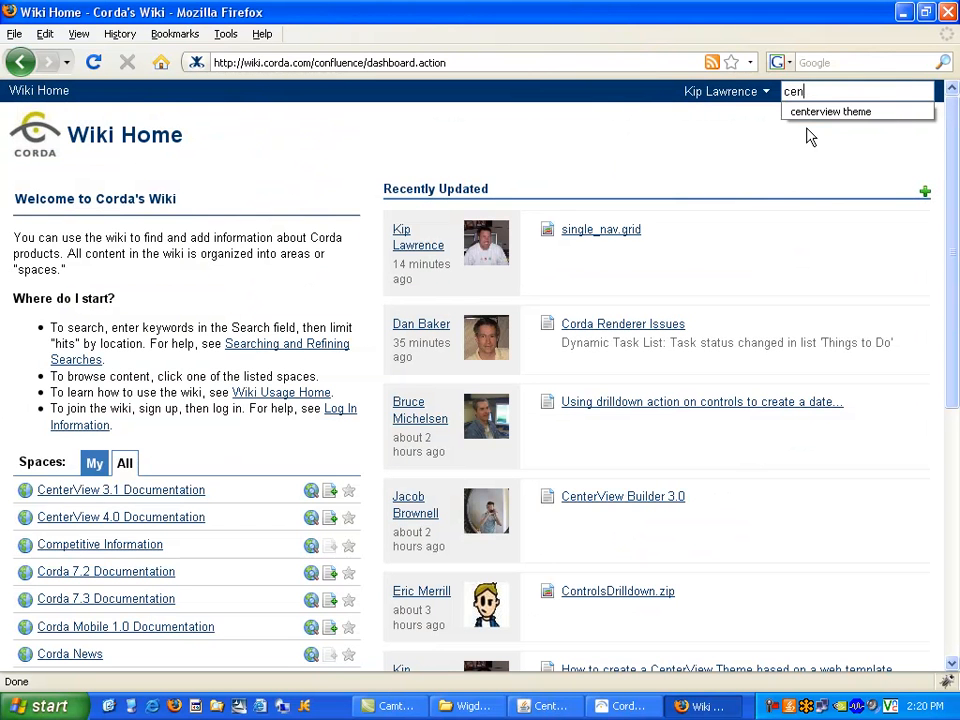
type("centerview t")
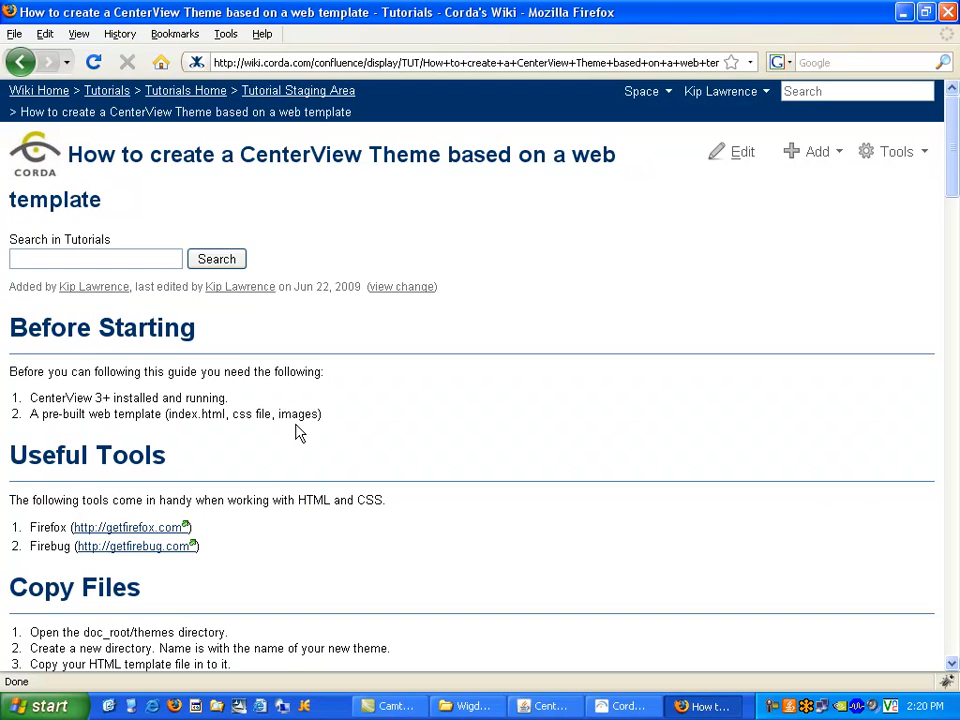
mouse_move(296, 442)
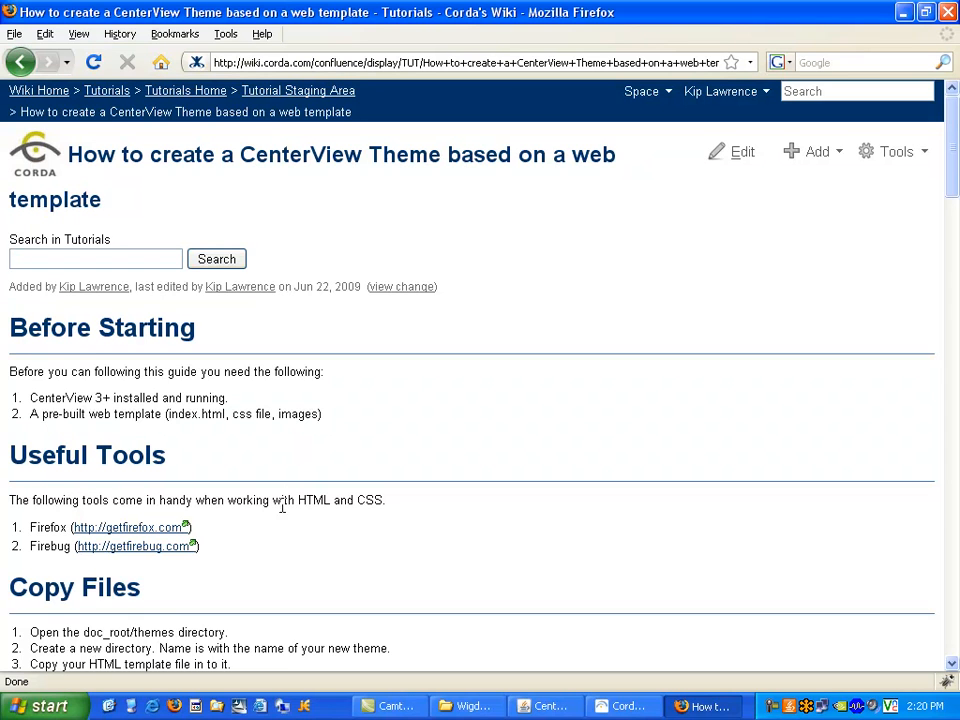
mouse_move(58, 564)
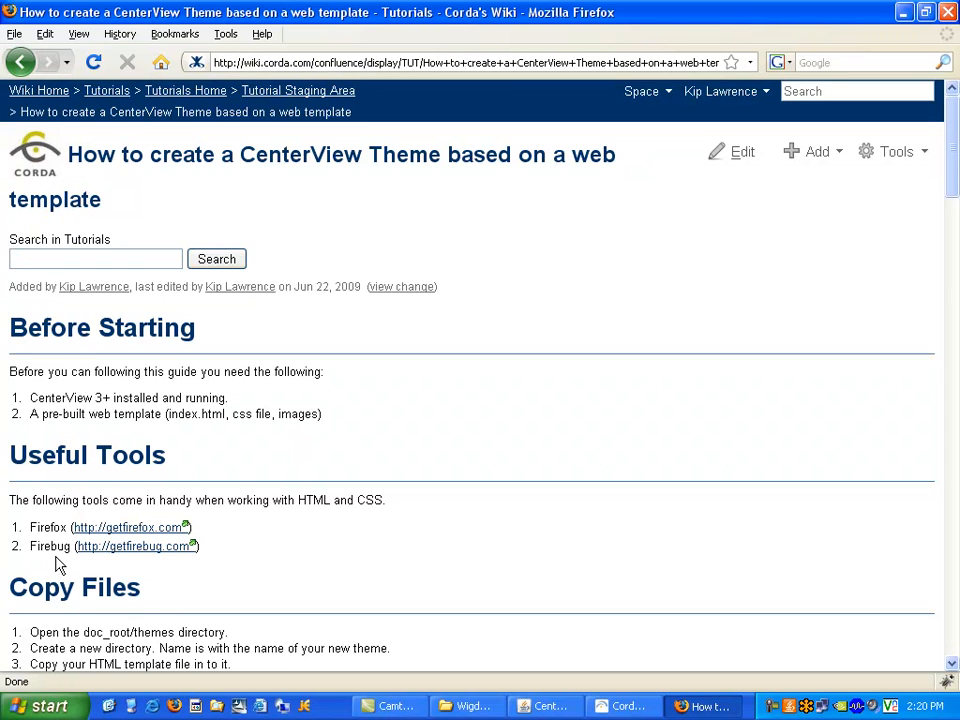
mouse_move(38, 564)
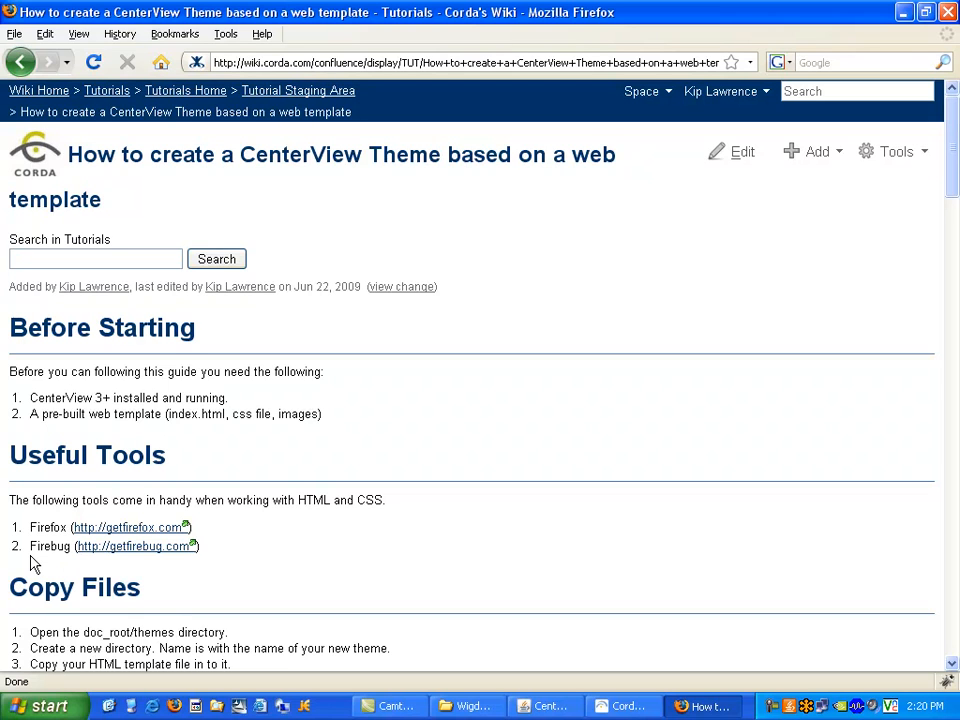
mouse_move(316, 540)
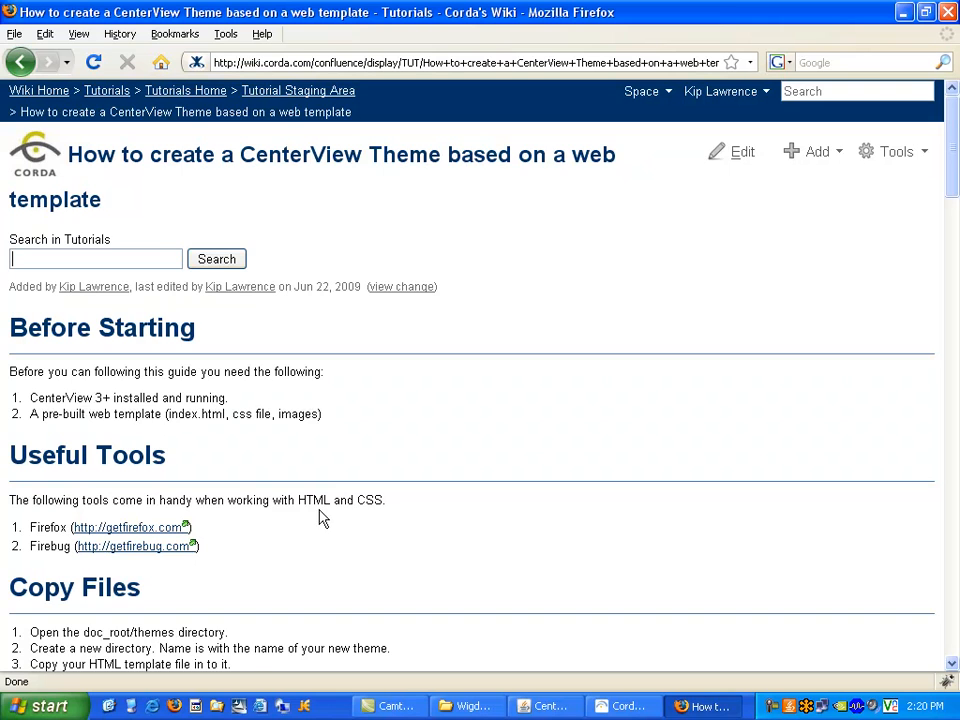
scroll("down", 3)
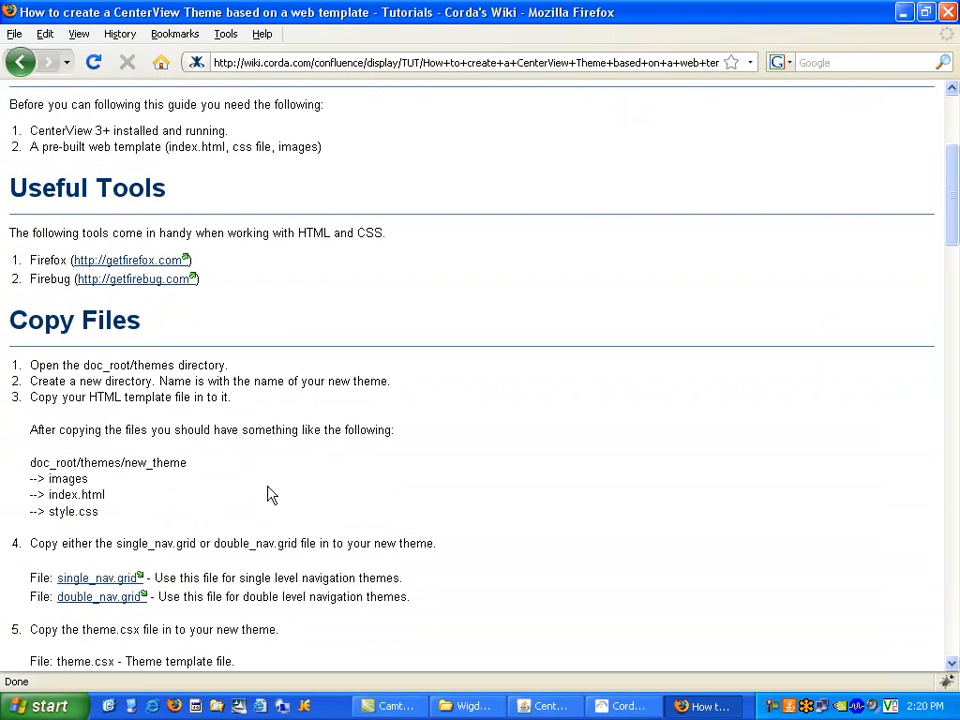
mouse_move(260, 482)
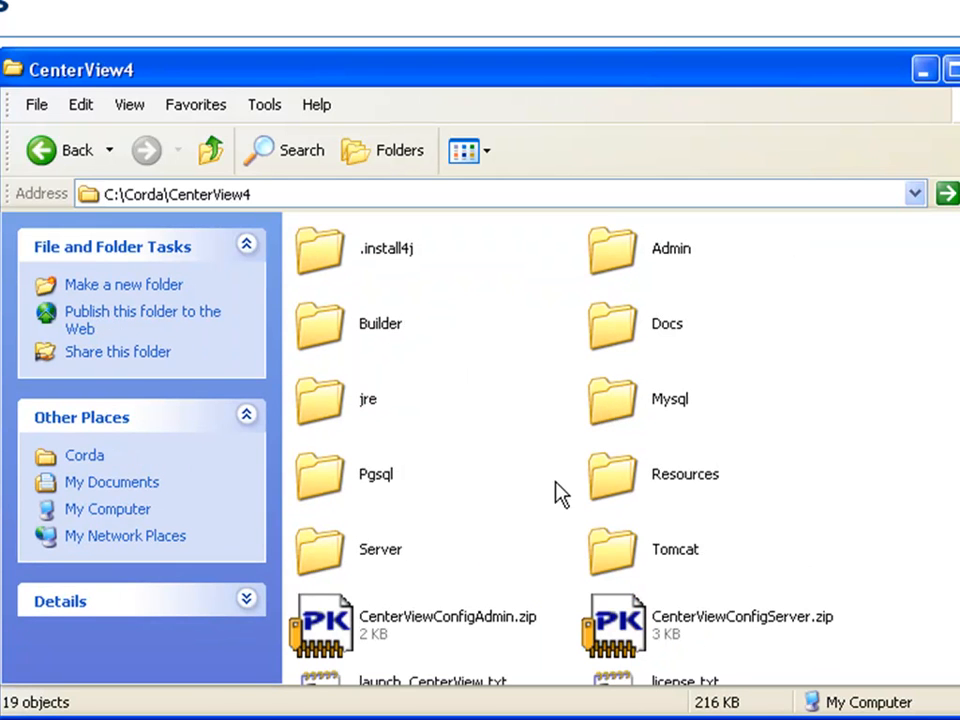
mouse_move(612, 550)
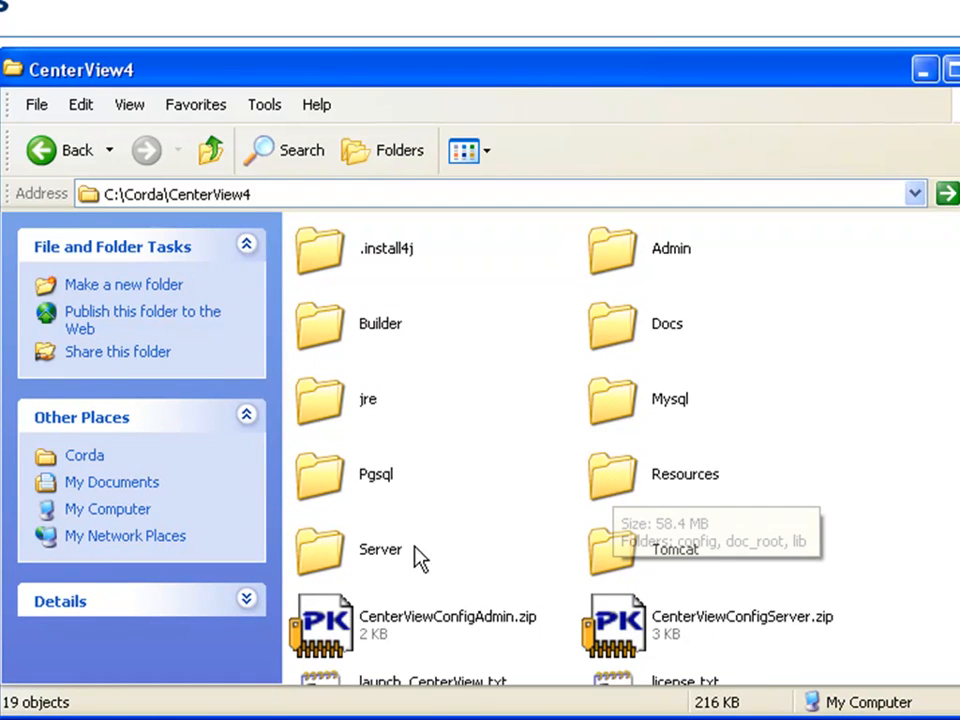
Browse from C:\Corda\CenterView4 into Server, then doc_root, toward the themes folder.
double_click(380, 548)
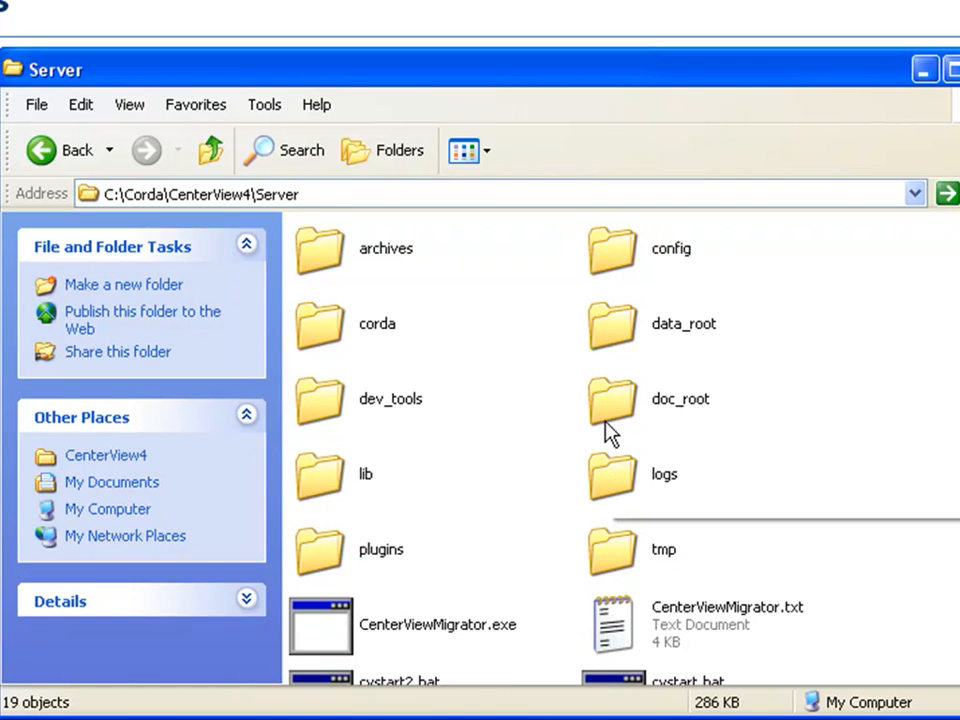
double_click(612, 398)
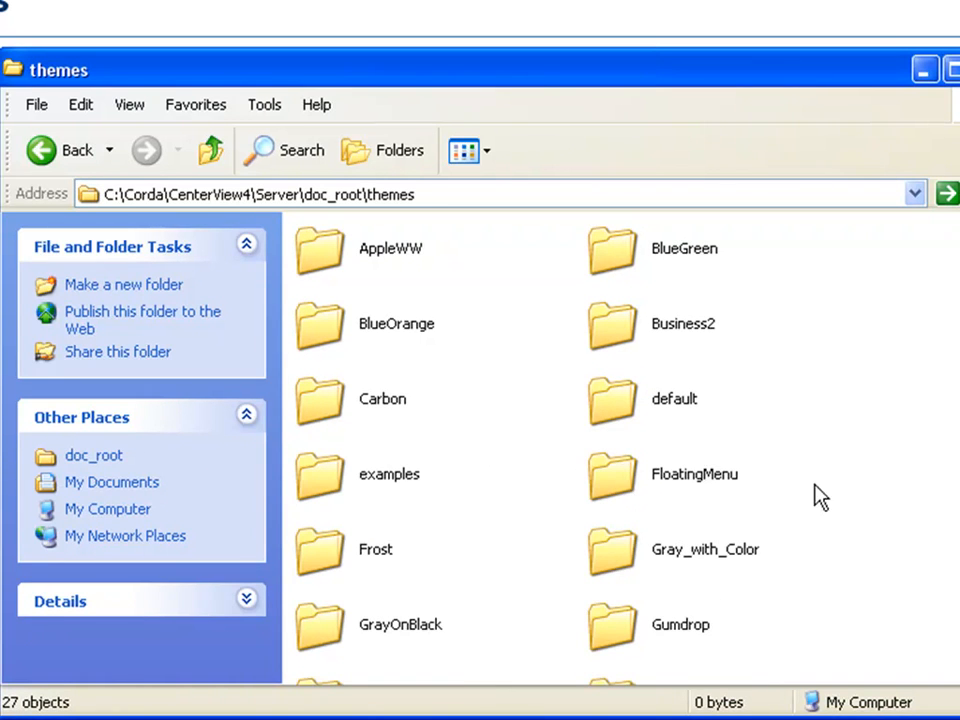
mouse_move(776, 310)
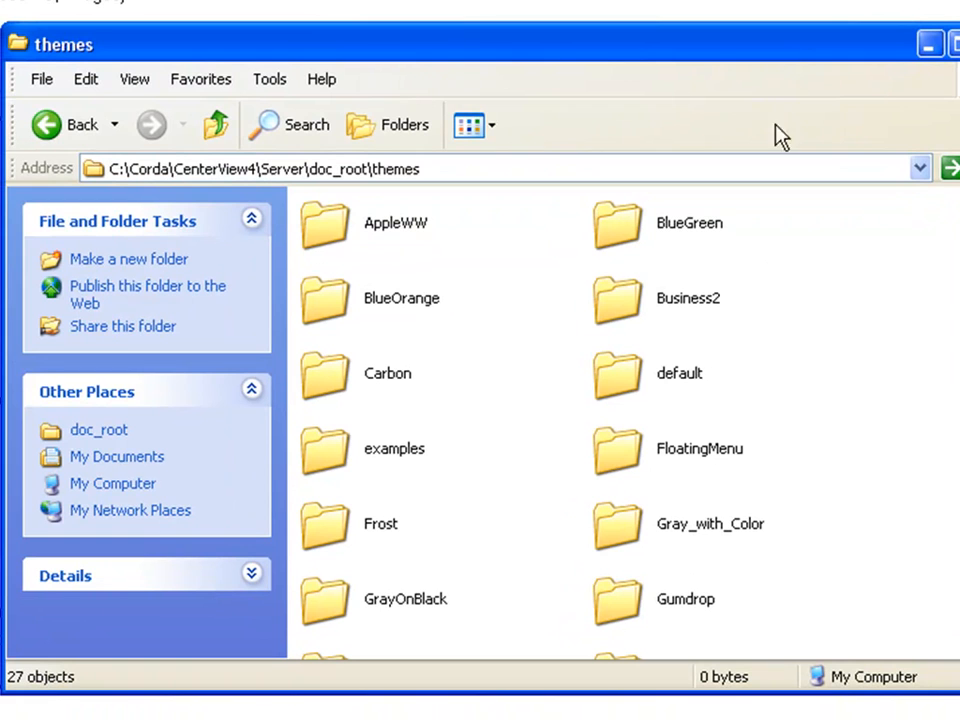
mouse_move(820, 428)
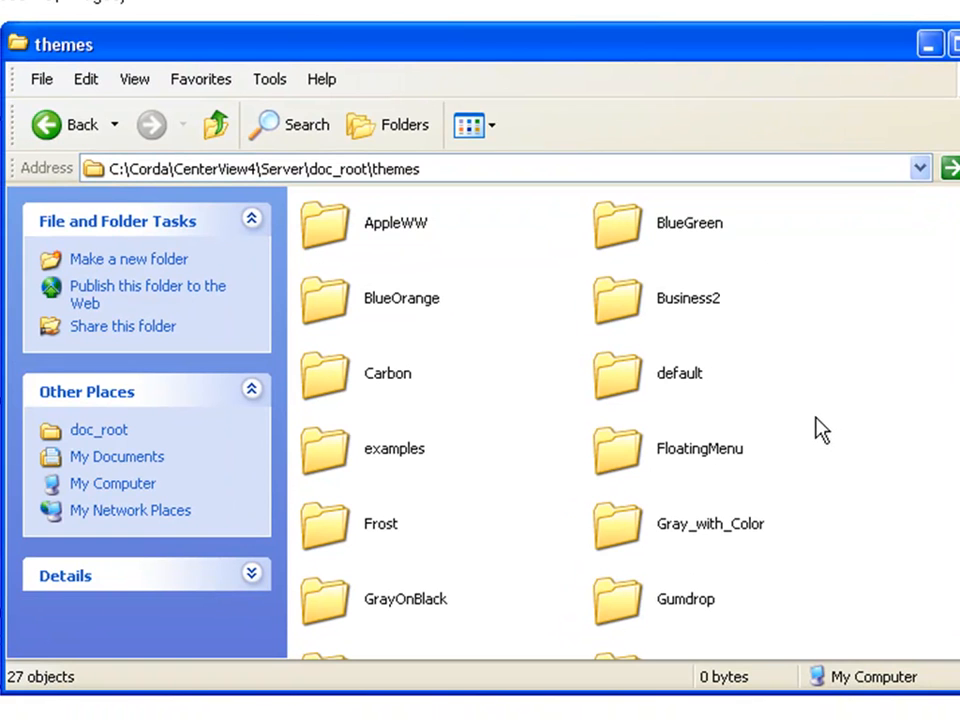
Create a new folder named WidgetLike in themes and go into it.
right_click(820, 424)
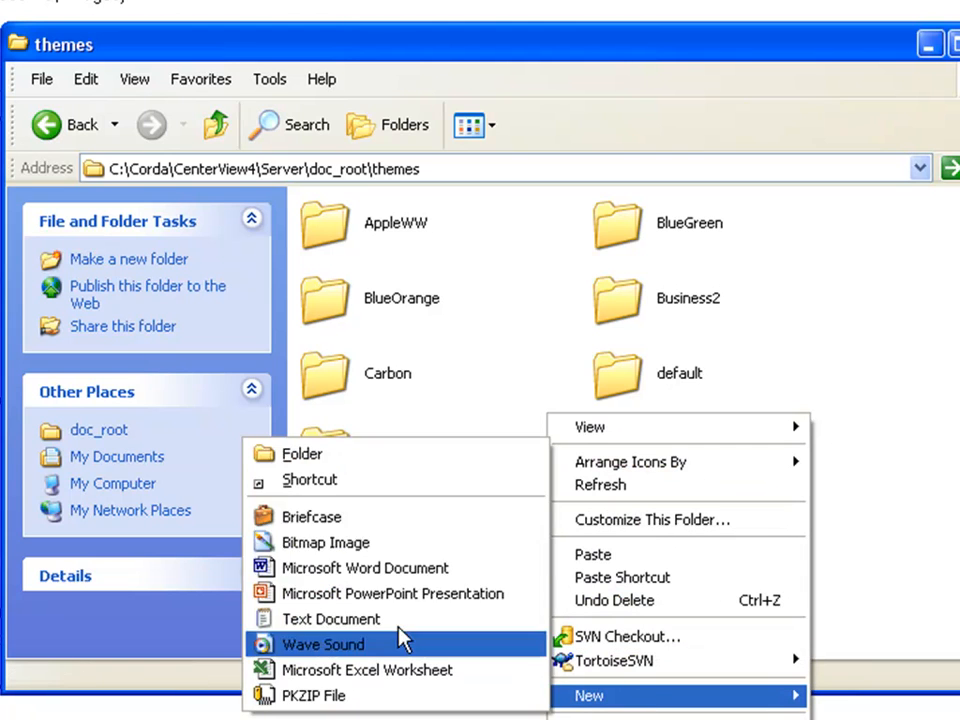
left_click(304, 452)
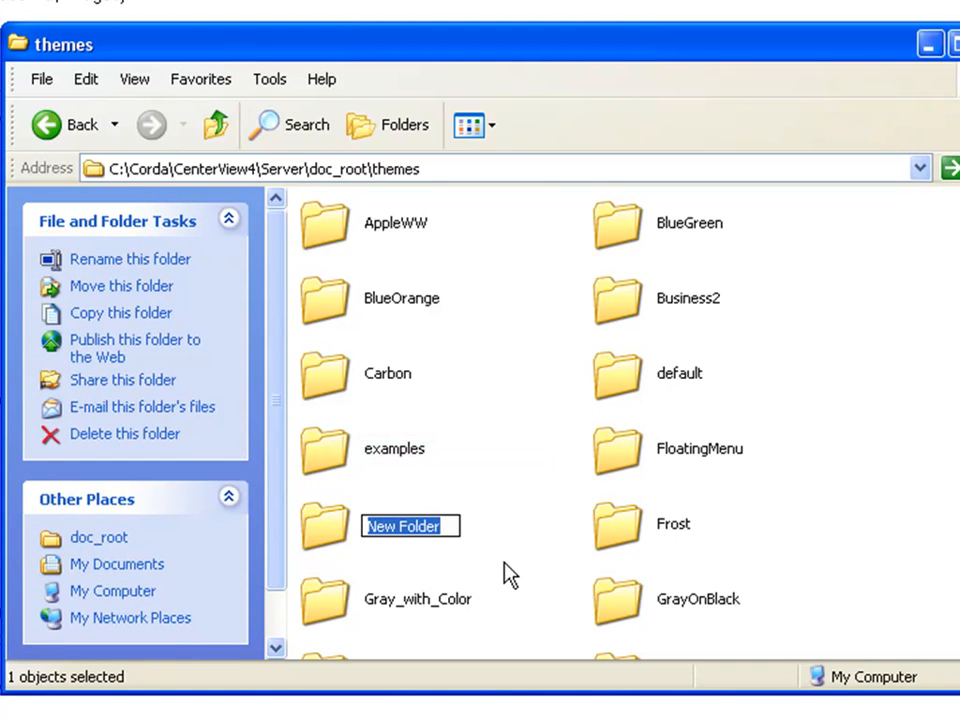
type("W")
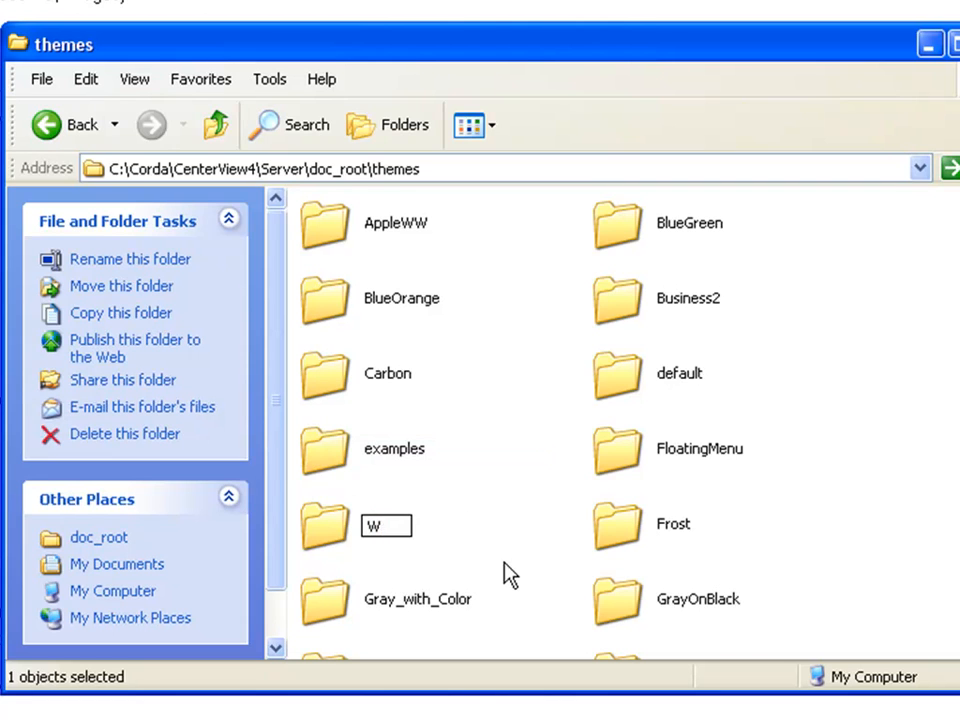
type("idget")
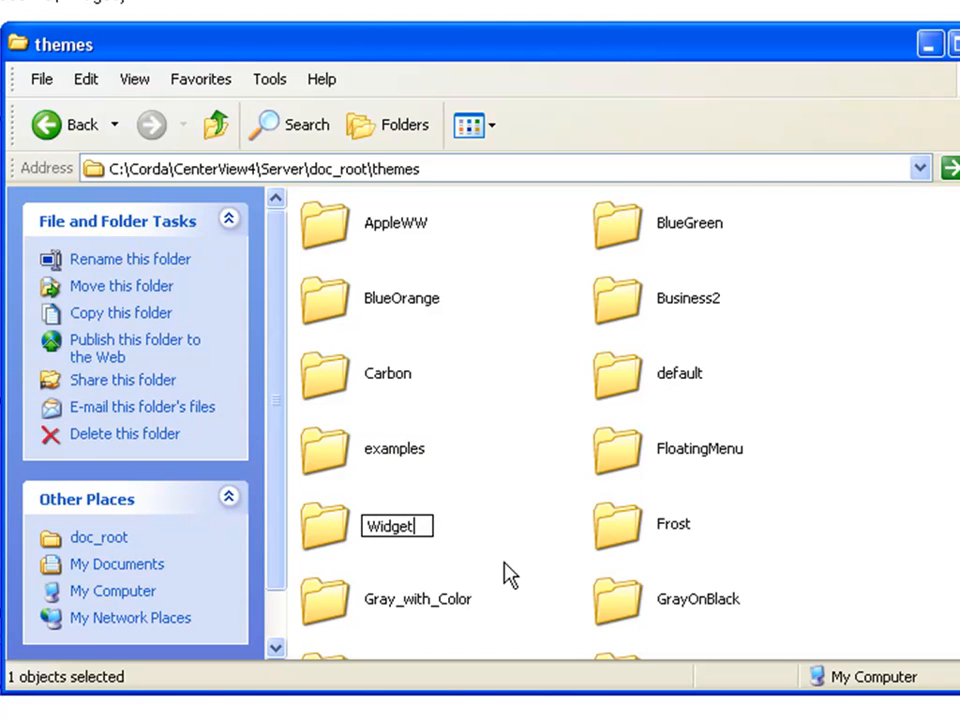
type("Like")
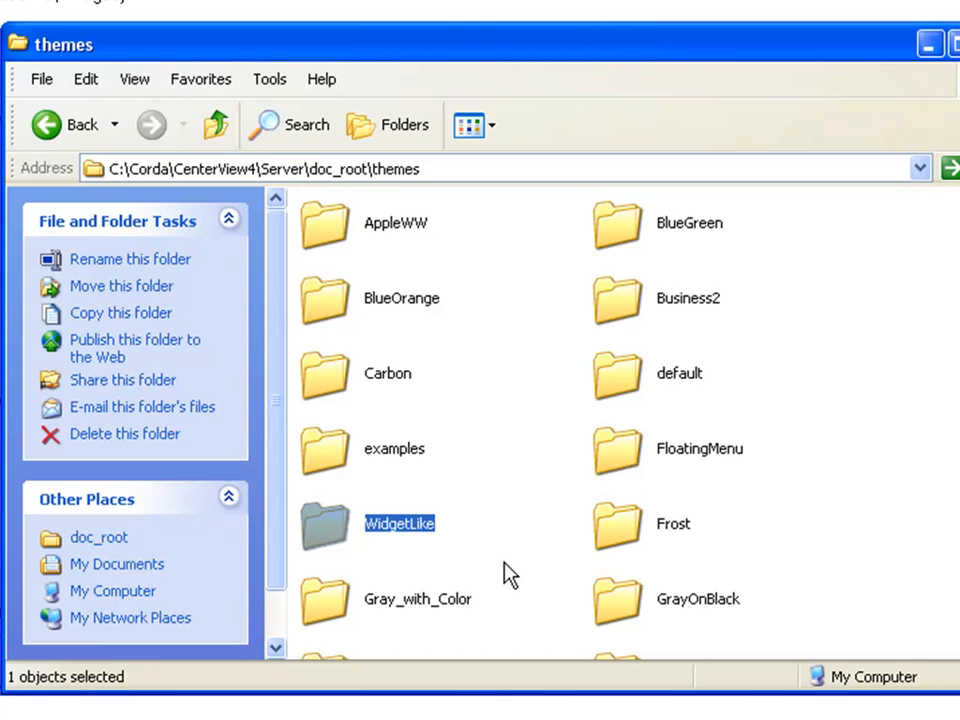
double_click(400, 524)
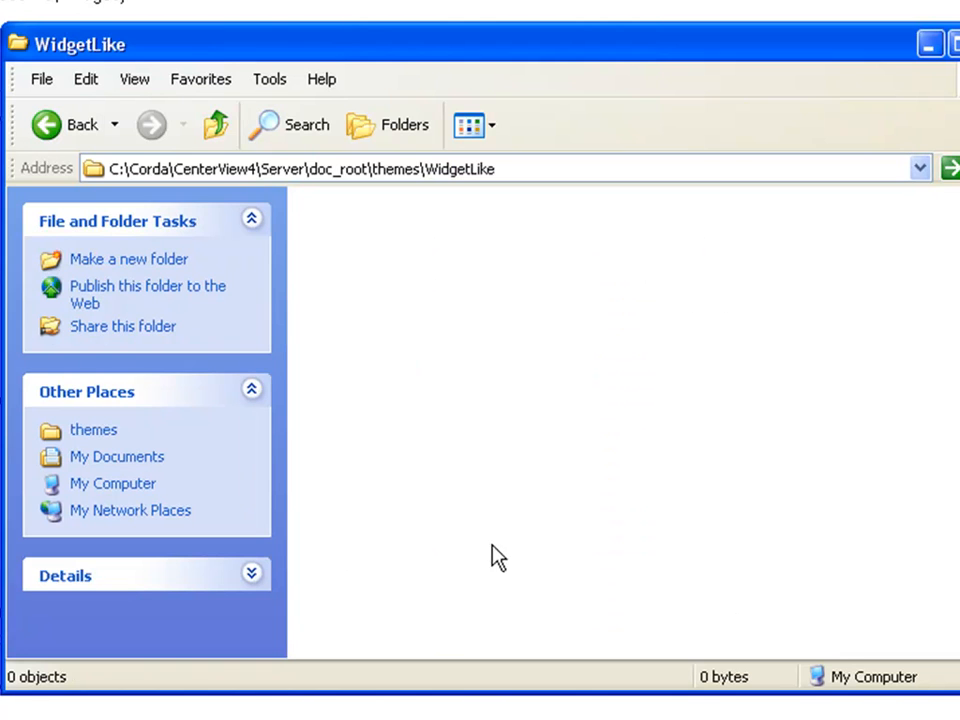
mouse_move(442, 556)
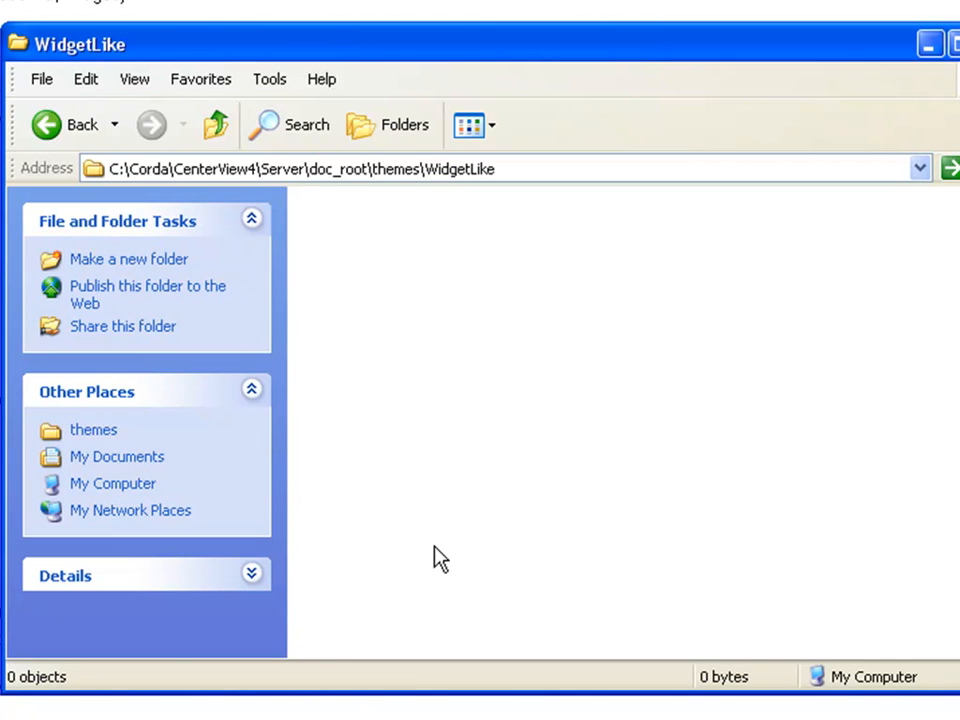
mouse_move(464, 536)
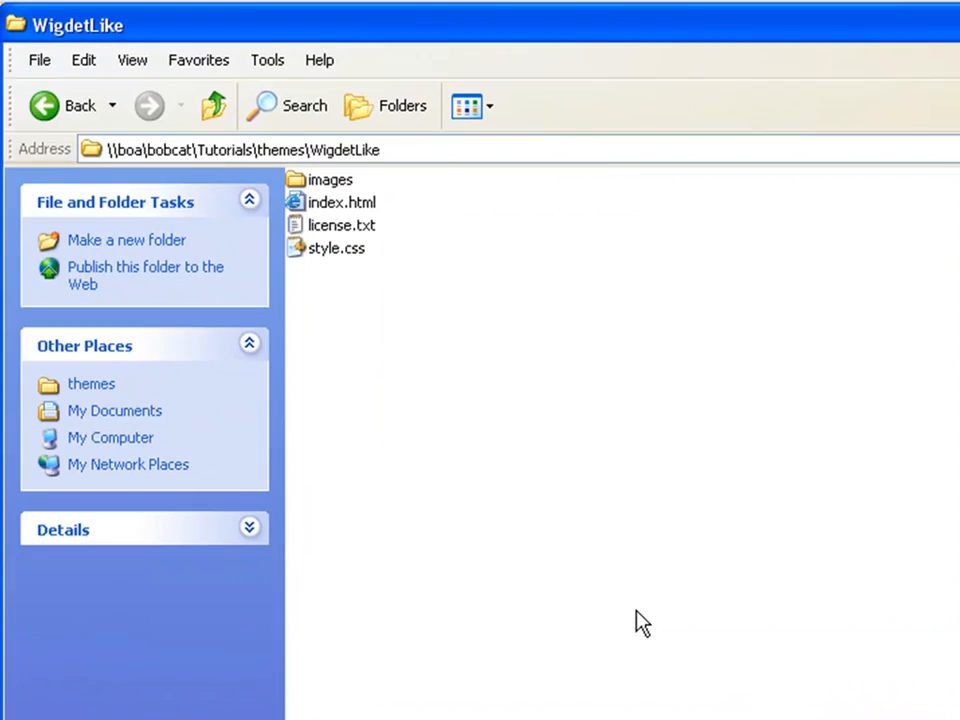
mouse_move(456, 318)
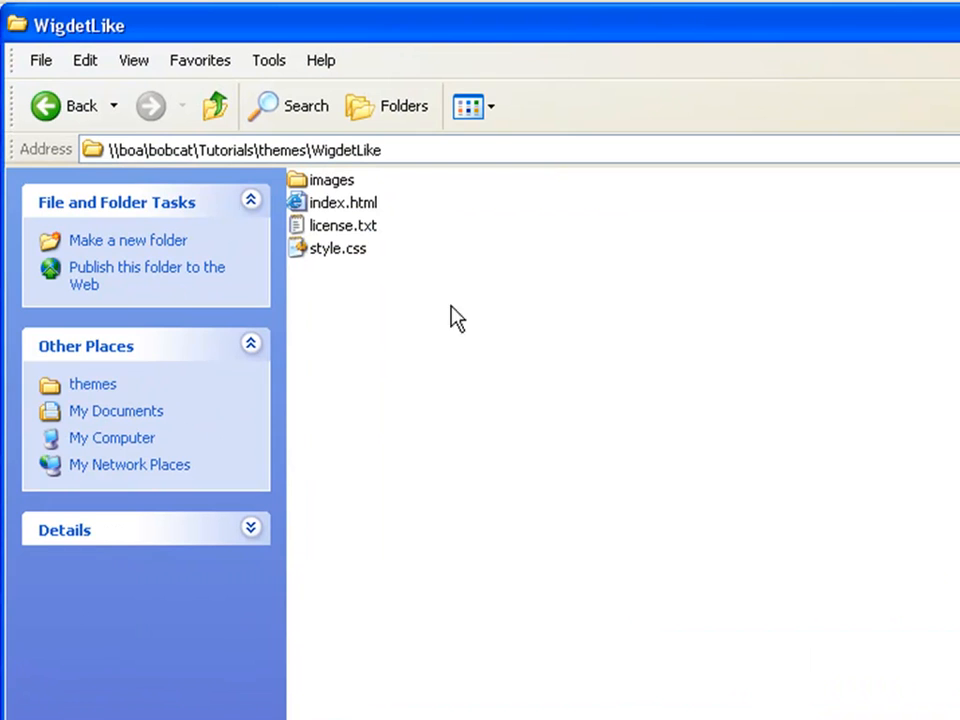
mouse_move(382, 296)
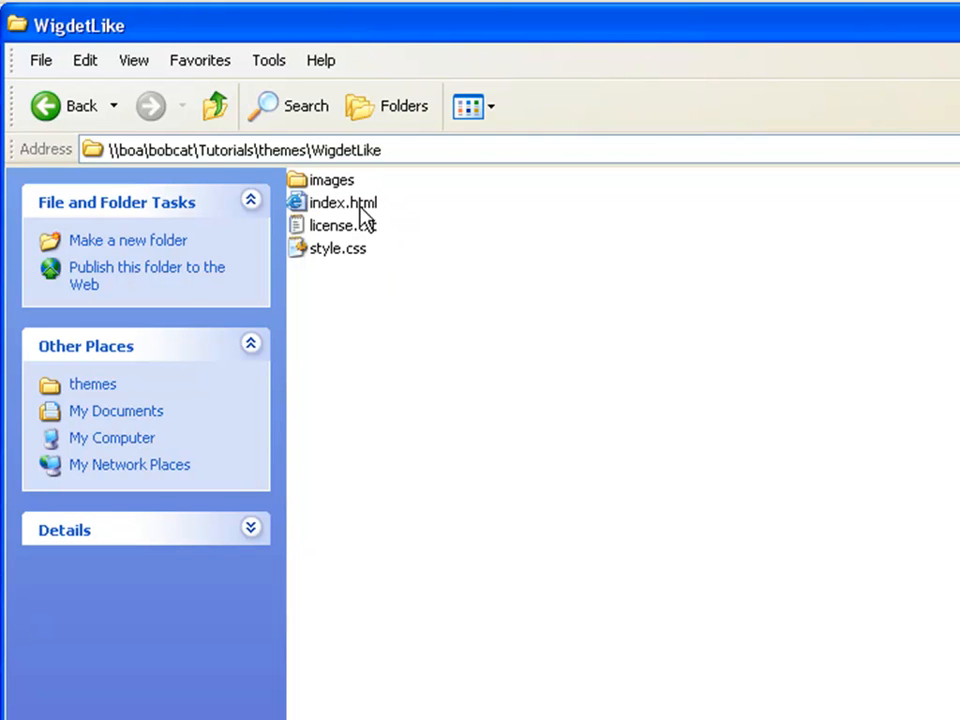
Bring up actions for the WidgetLike template's index.html to preview it in Firefox.
right_click(340, 202)
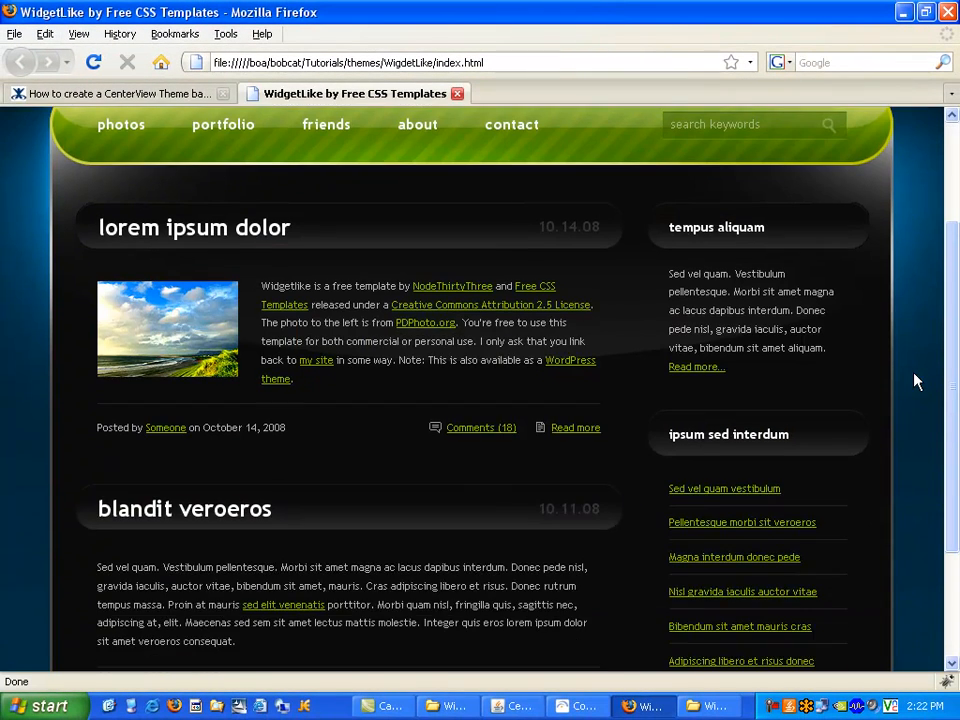
Scroll the template preview up to its header, then return to the template folder.
scroll("up", 3)
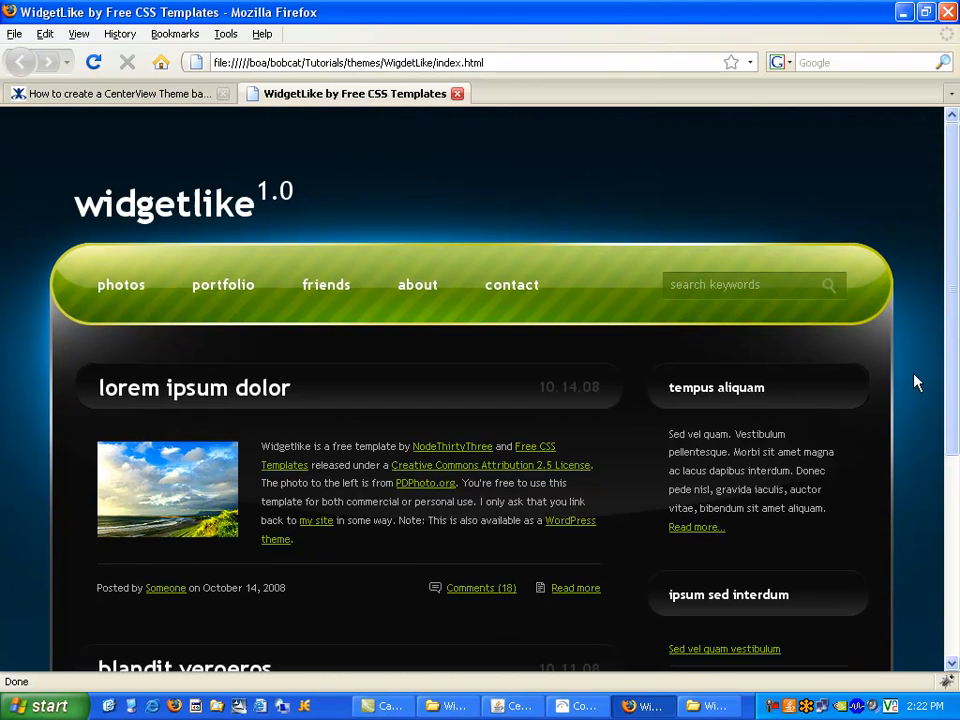
mouse_move(768, 224)
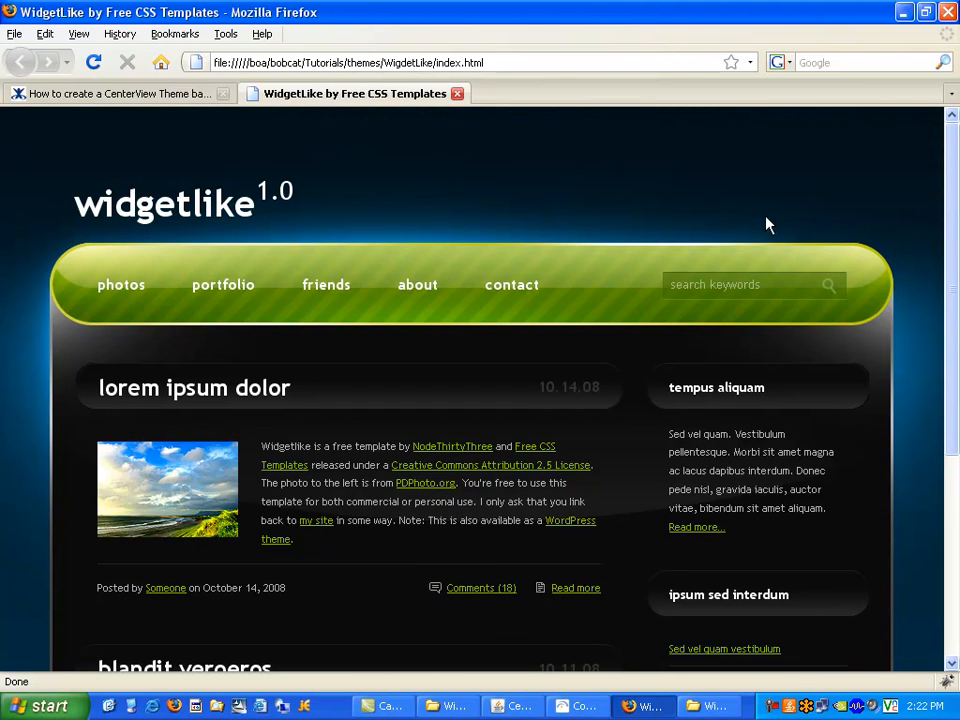
left_click(110, 94)
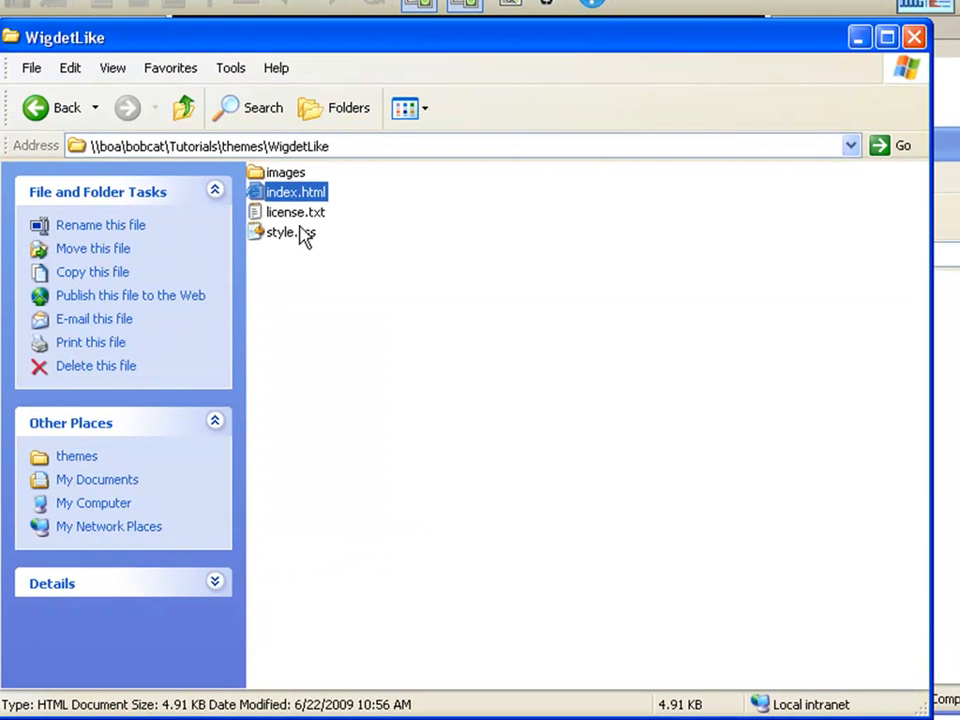
Copy images, index.html and style.css into the CenterView WidgetLike folder, then go up to themes.
left_click(286, 172)
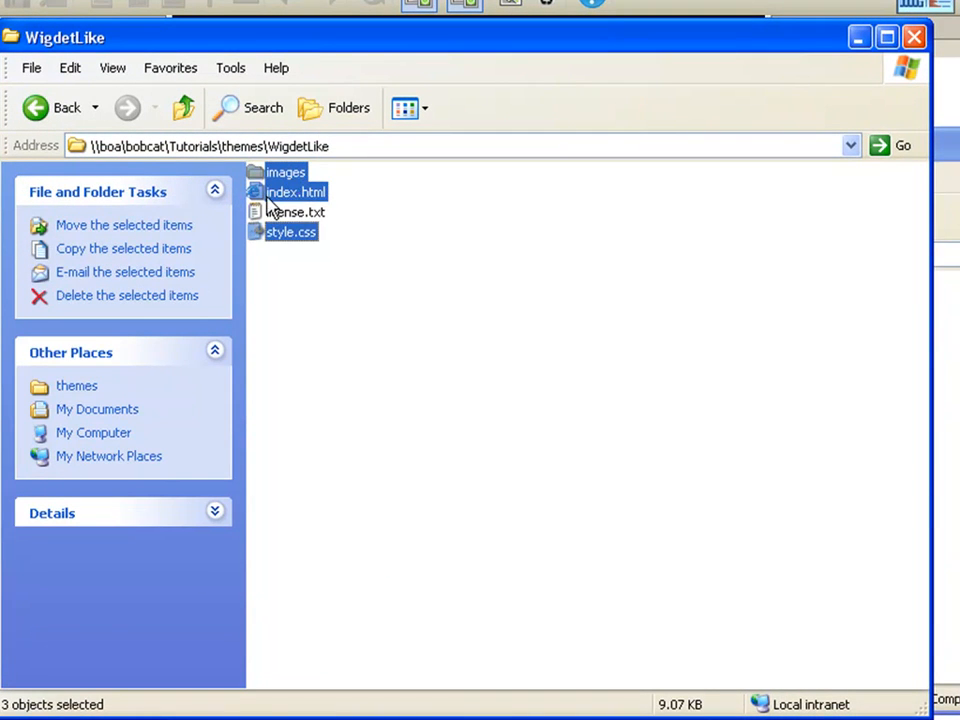
mouse_move(302, 242)
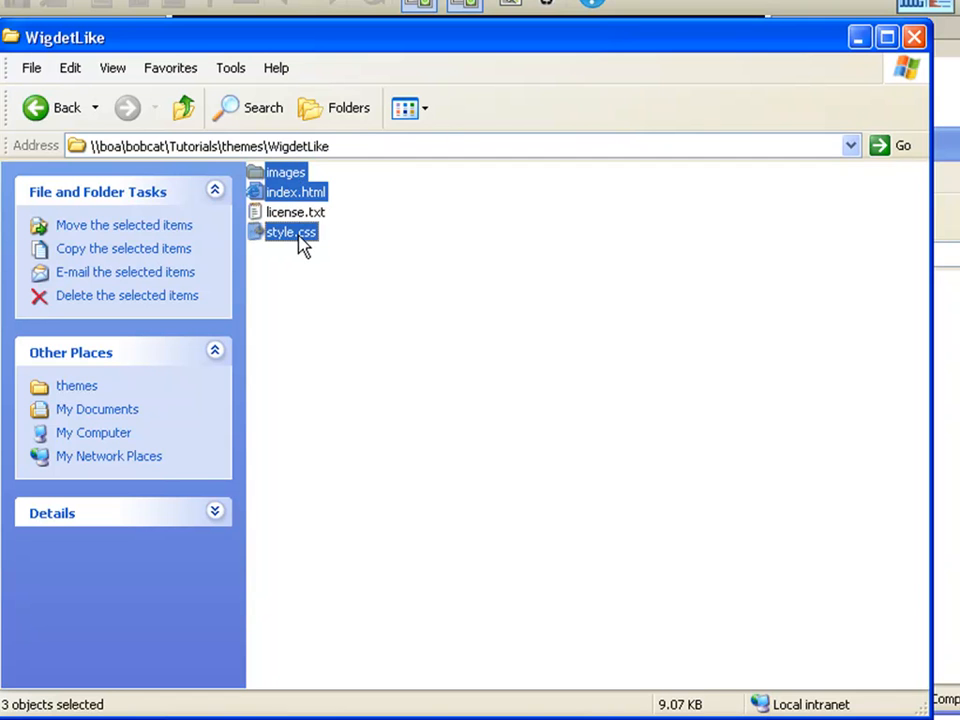
right_click(292, 232)
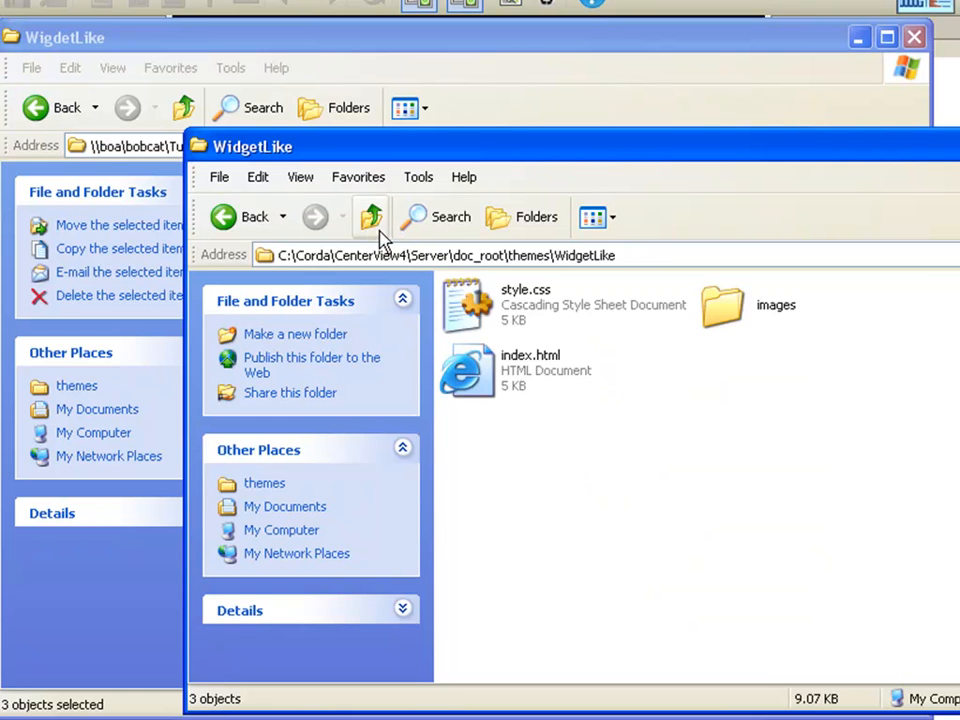
left_click(372, 216)
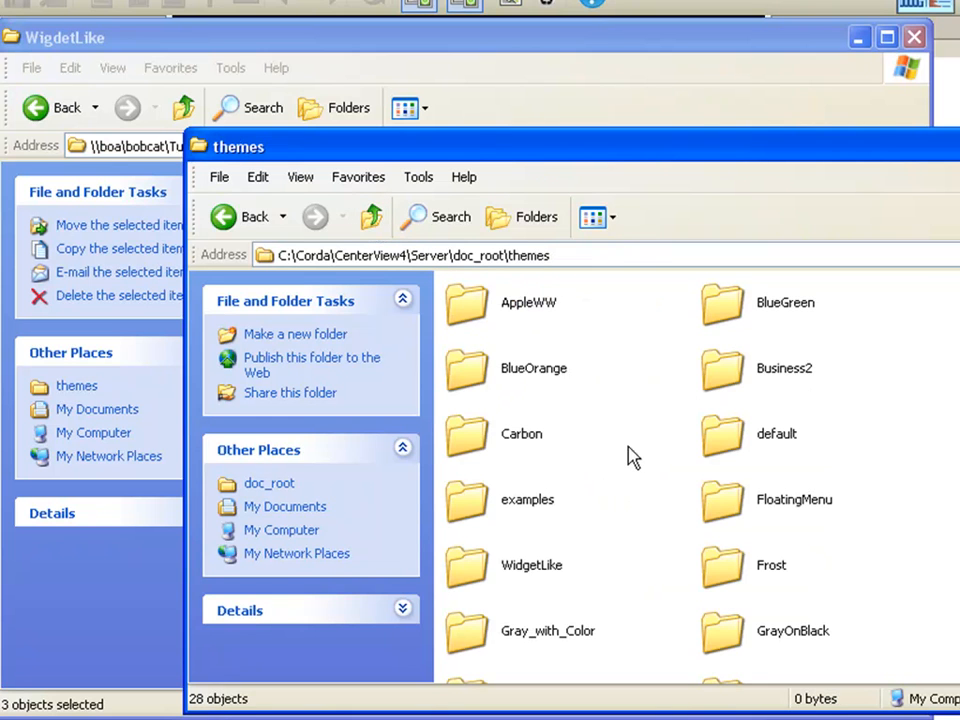
mouse_move(728, 310)
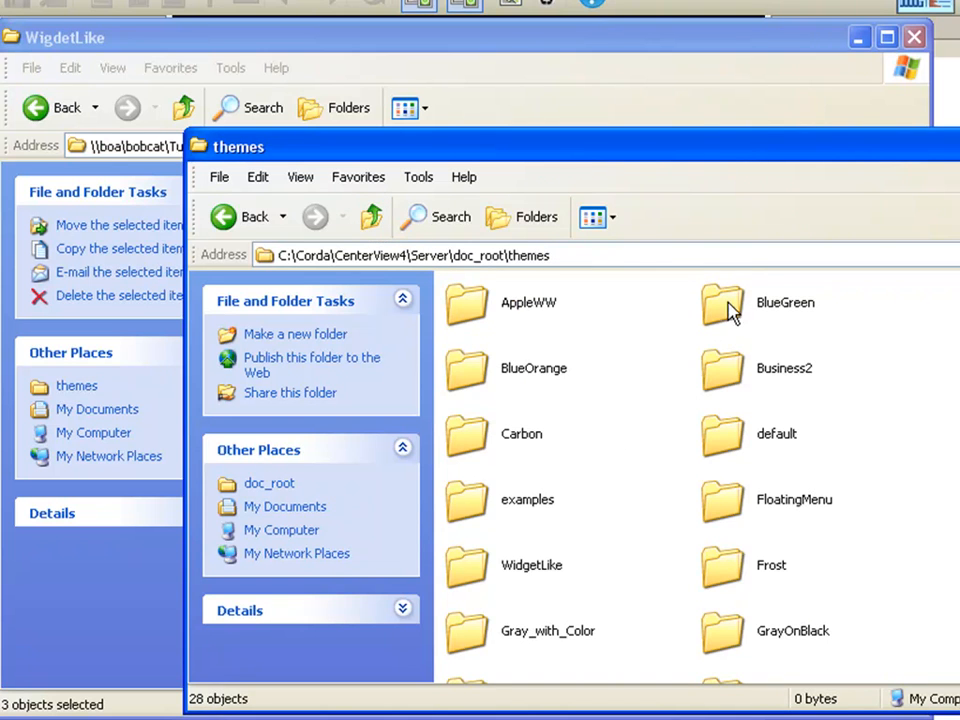
mouse_move(636, 482)
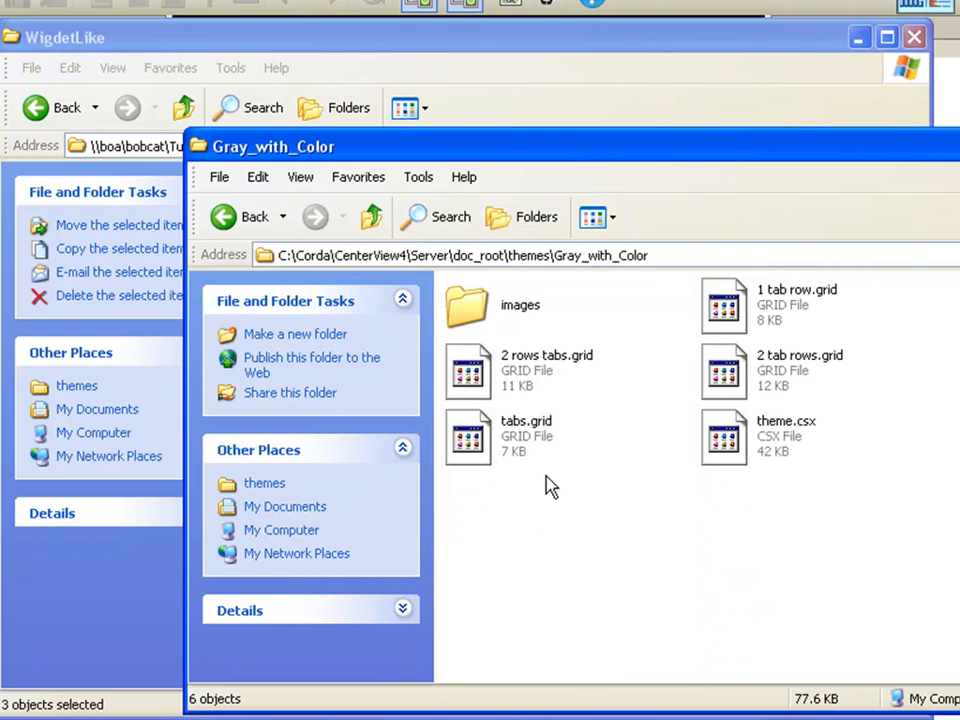
mouse_move(724, 464)
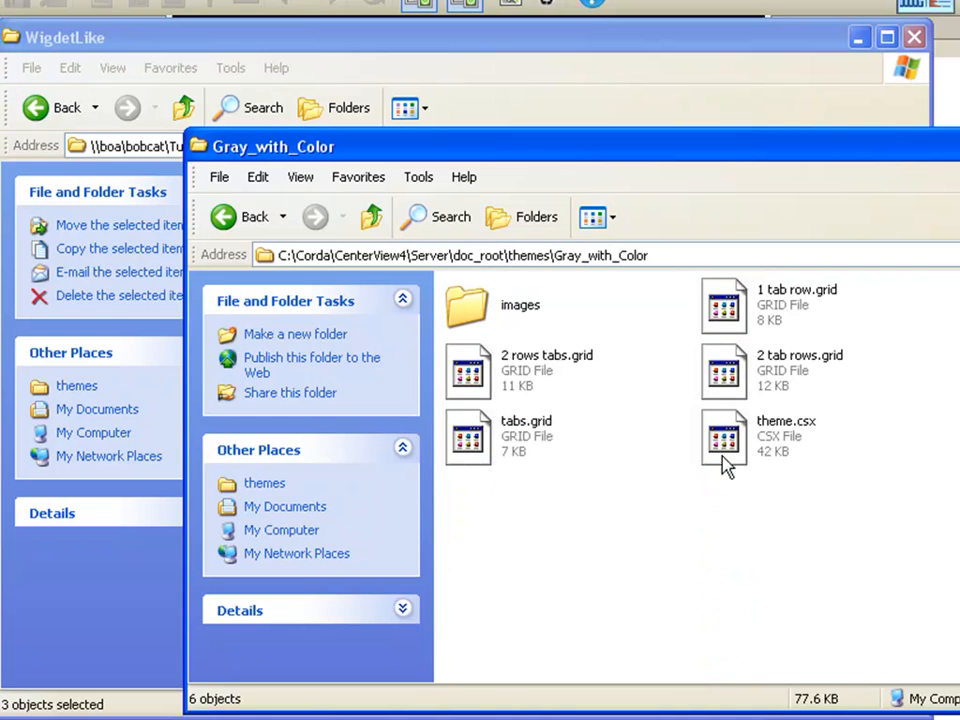
Copy Gray_with_Color's theme.csx into the WidgetLike folder and open it for editing.
right_click(724, 436)
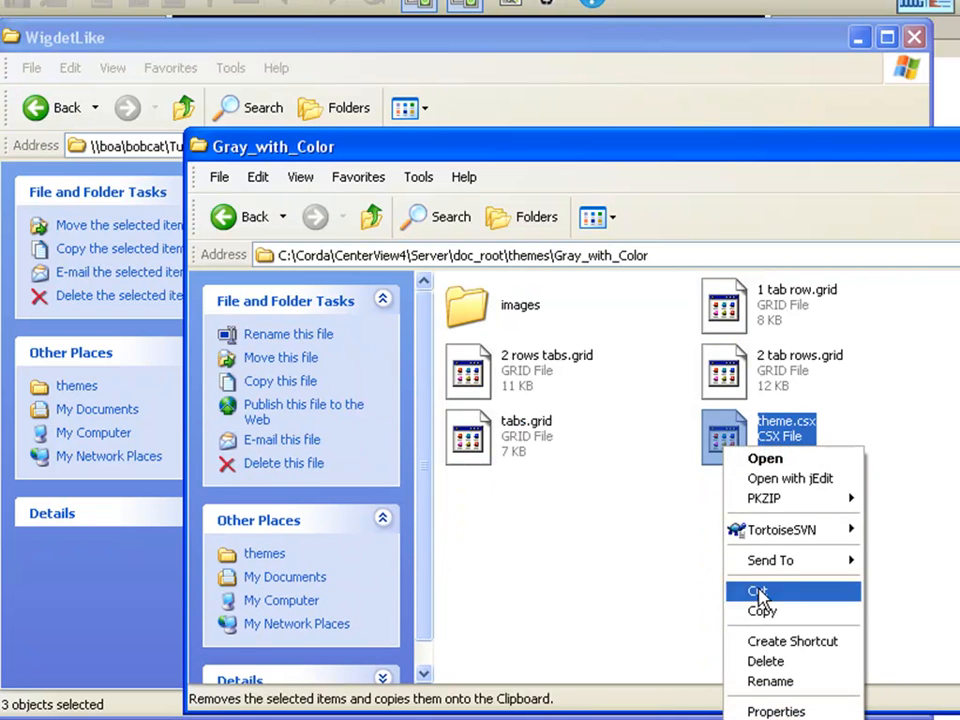
left_click(760, 590)
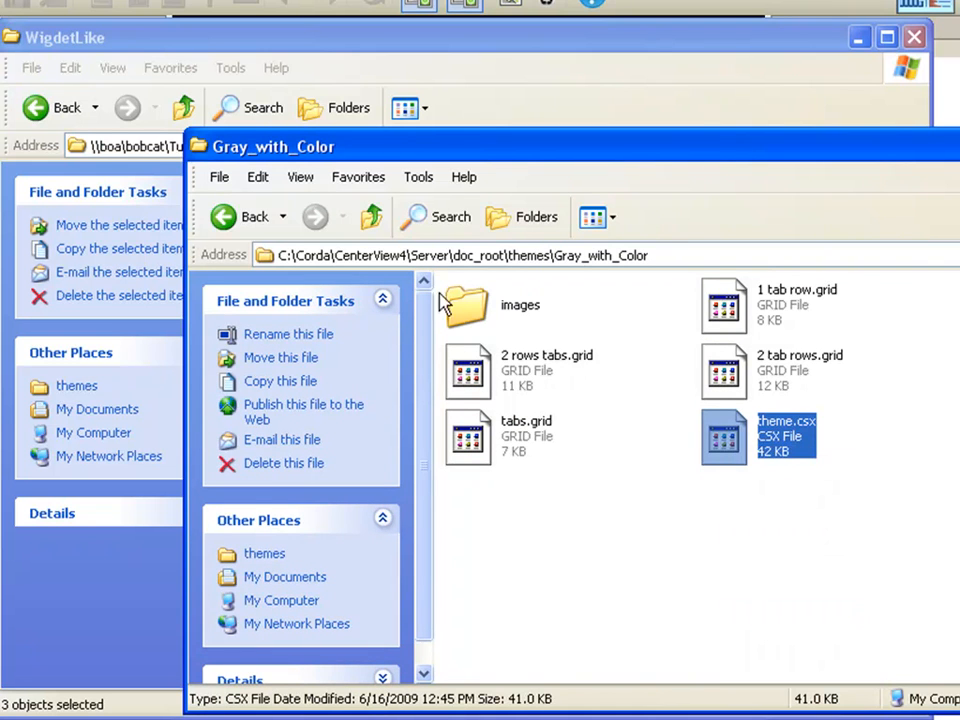
left_click(372, 216)
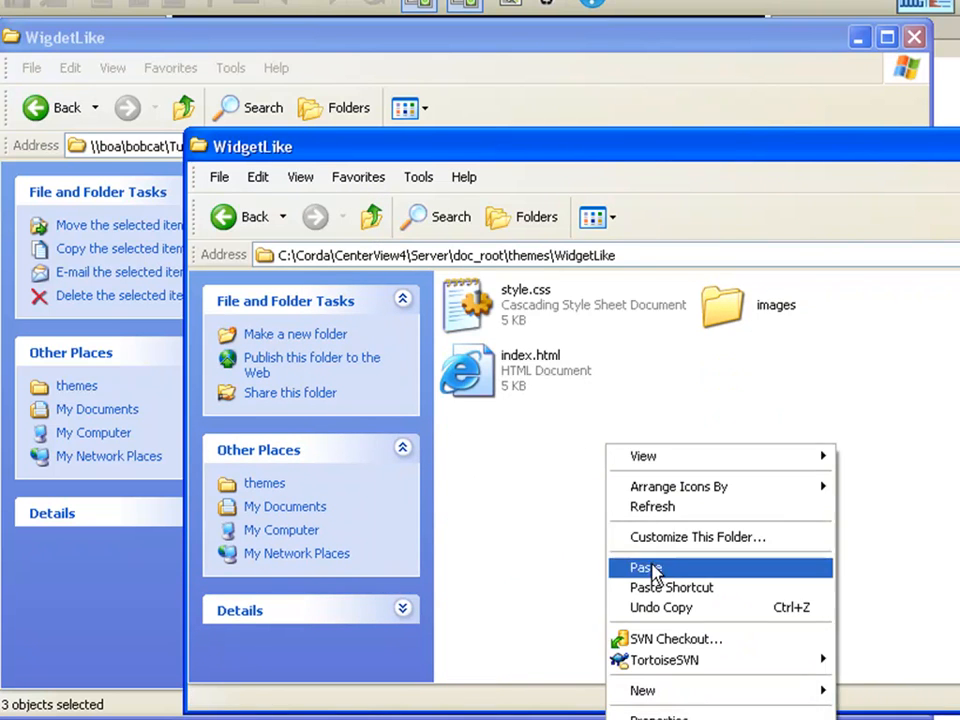
left_click(644, 568)
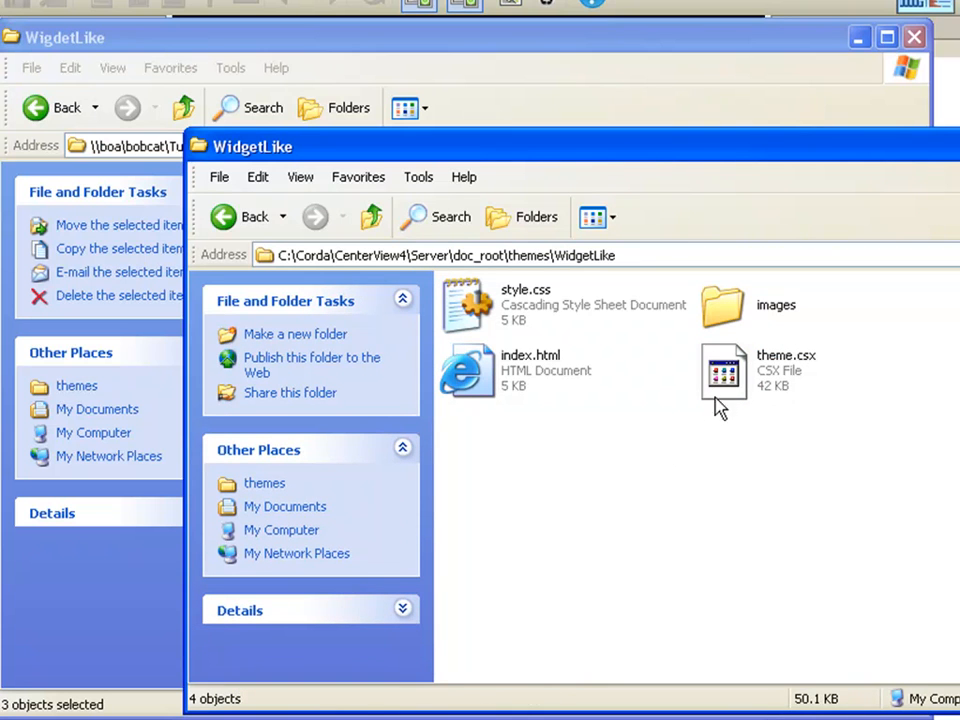
right_click(724, 372)
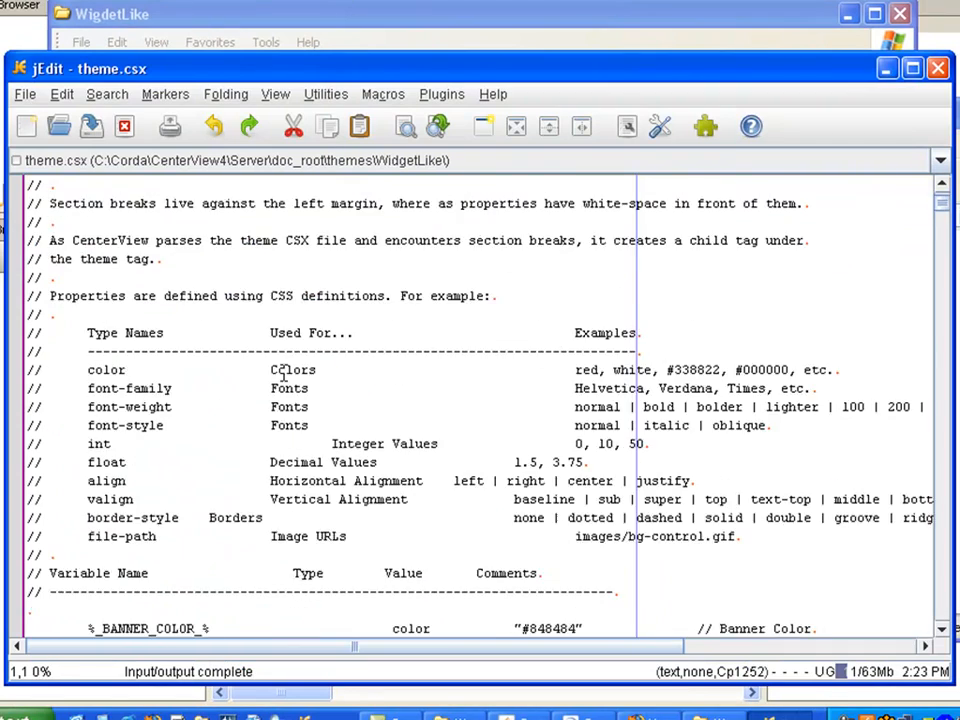
Scroll down theme.csx to the %_START_FILE_theme.css_% section holding the default styles.
scroll("down", 3)
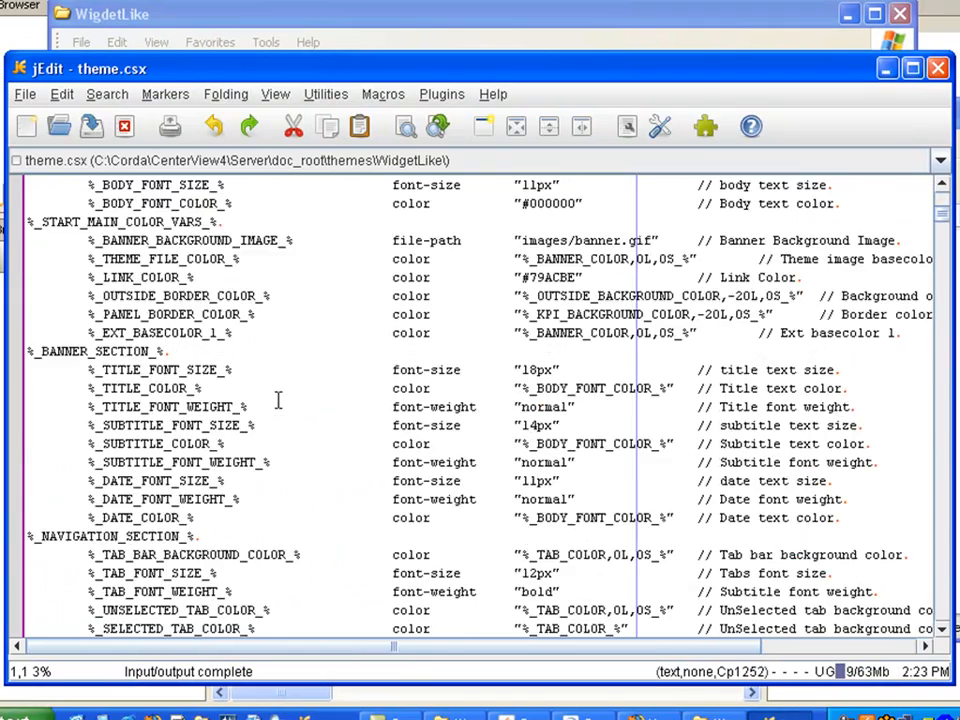
scroll("down", 3)
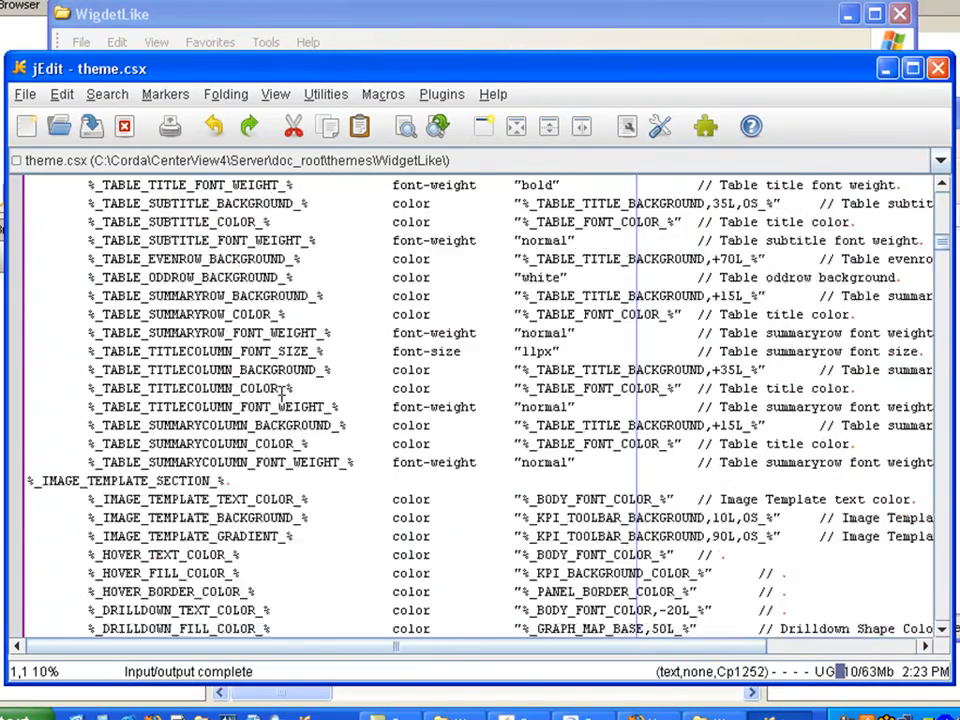
scroll("down", 3)
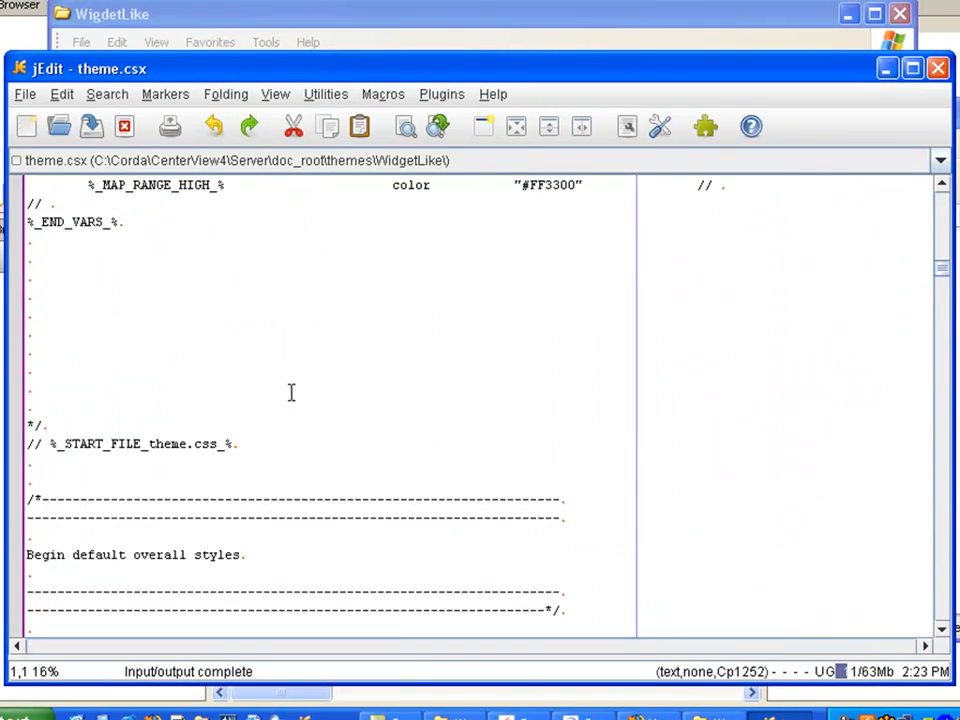
scroll("down", 3)
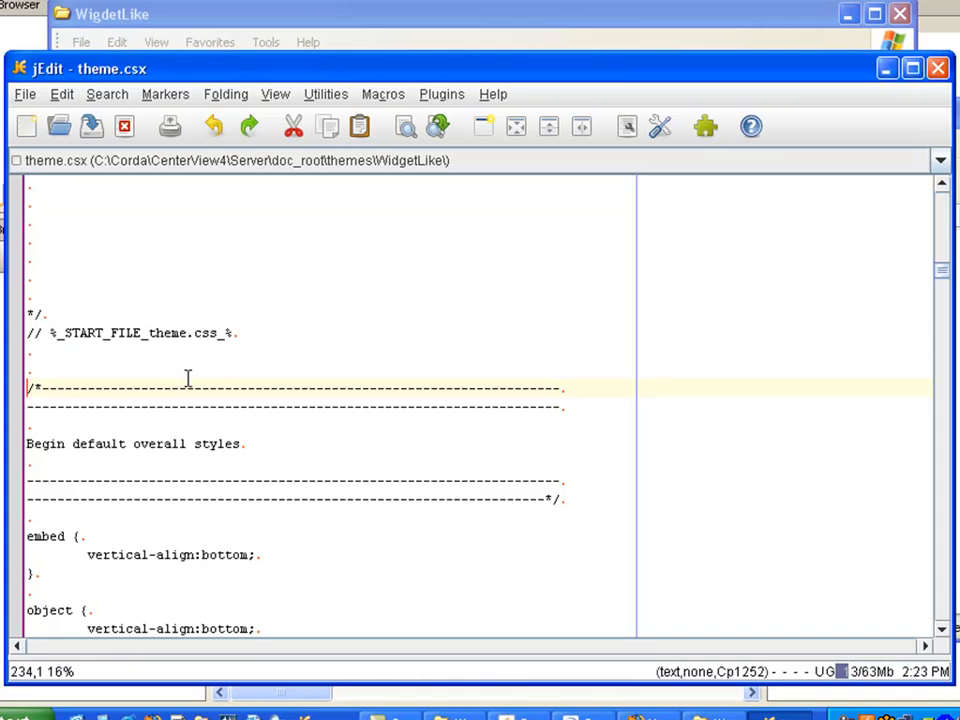
scroll("down", 3)
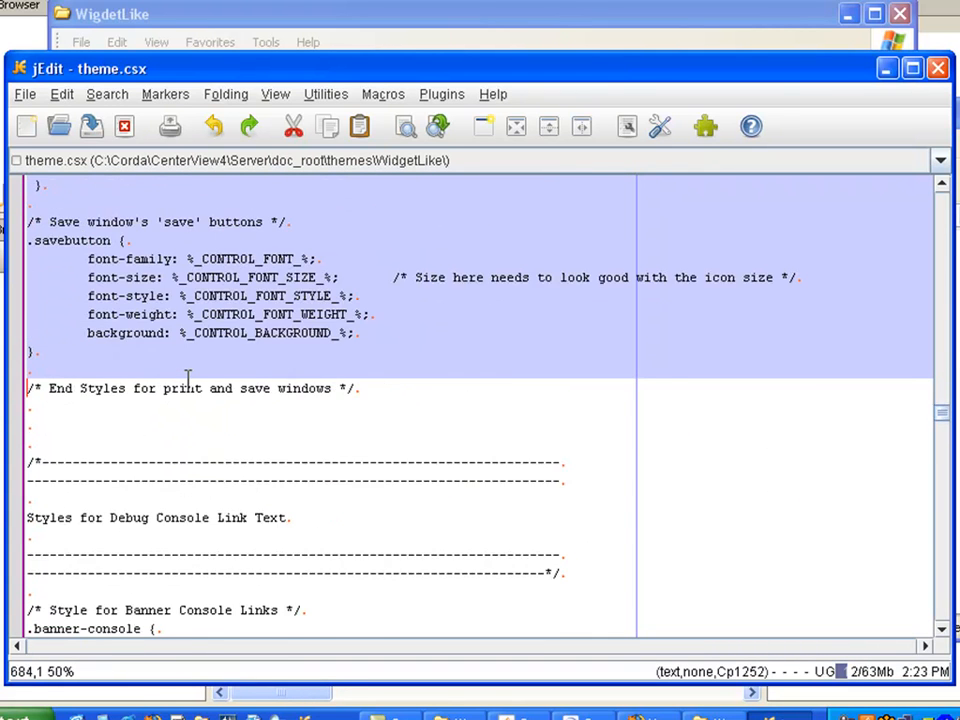
scroll("down", 3)
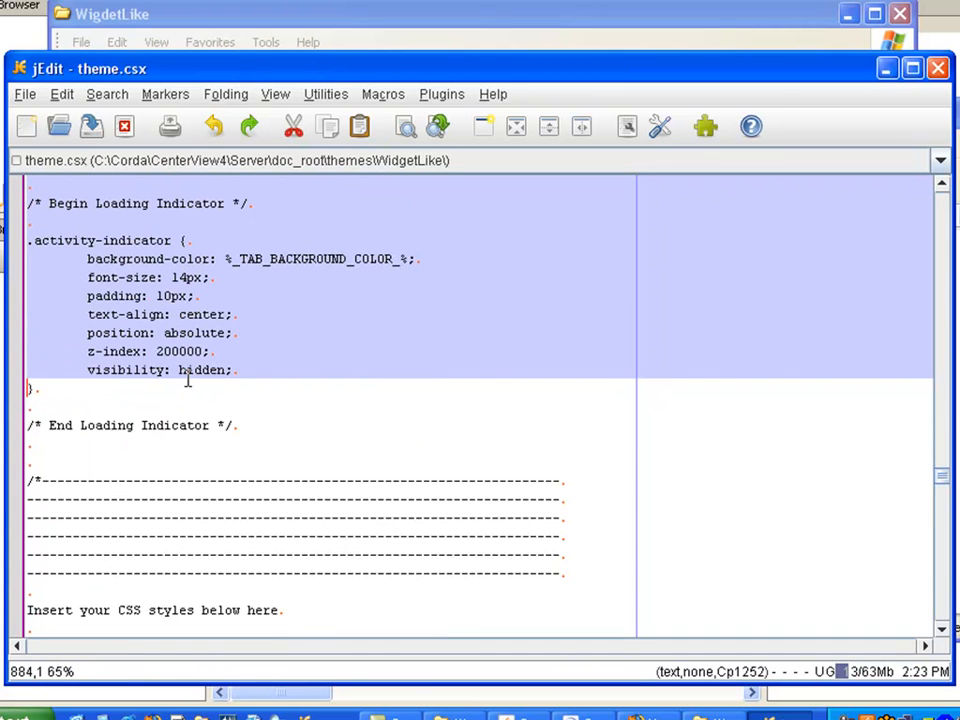
scroll("down", 3)
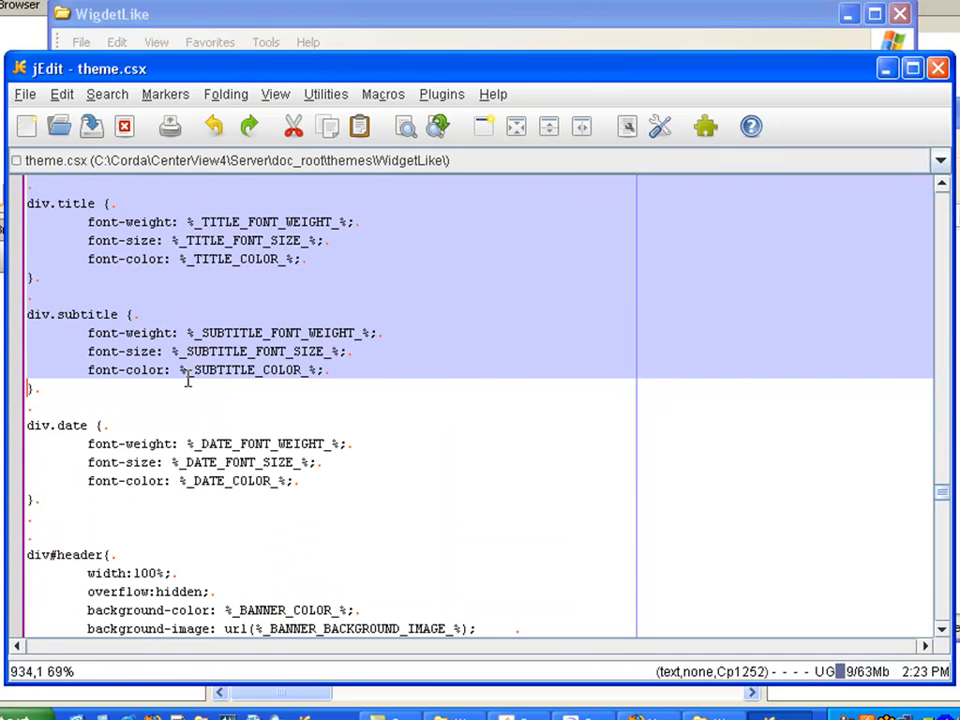
scroll("down", 3)
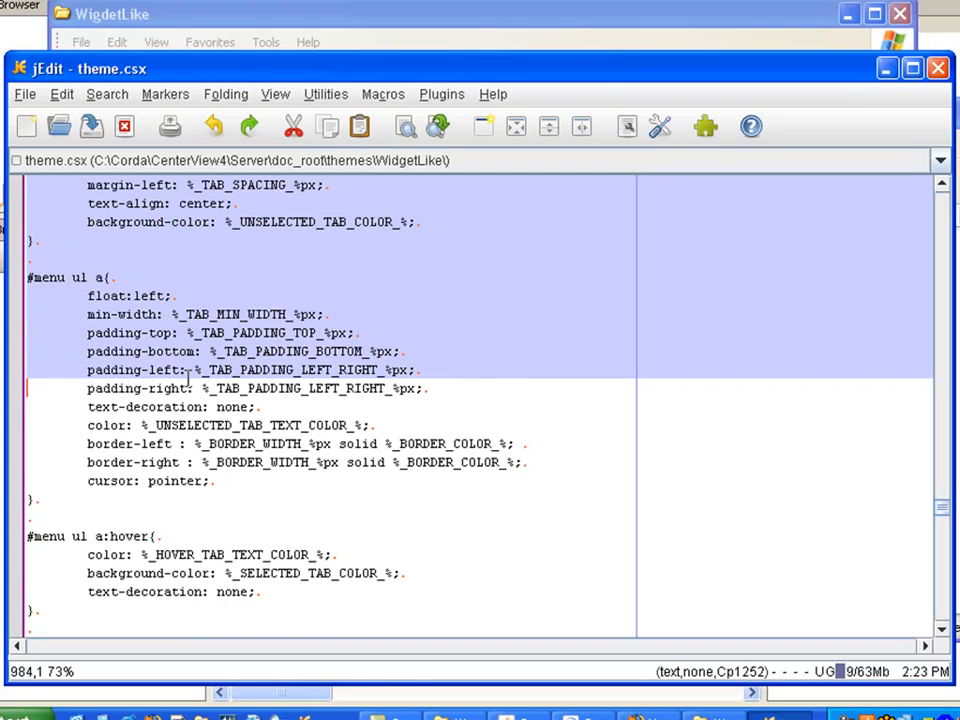
scroll("down", 3)
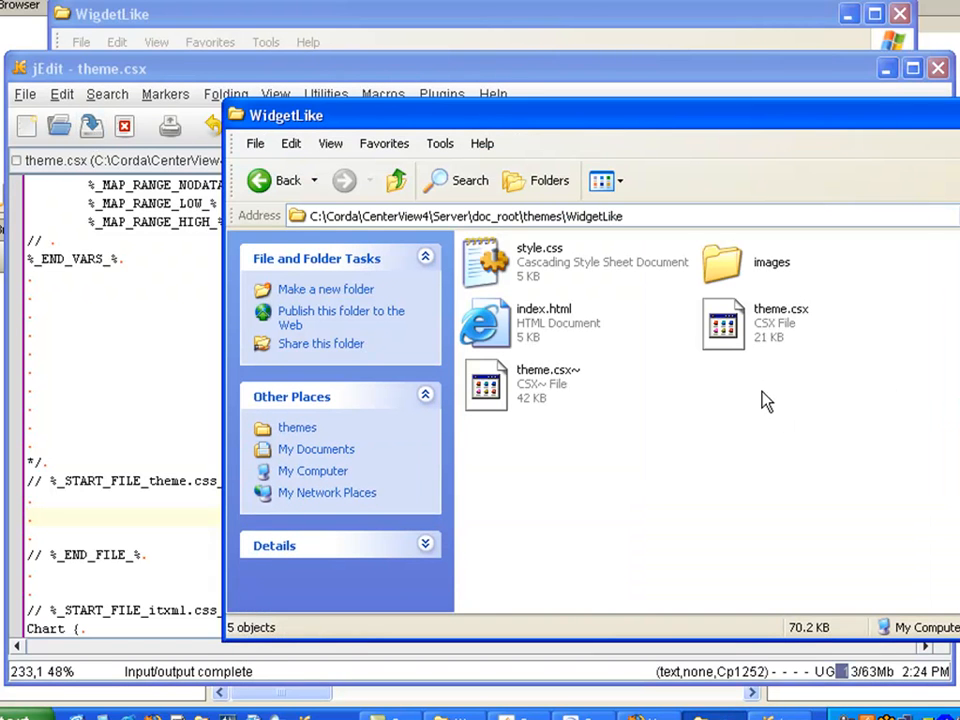
mouse_move(700, 370)
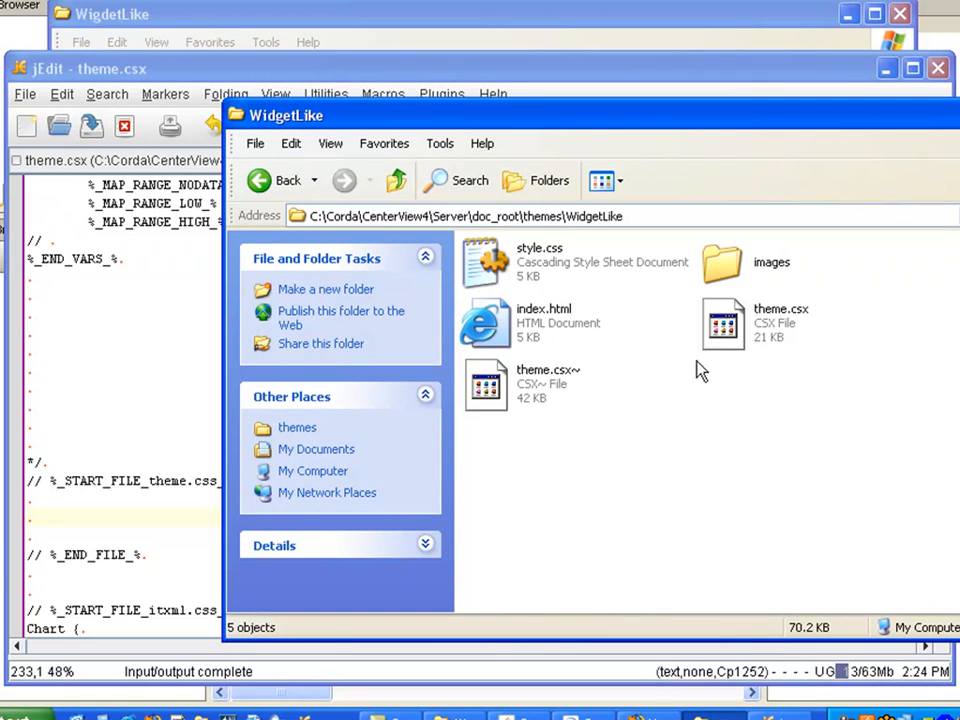
Open style.css with jEdit, then open theme.csx with jEdit again.
left_click(540, 262)
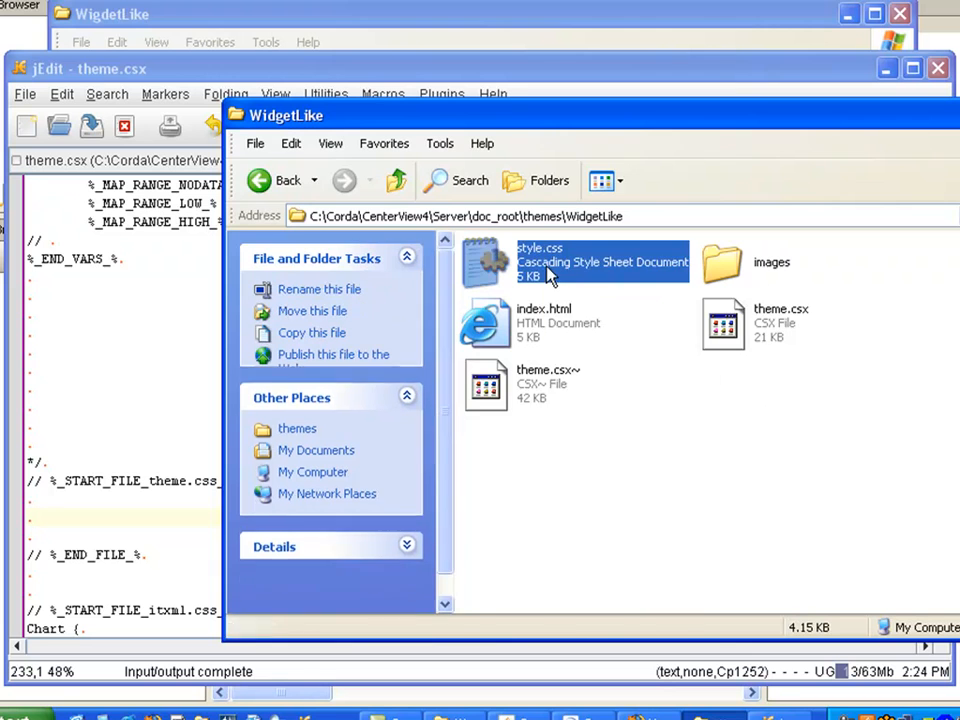
right_click(550, 270)
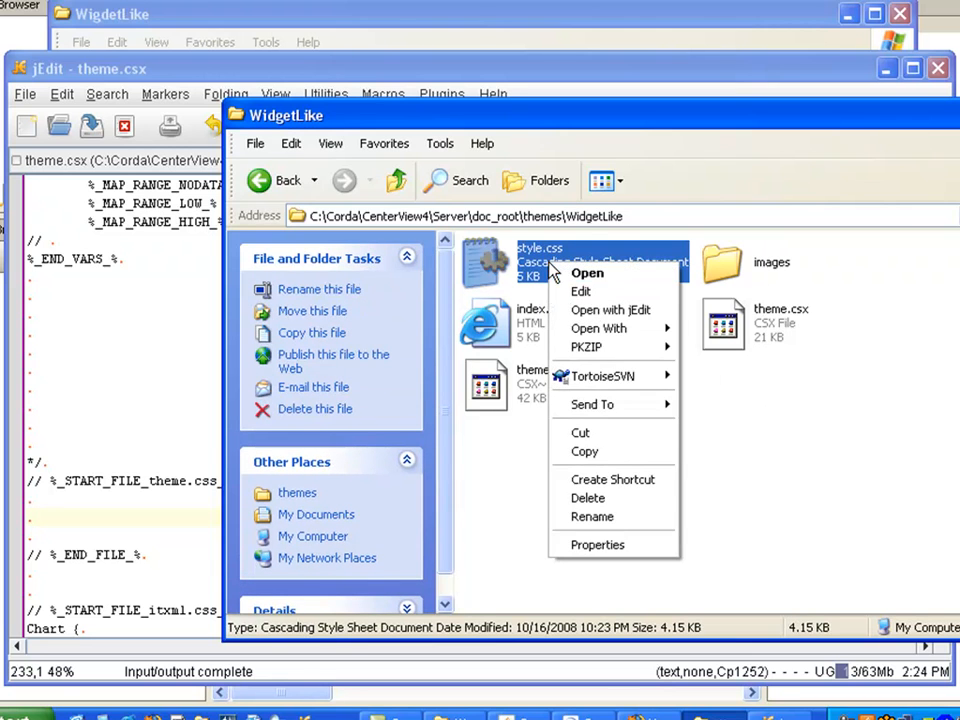
left_click(588, 272)
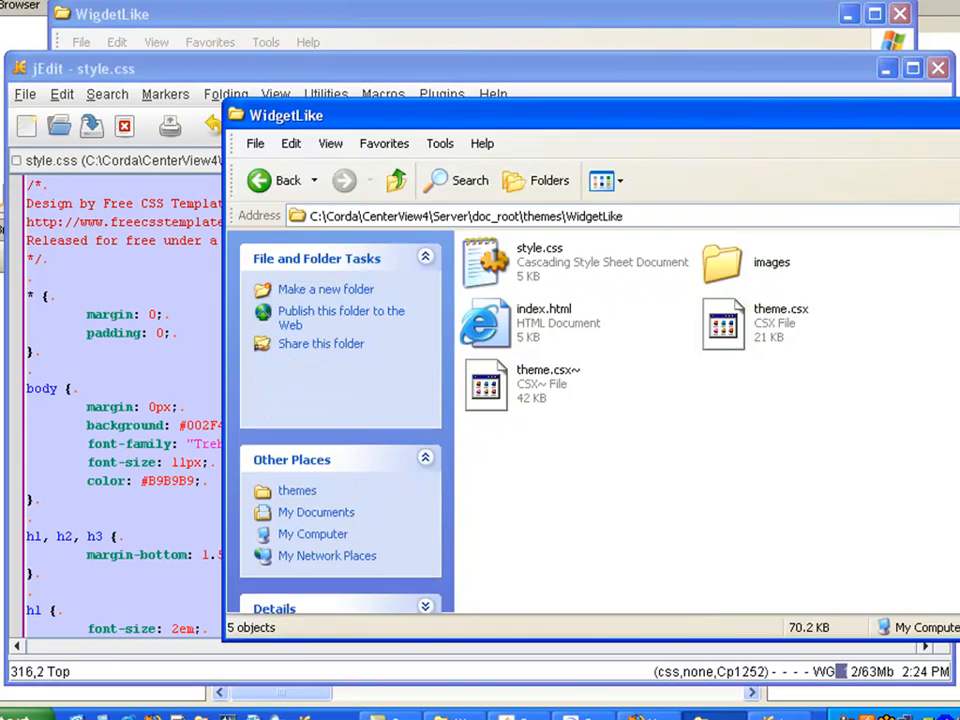
right_click(780, 324)
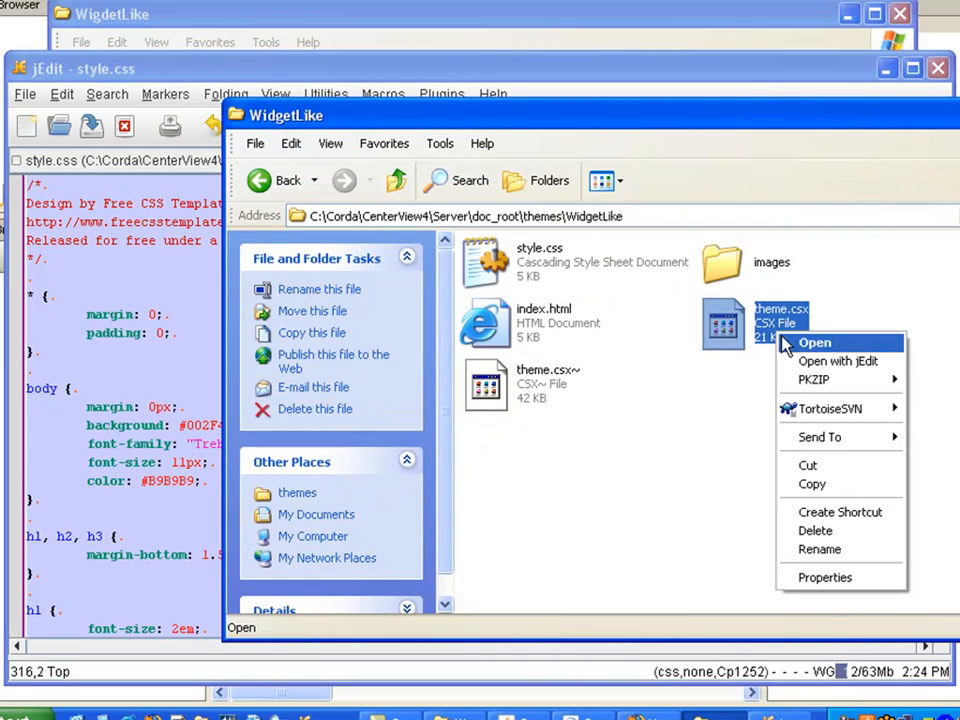
left_click(814, 342)
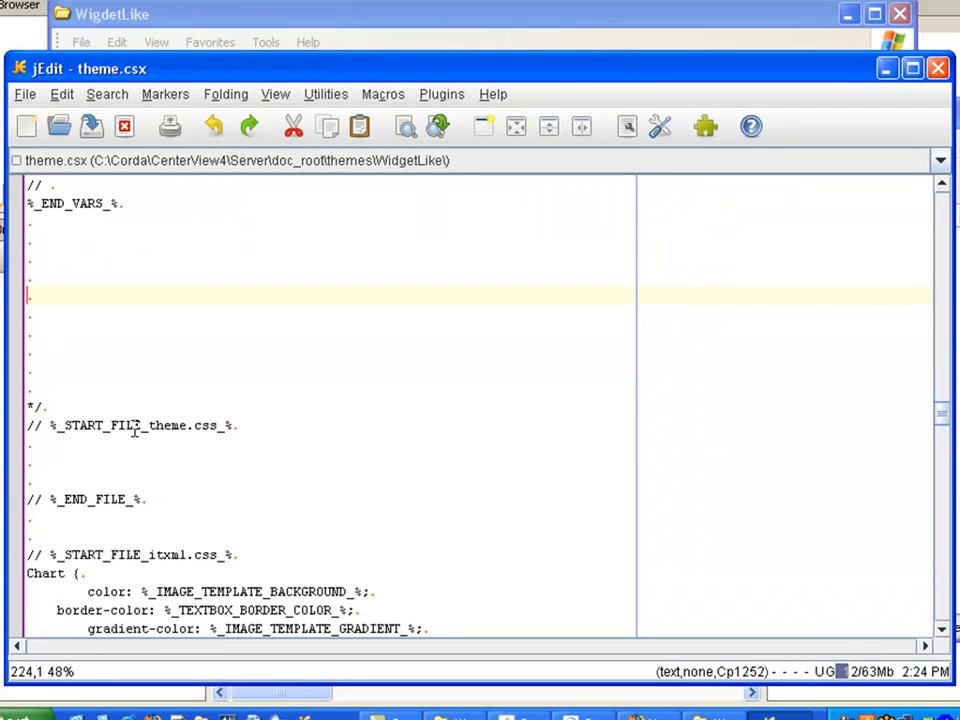
Paste the style.css rules into theme.csx's theme.css section and save.
left_click(168, 462)
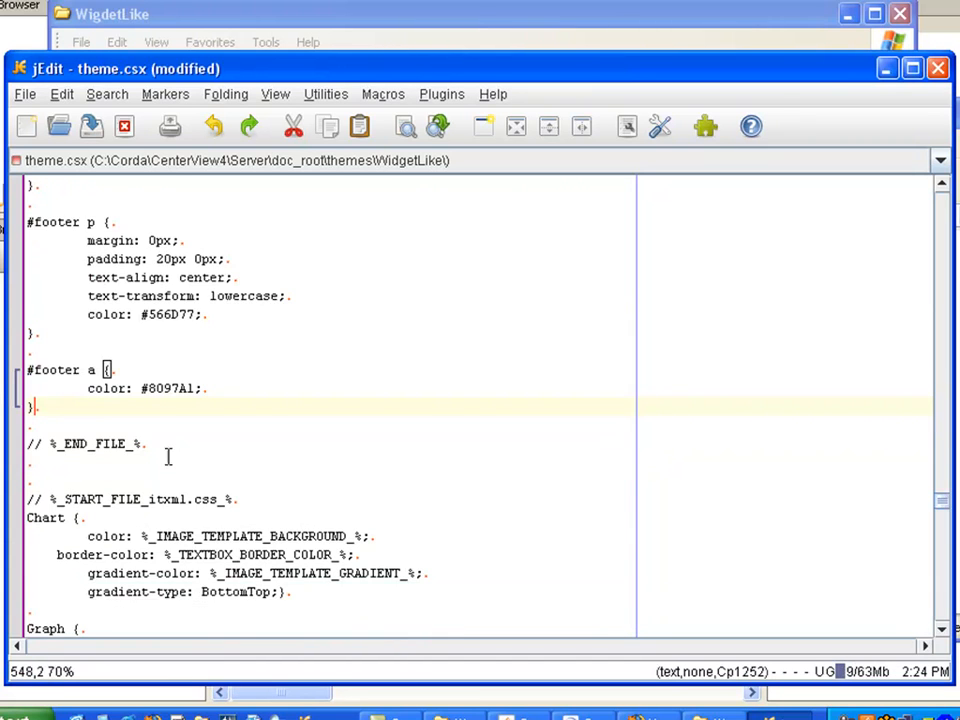
left_click(90, 126)
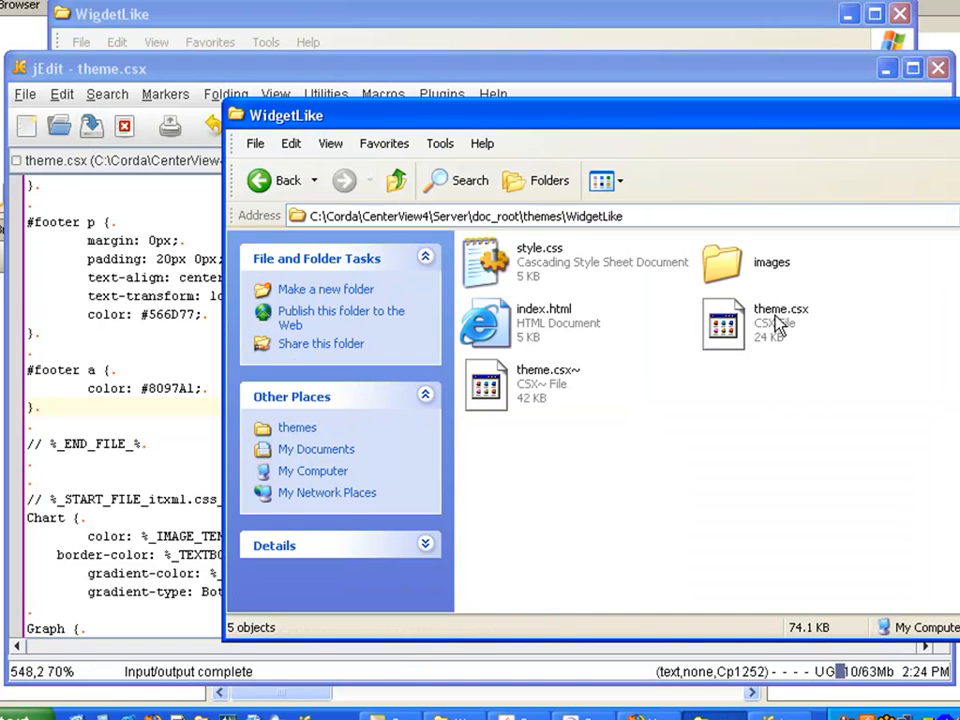
mouse_move(778, 322)
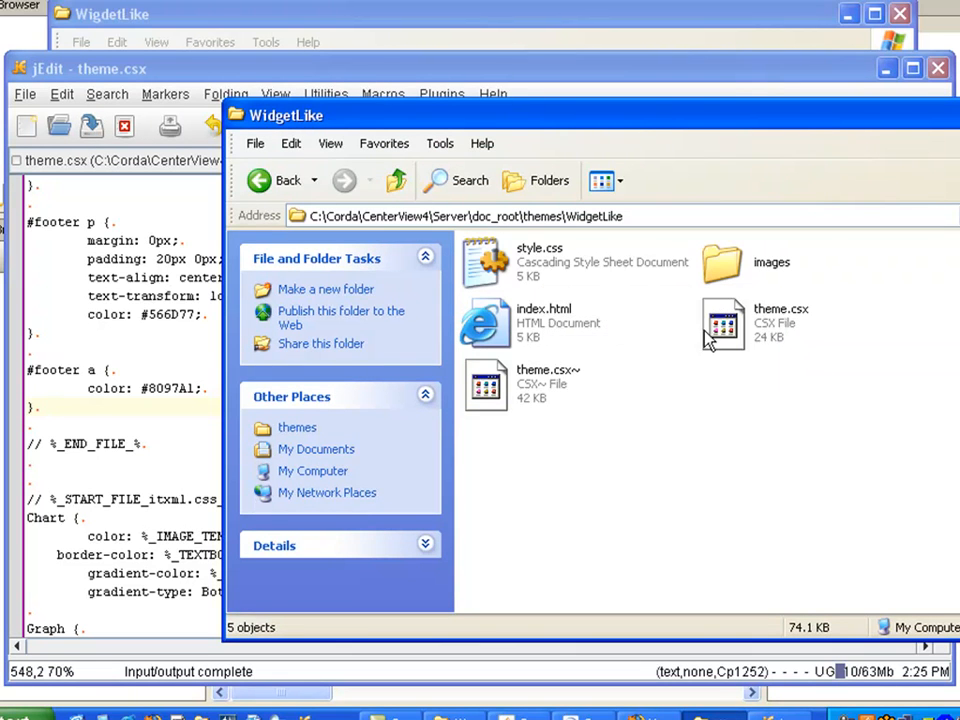
Send style.css from the WidgetLike theme folder to the Recycle Bin.
left_click(540, 256)
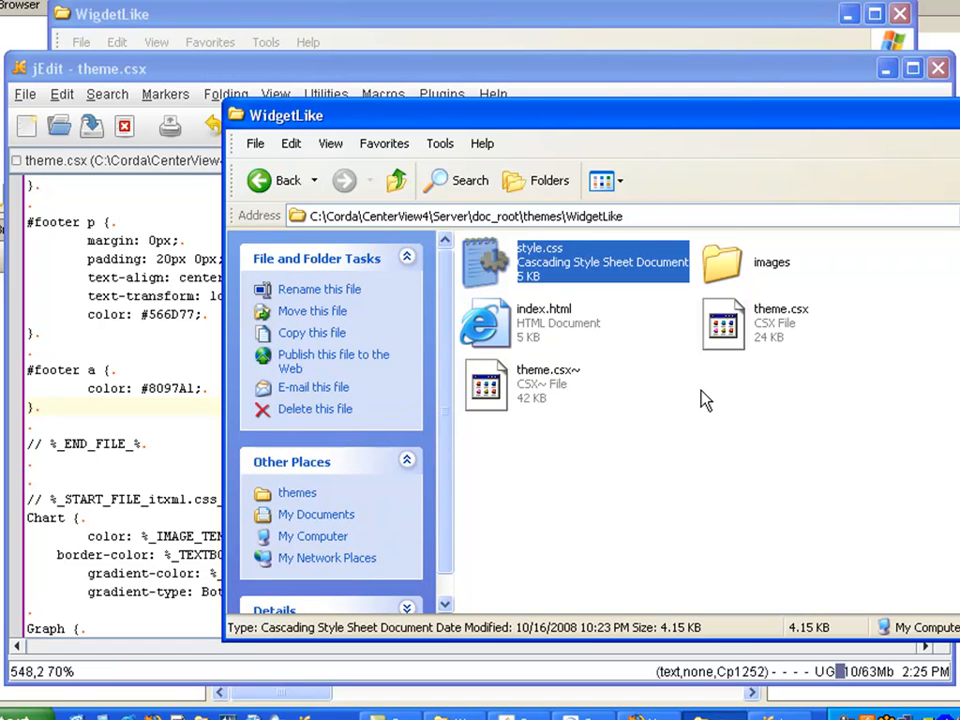
left_click(314, 408)
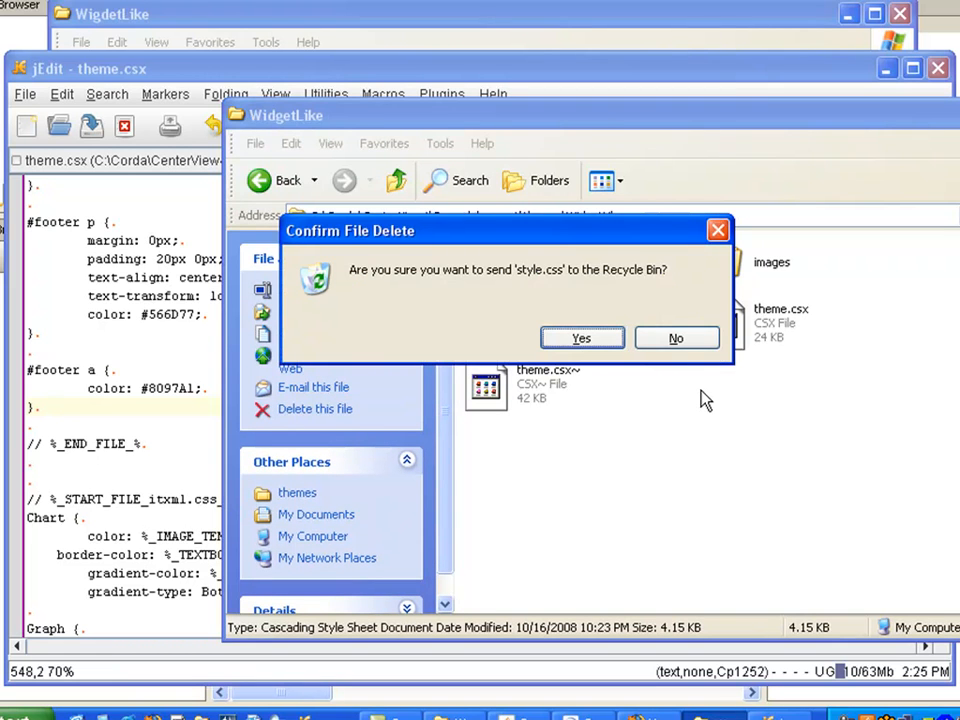
left_click(582, 336)
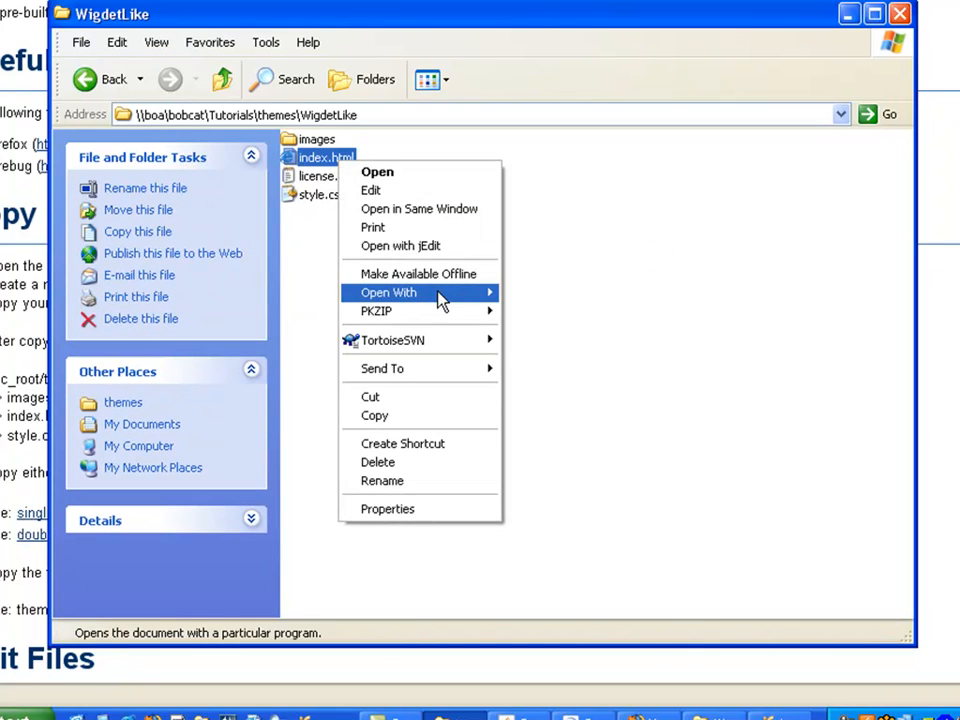
Preview the template's index.html in Firefox and try its friends navigation link.
left_click(376, 172)
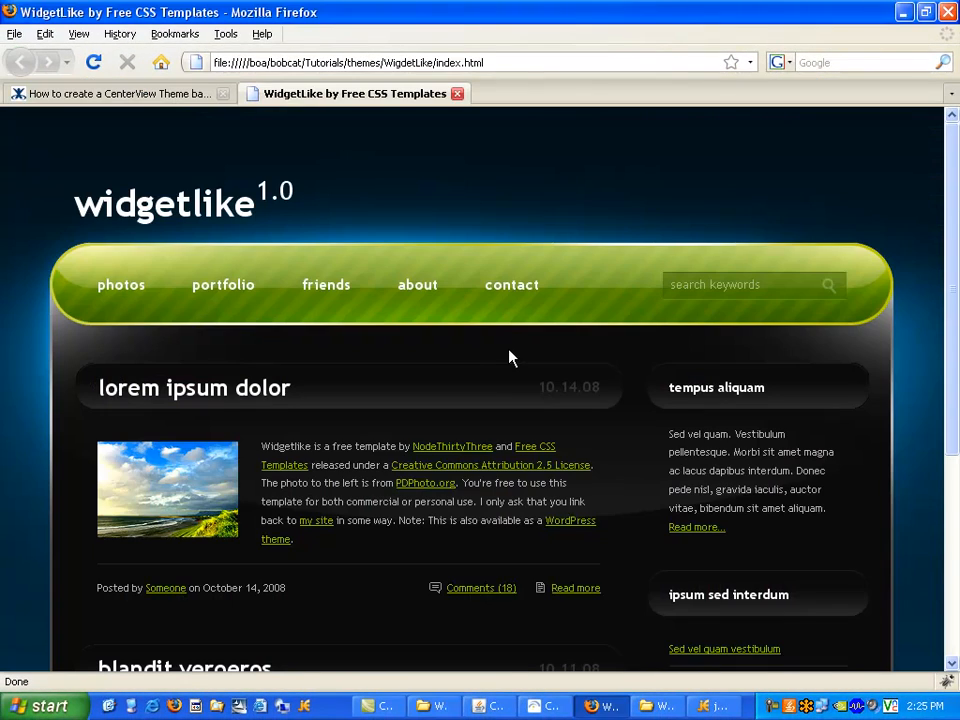
mouse_move(224, 376)
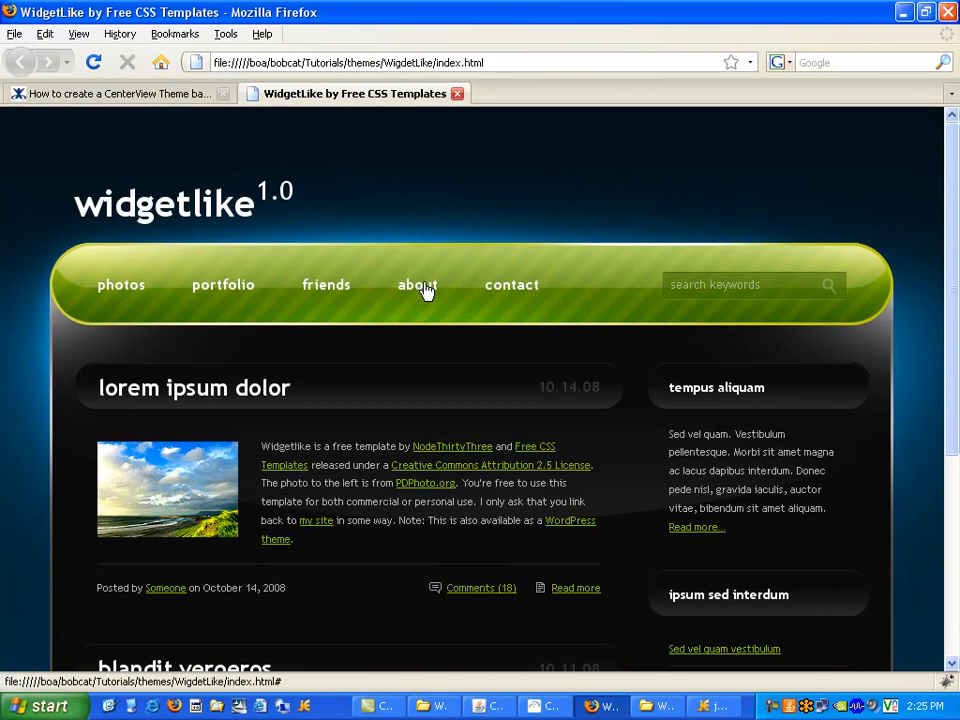
mouse_move(300, 290)
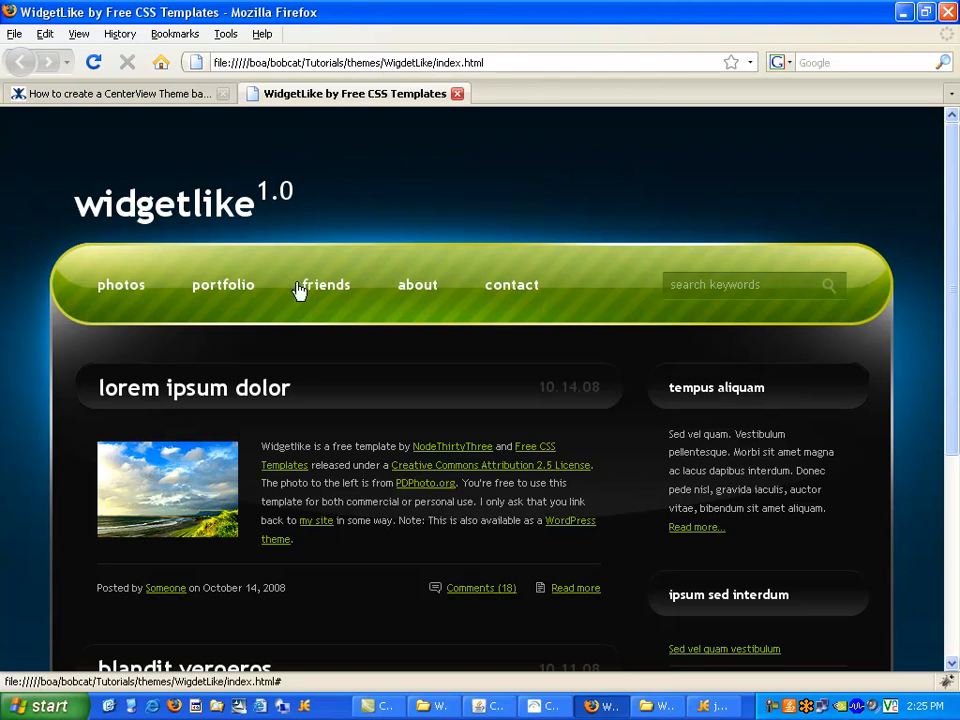
left_click(116, 94)
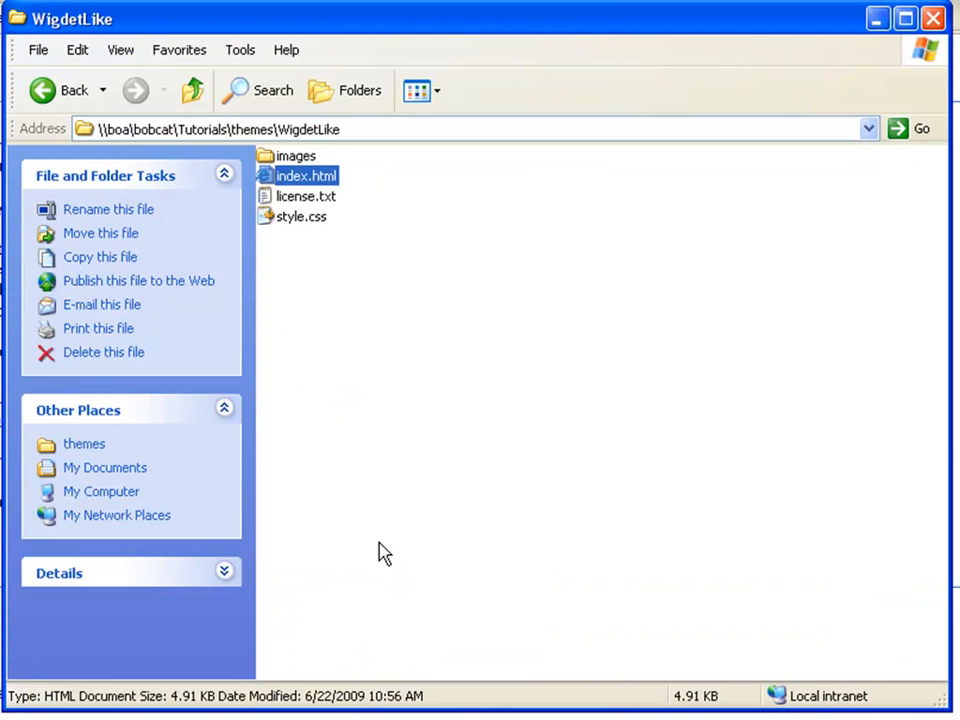
Copy single_nav.grid from the themes folder and paste it into the WidgetLike theme folder.
left_click(56, 90)
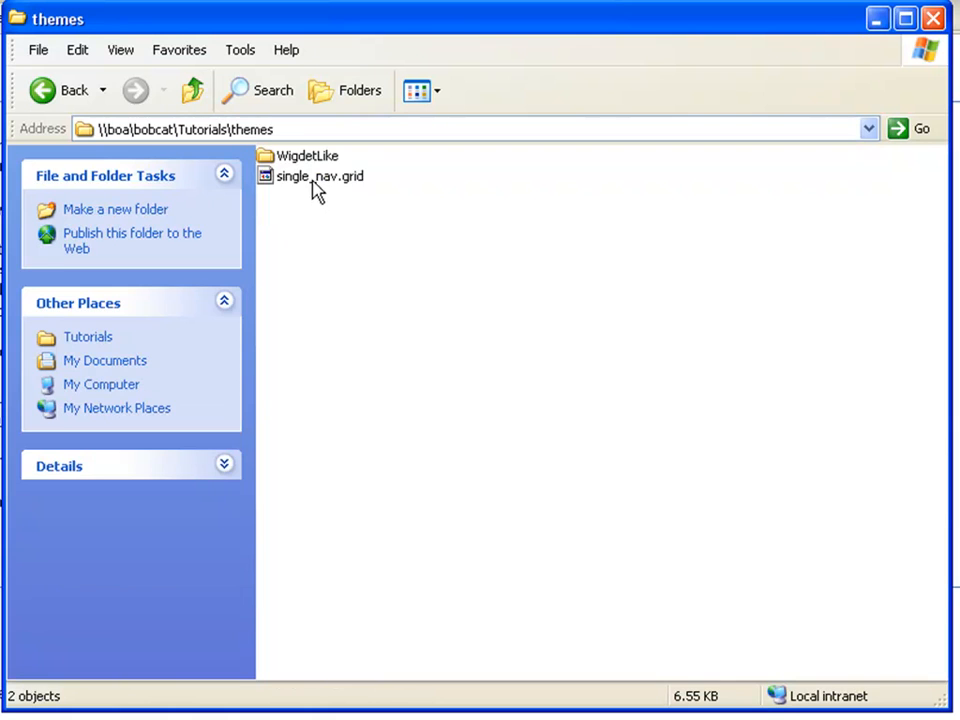
right_click(310, 176)
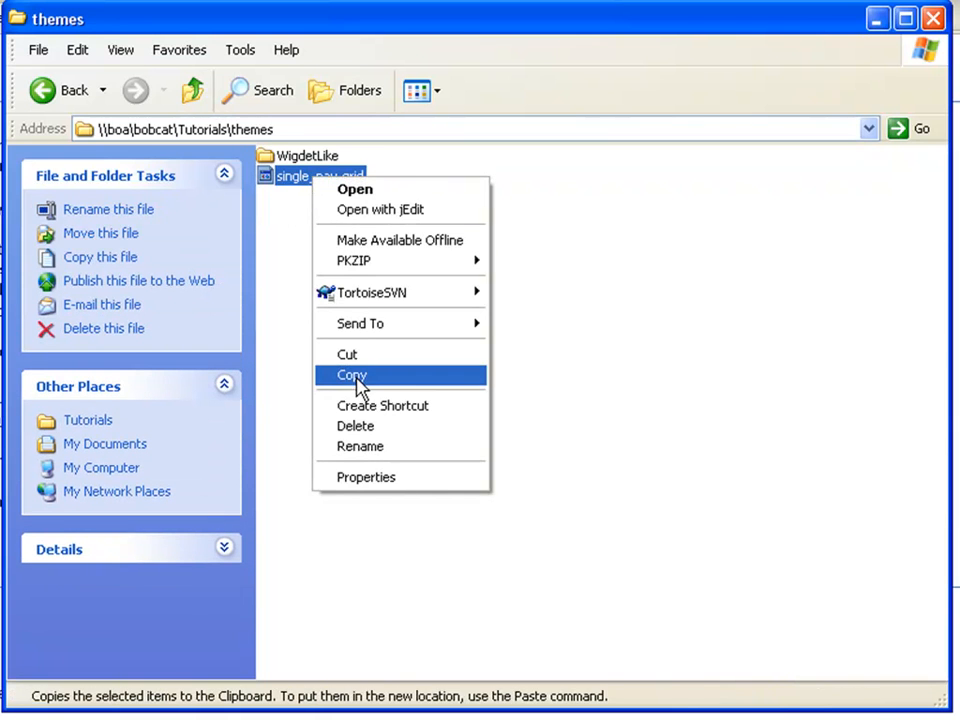
left_click(352, 376)
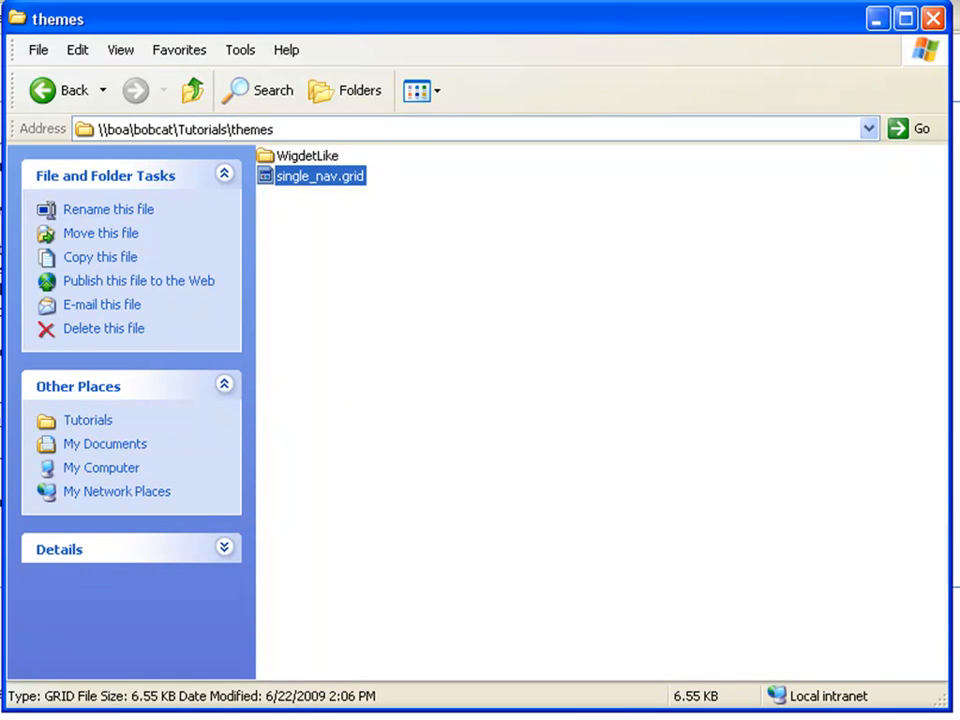
double_click(306, 156)
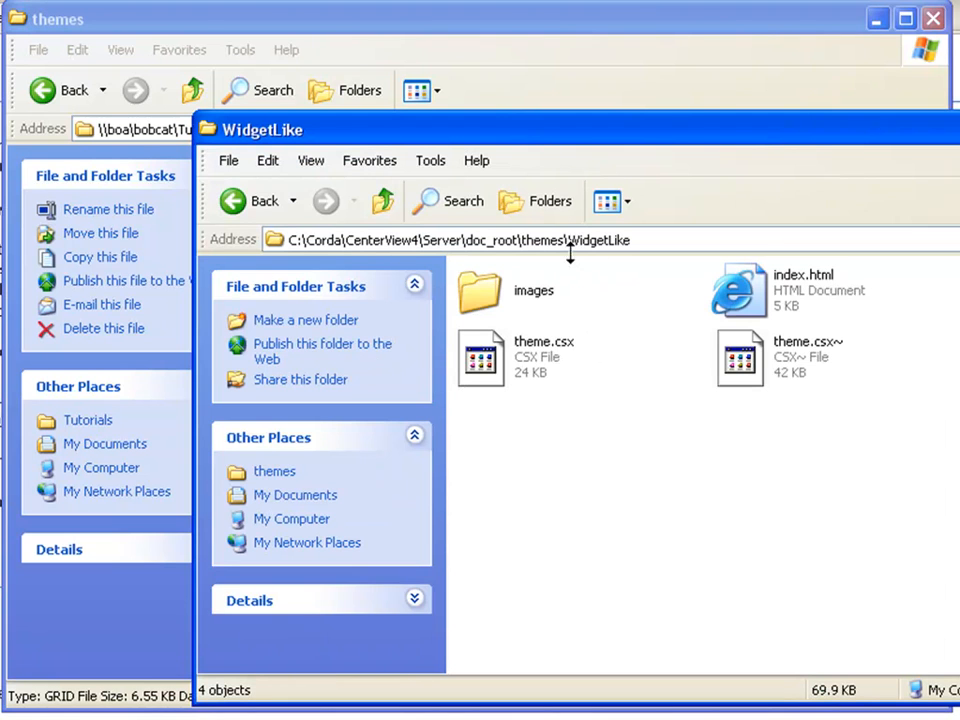
mouse_move(568, 252)
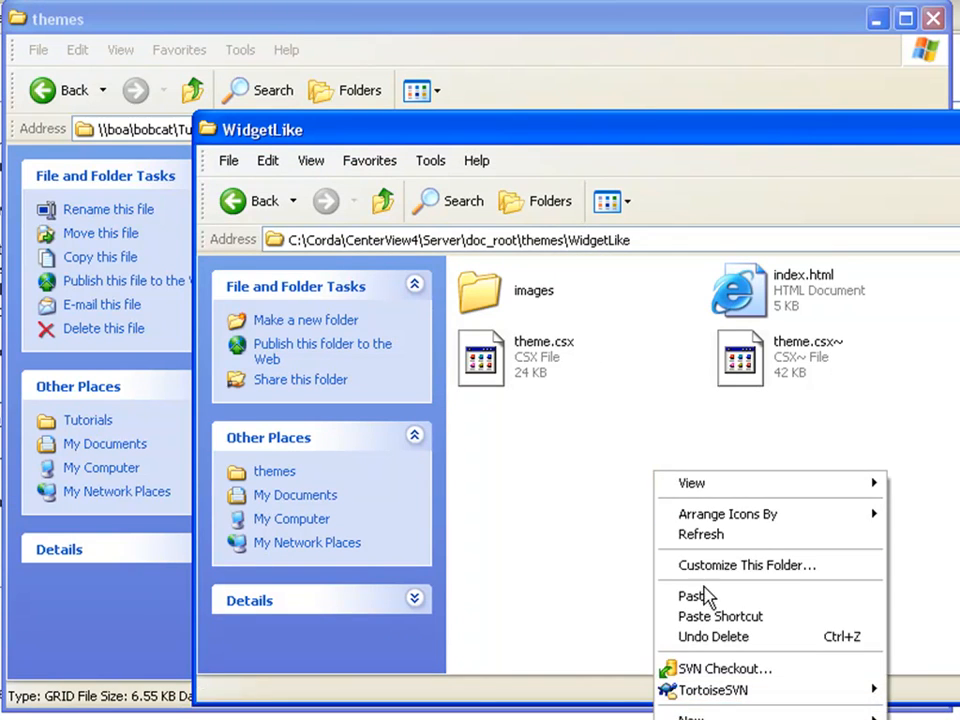
left_click(692, 596)
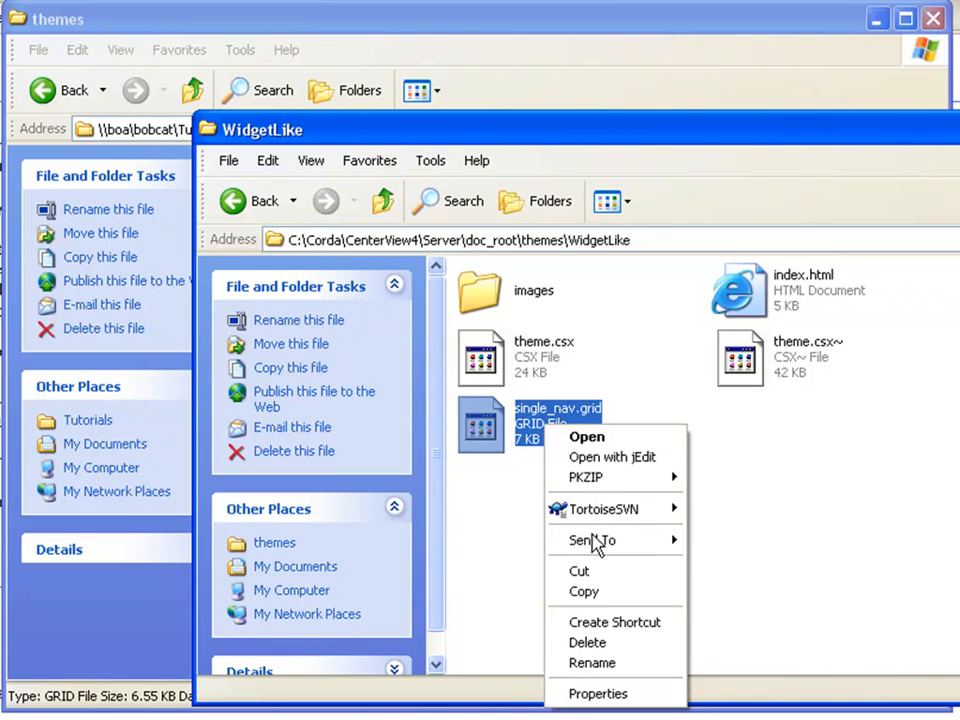
mouse_move(584, 476)
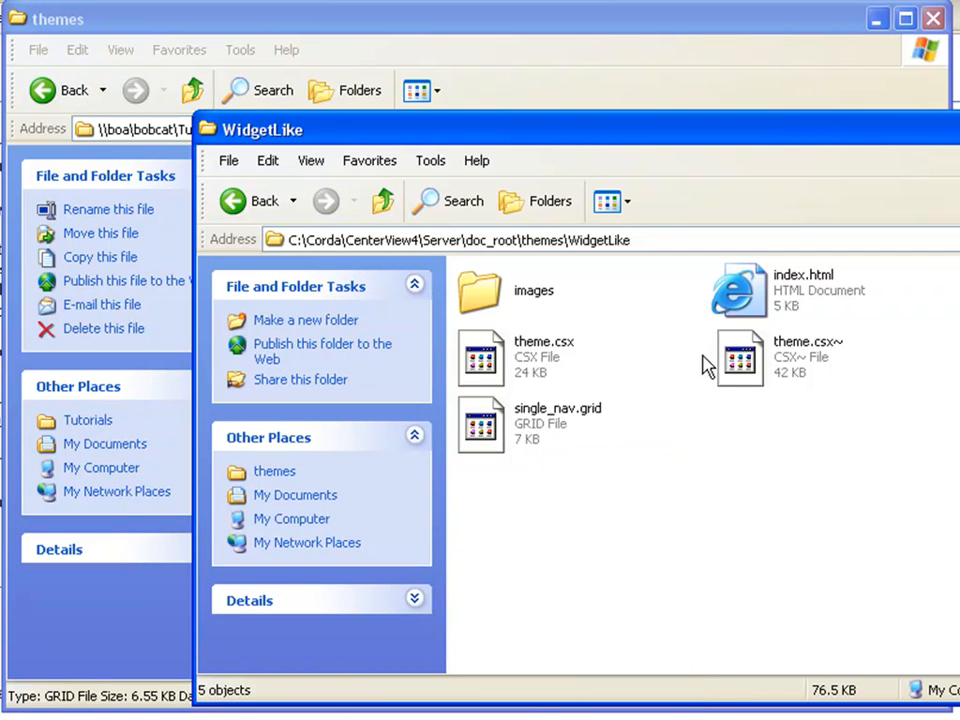
mouse_move(790, 304)
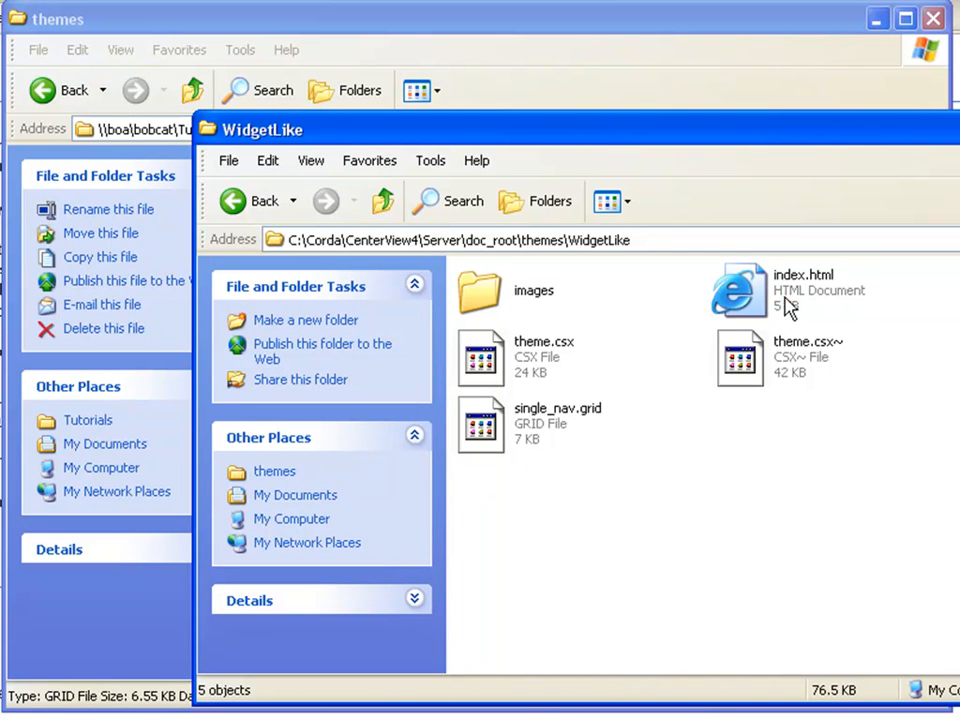
Select index.html in the theme folder to open it for editing.
left_click(804, 290)
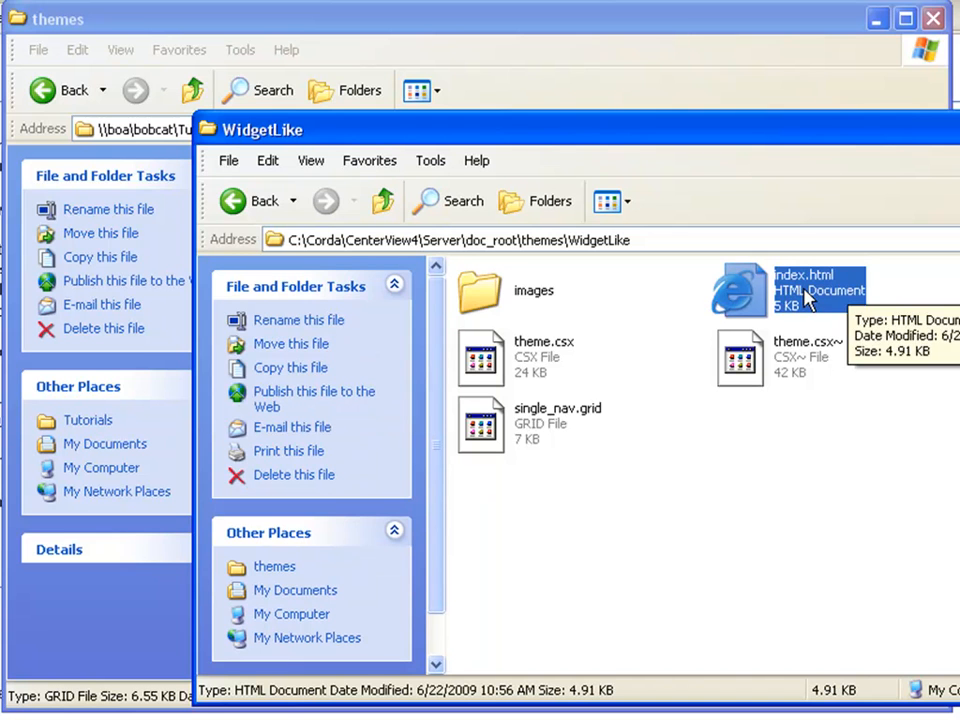
right_click(818, 290)
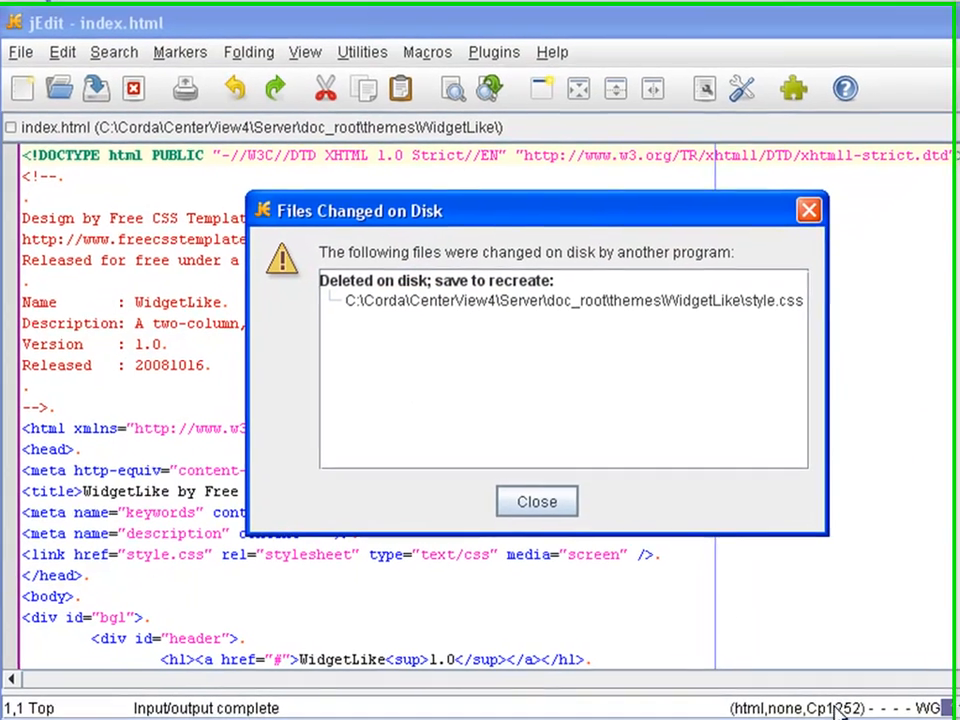
Dismiss the style.css deleted notice and scroll through index.html to its closing footer.
left_click(536, 500)
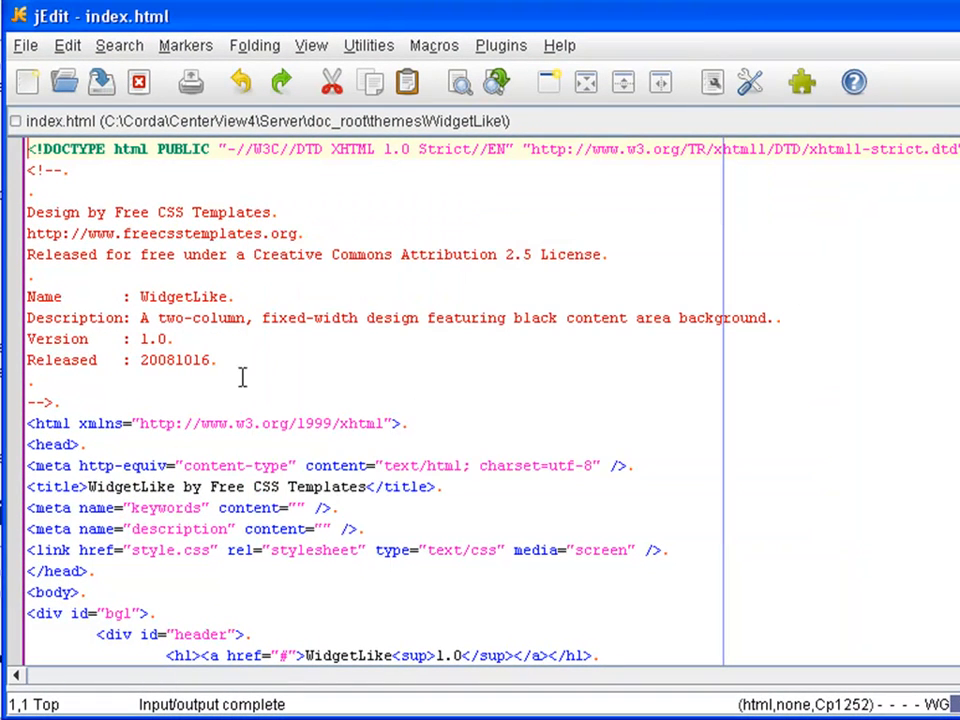
scroll("down", 3)
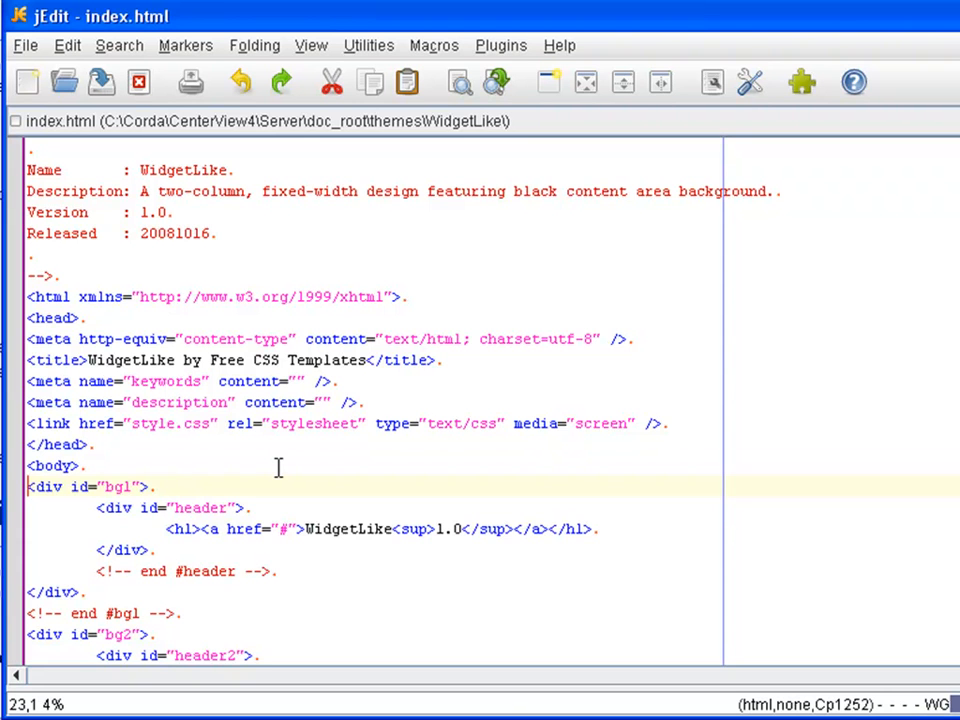
scroll("down", 3)
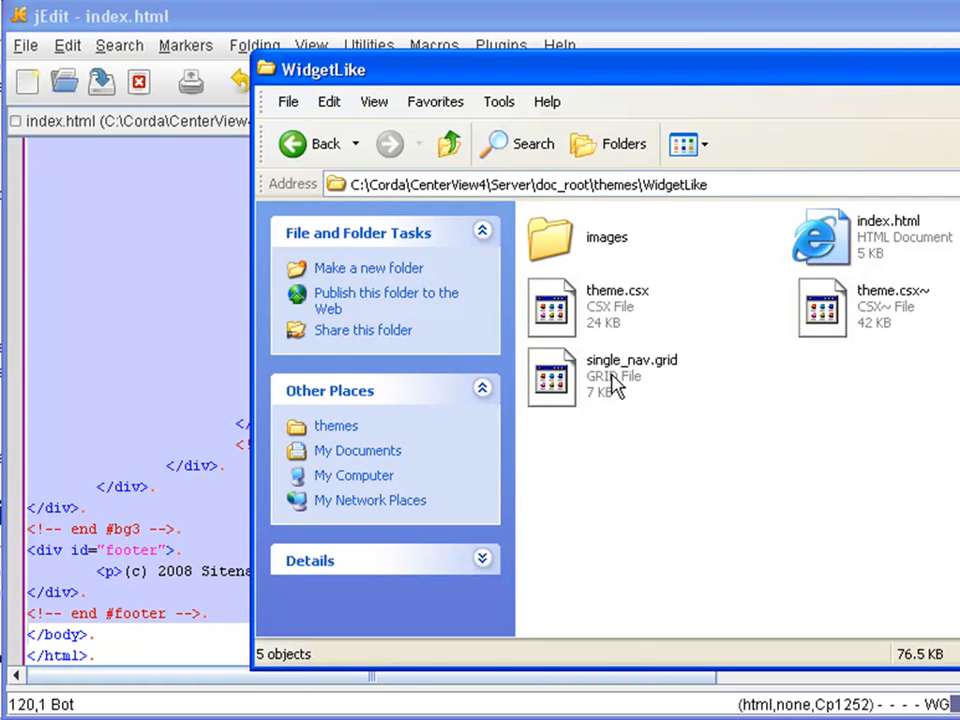
Open single_nav.grid in jEdit and place the template HTML above its script section.
right_click(632, 376)
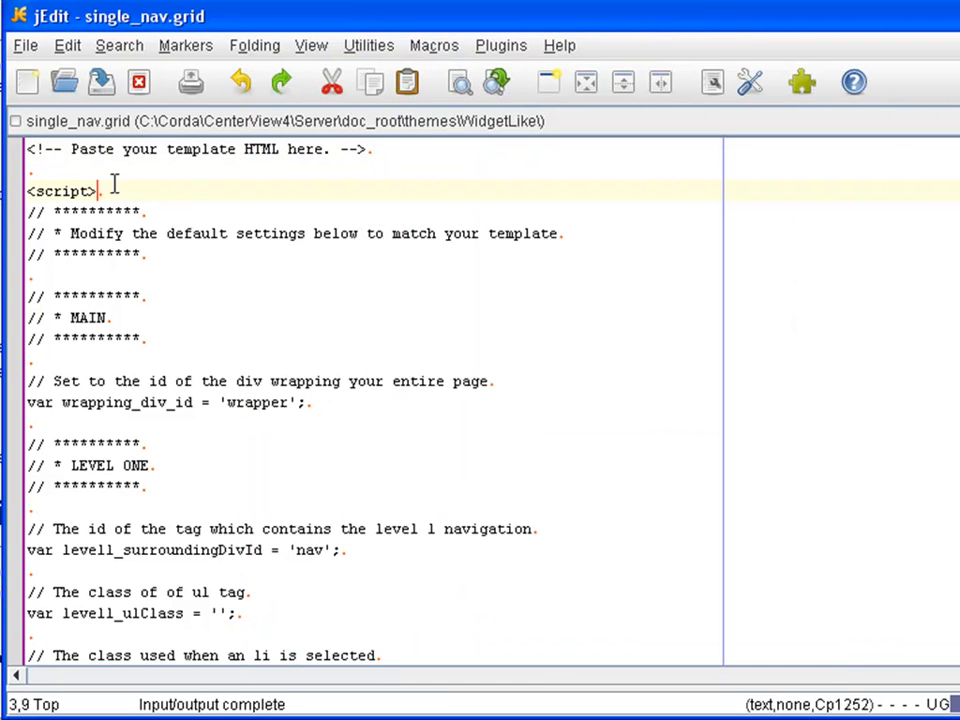
mouse_move(262, 150)
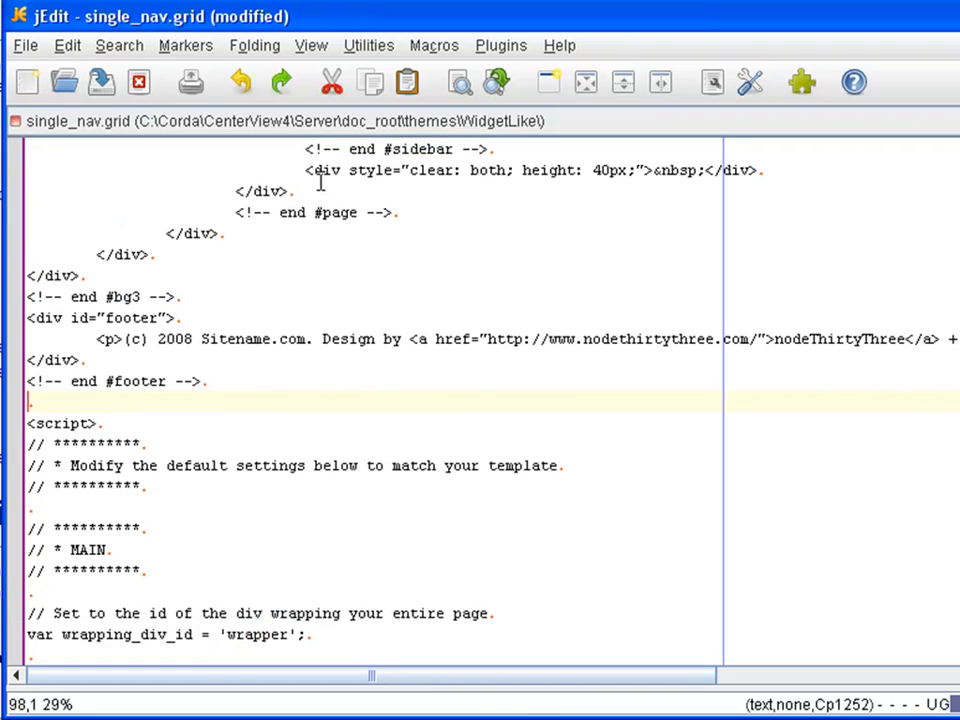
mouse_move(116, 392)
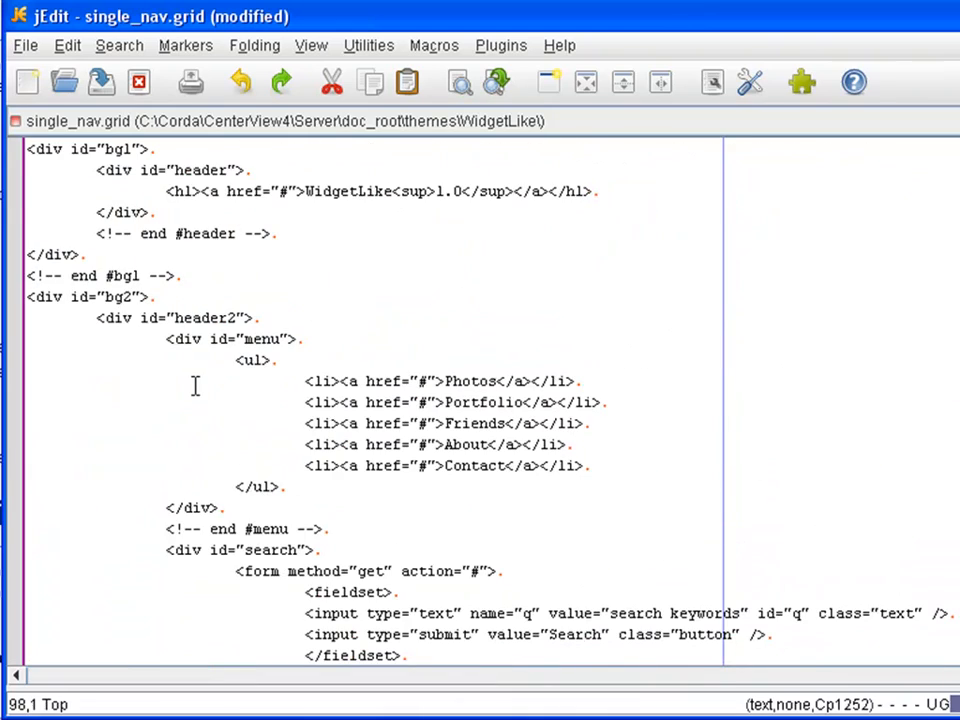
scroll("down", 3)
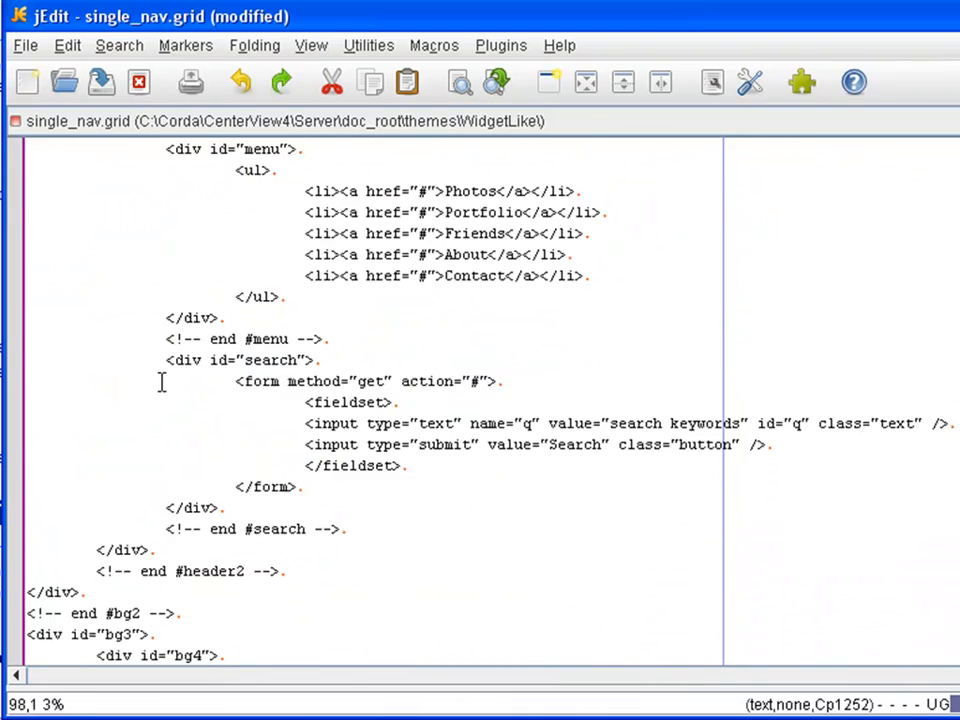
scroll("down", 3)
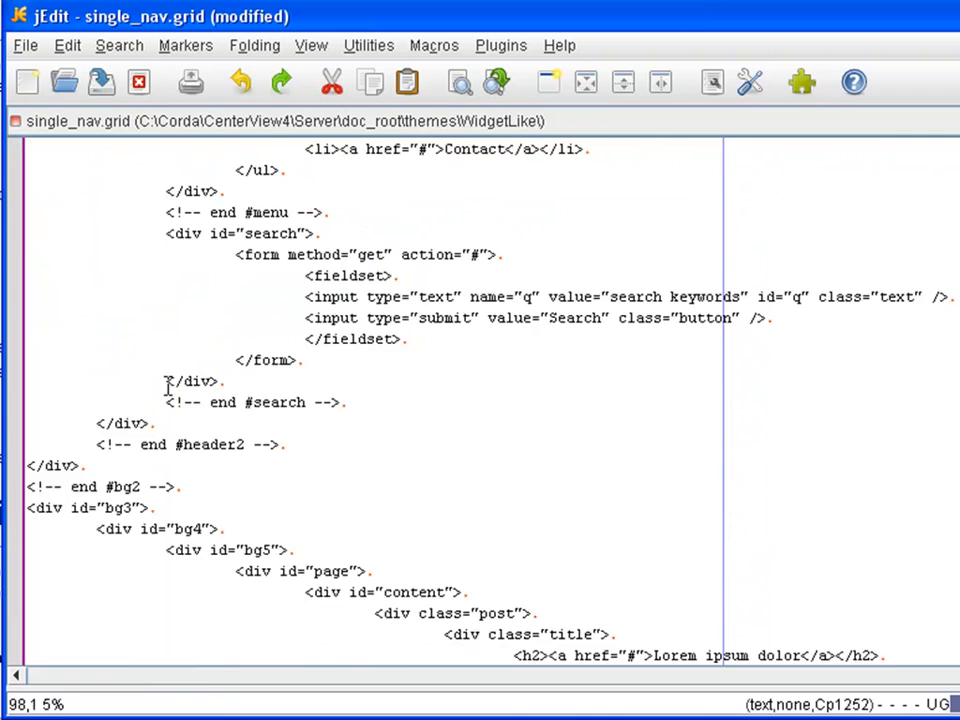
scroll("down", 3)
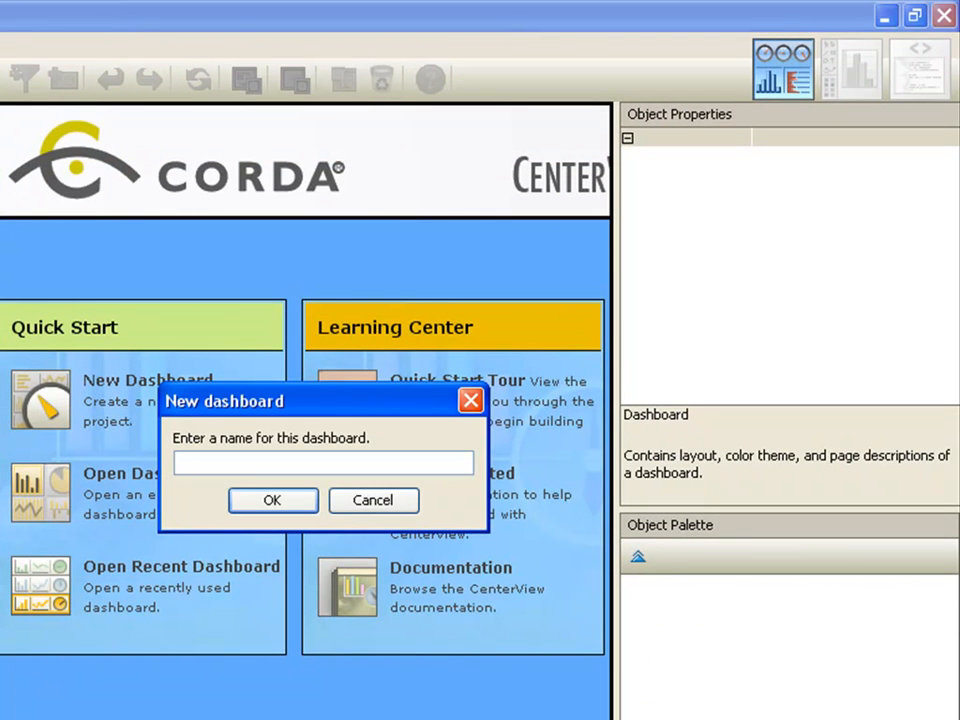
Name the new dashboard 'widgetlike' and confirm it.
type("w")
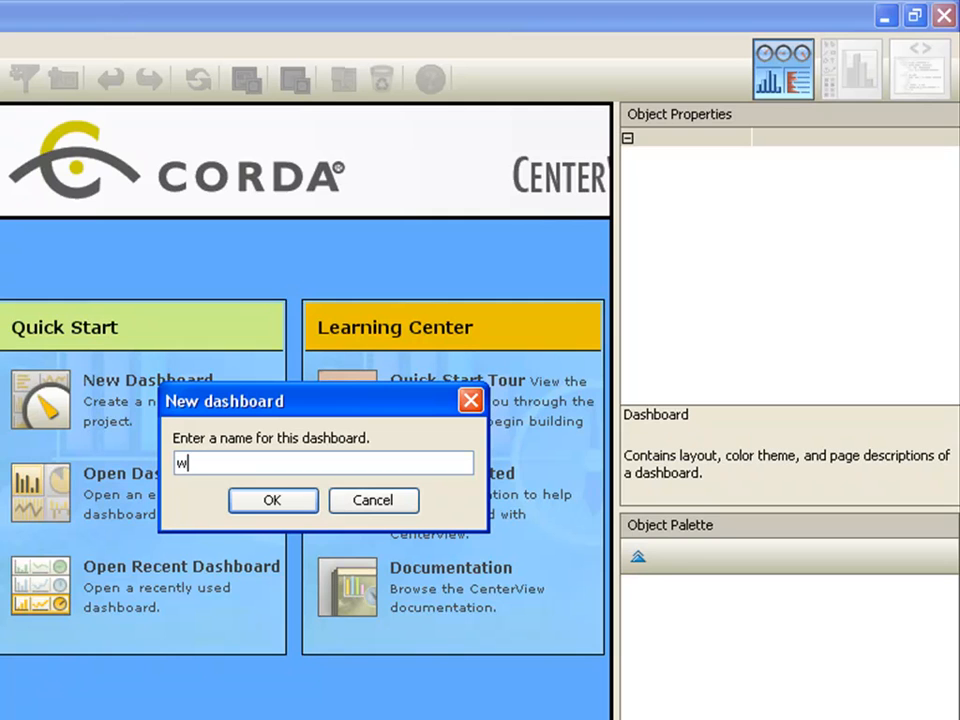
type("idgetli")
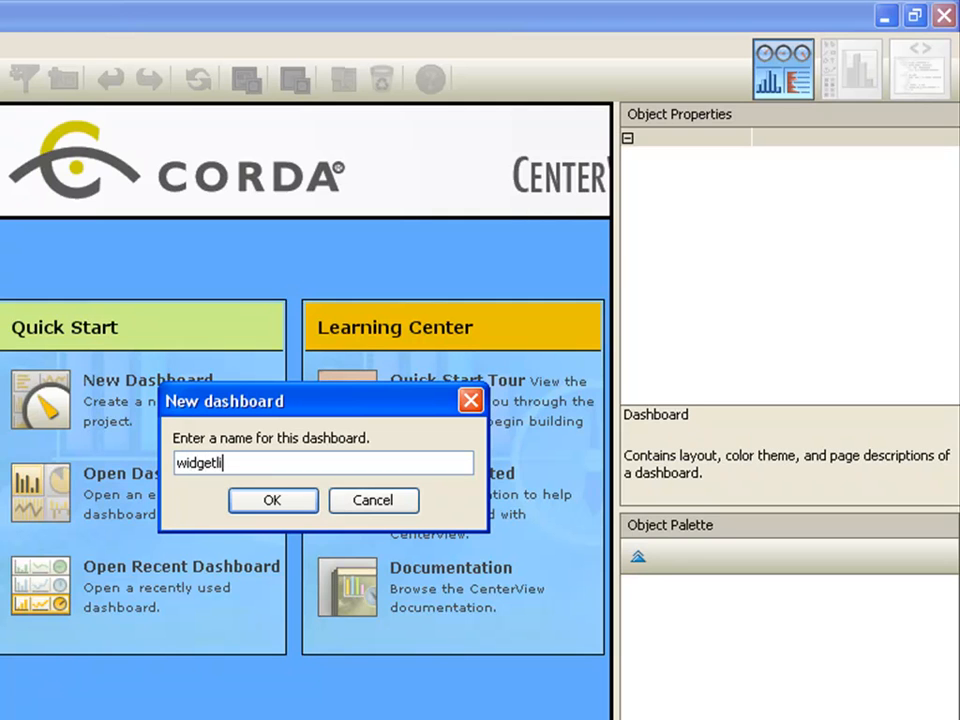
type("ke")
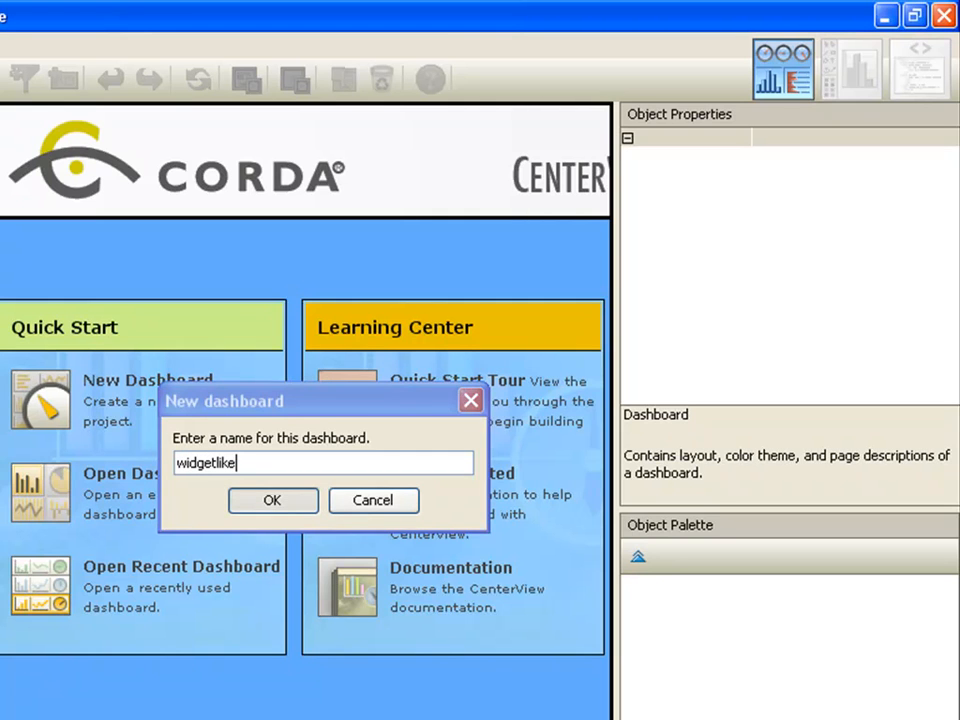
left_click(272, 500)
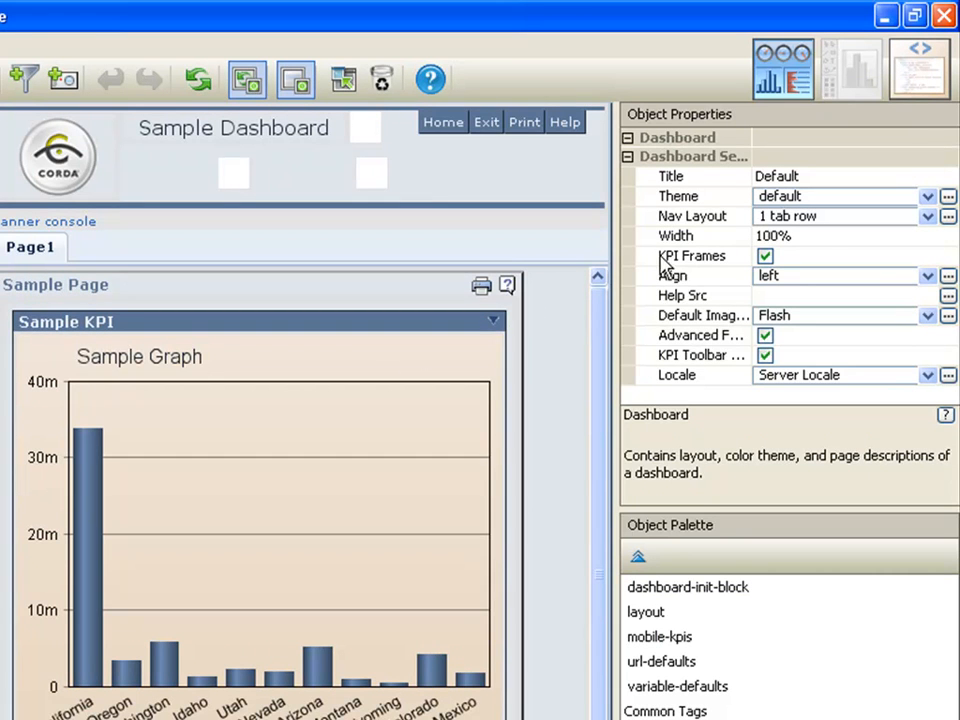
Set the dashboard's Theme property to WidgetLike.
left_click(928, 196)
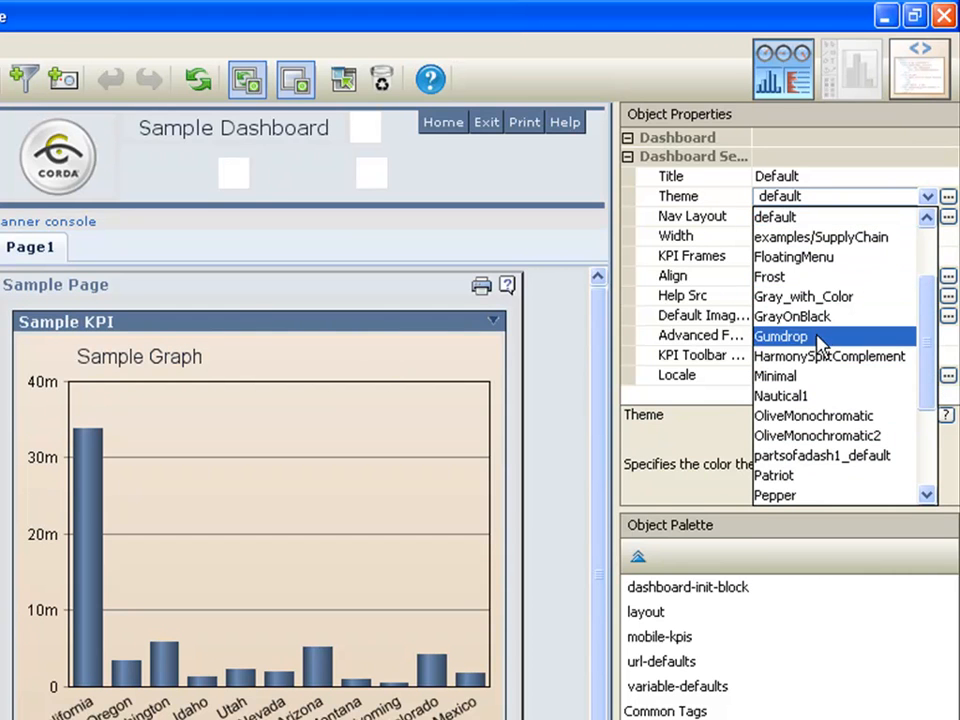
scroll("down", 3)
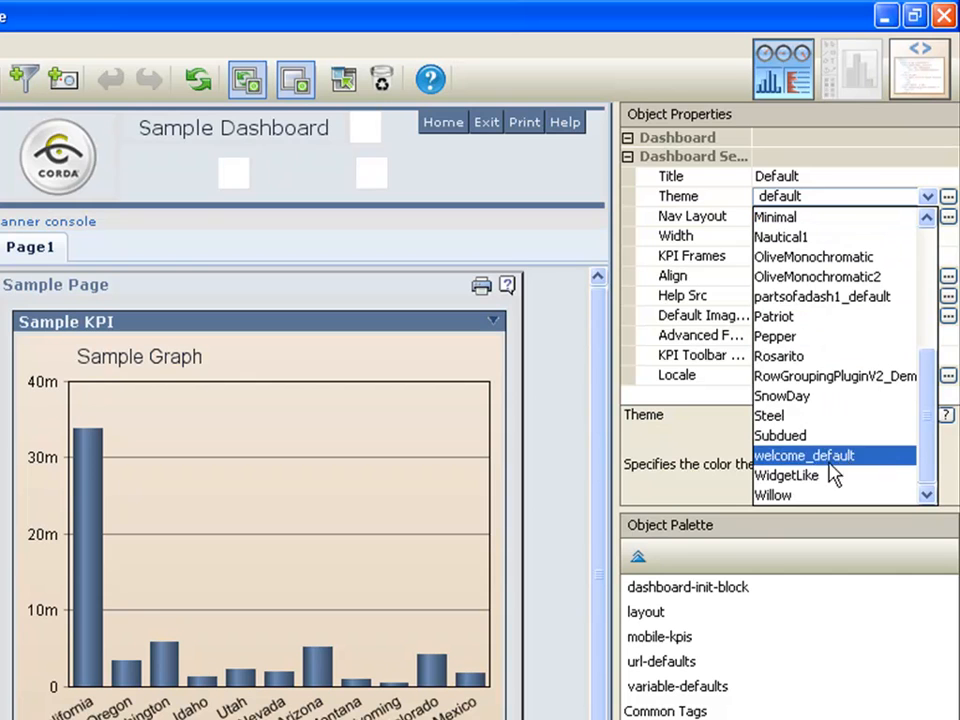
mouse_move(790, 476)
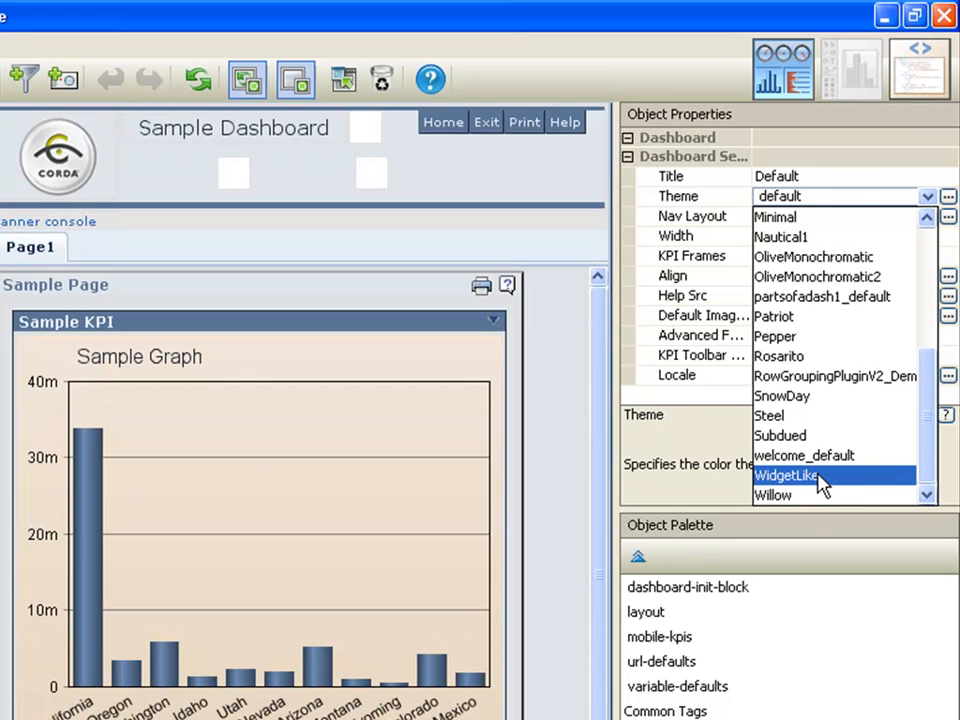
left_click(788, 476)
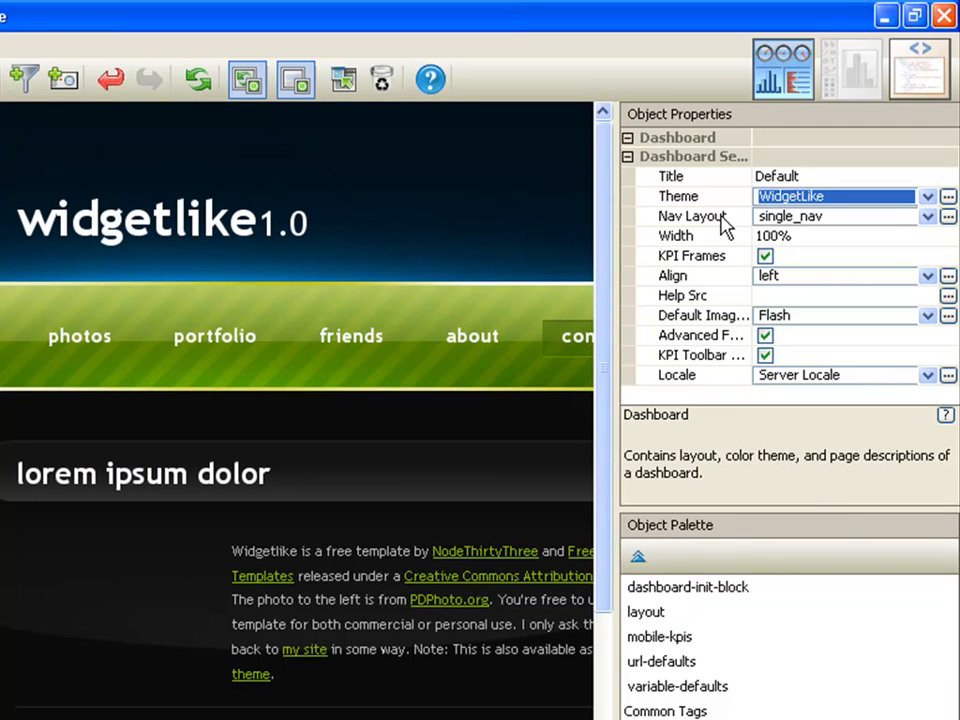
mouse_move(810, 230)
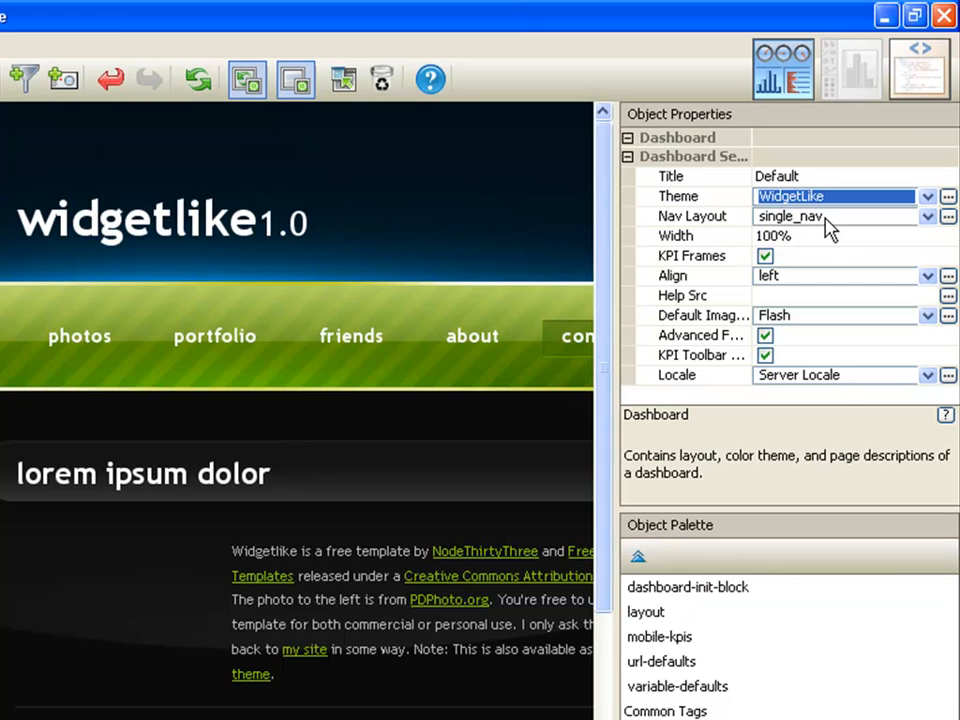
mouse_move(824, 224)
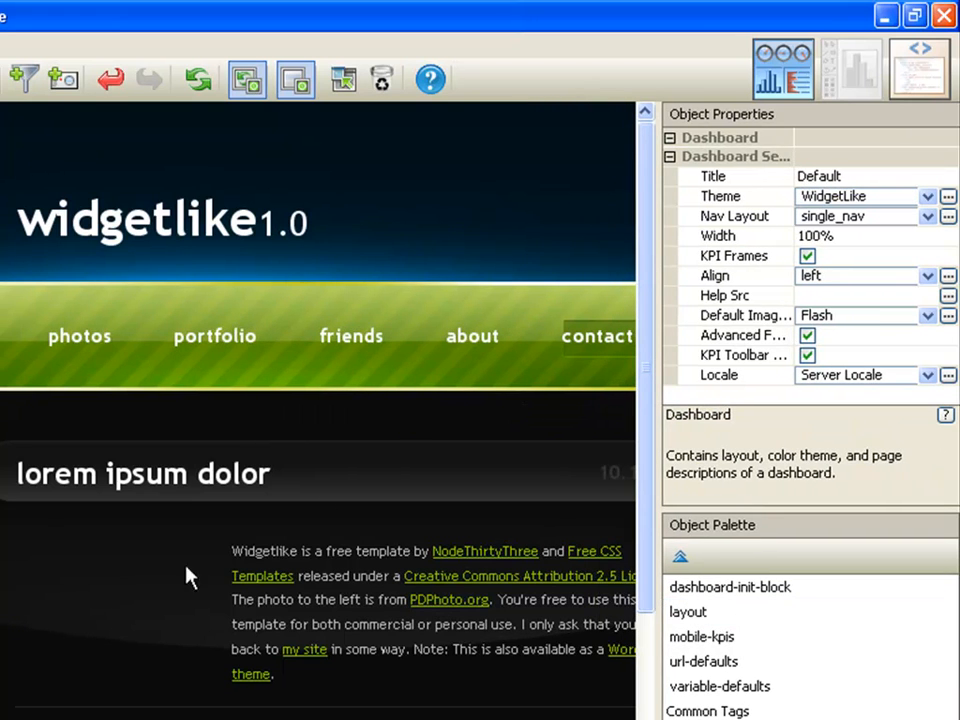
scroll("down", 3)
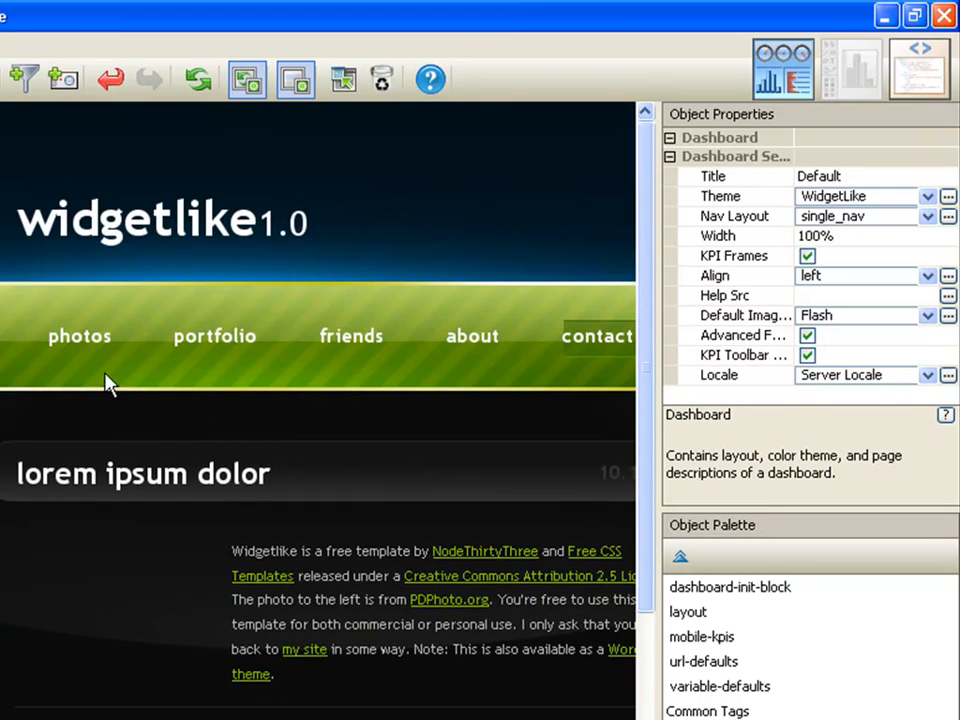
mouse_move(504, 350)
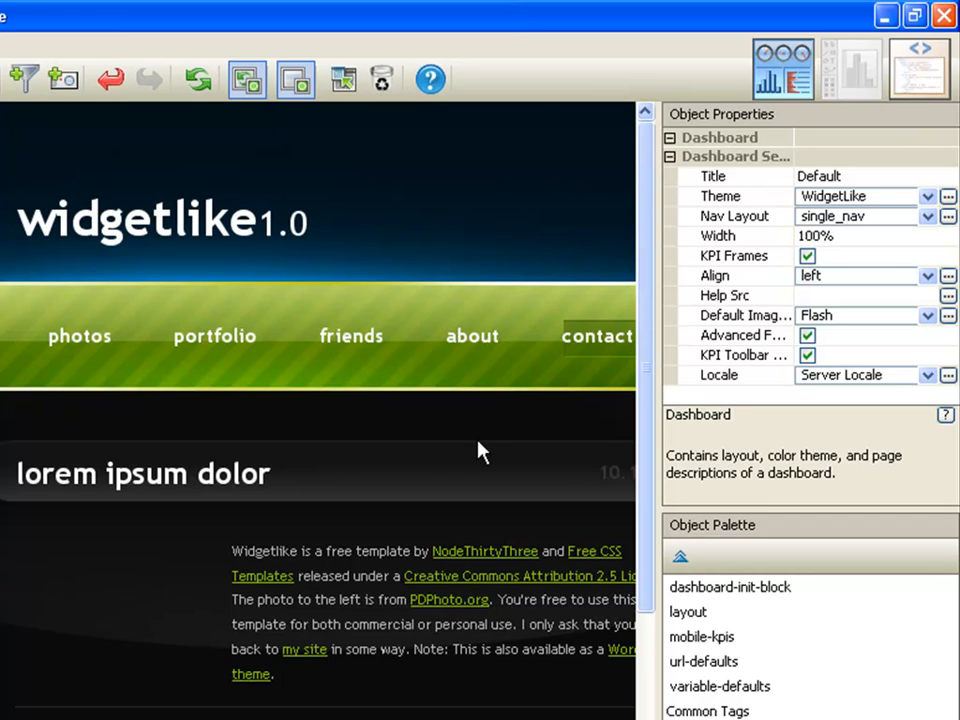
scroll("down", 3)
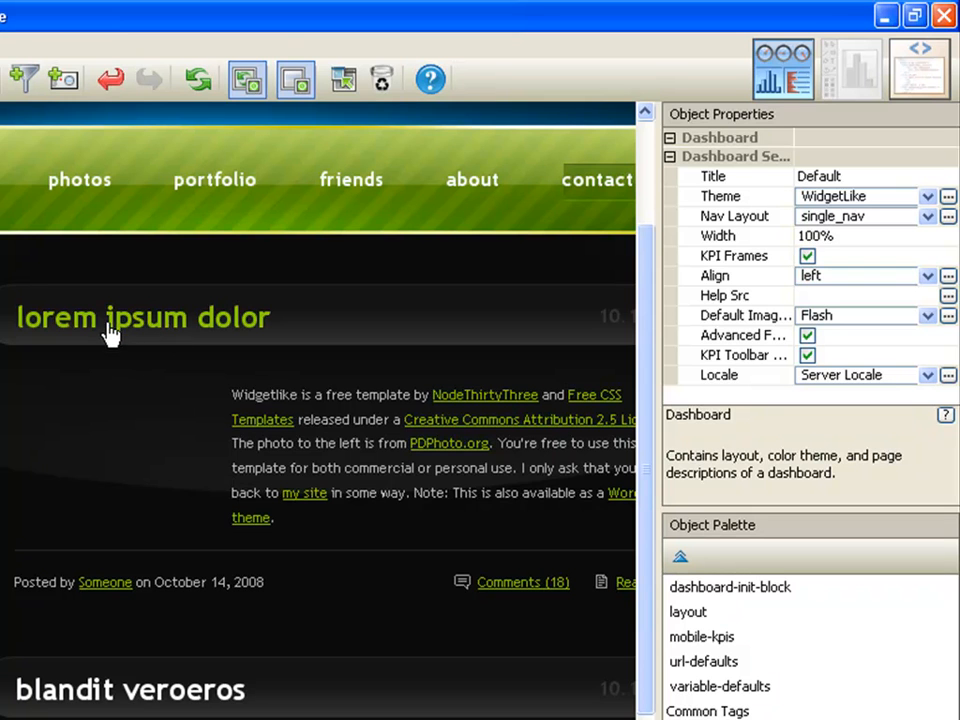
scroll("down", 3)
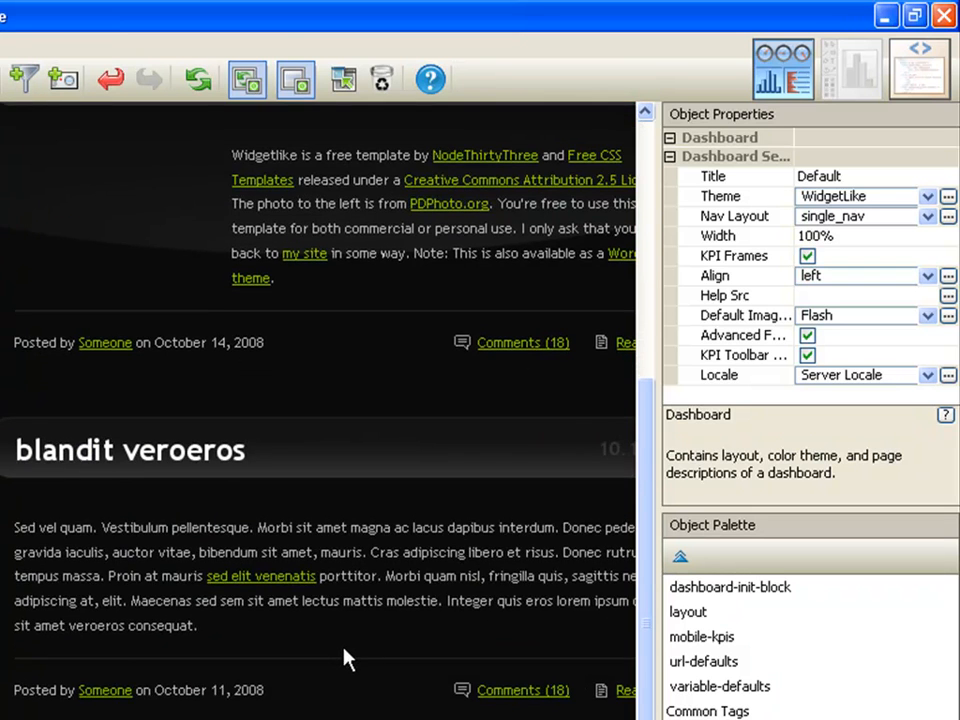
scroll("up", 3)
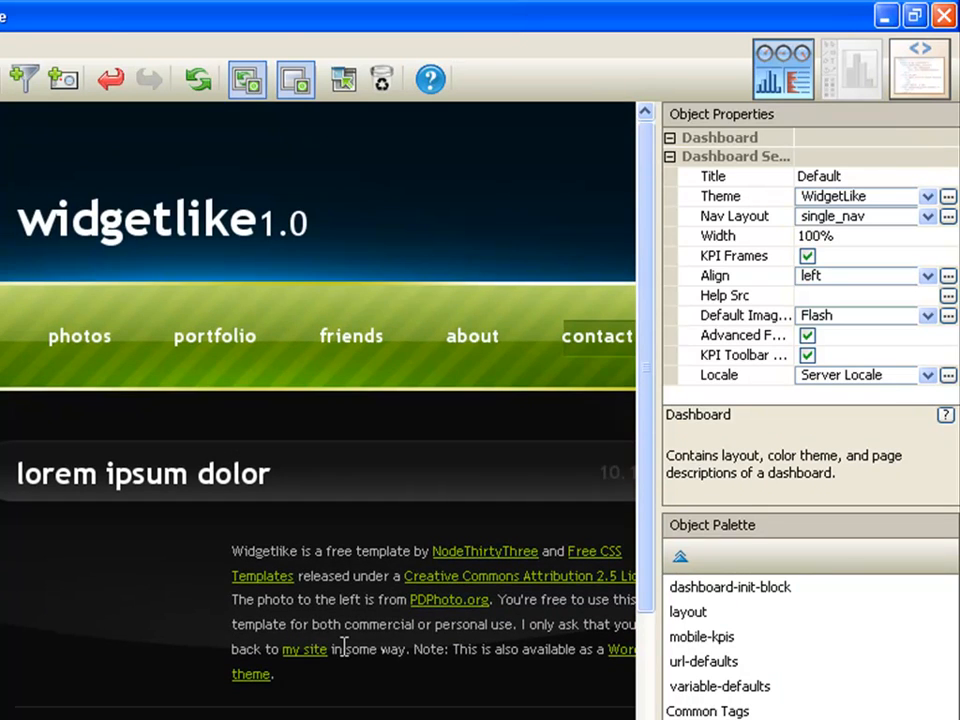
mouse_move(80, 336)
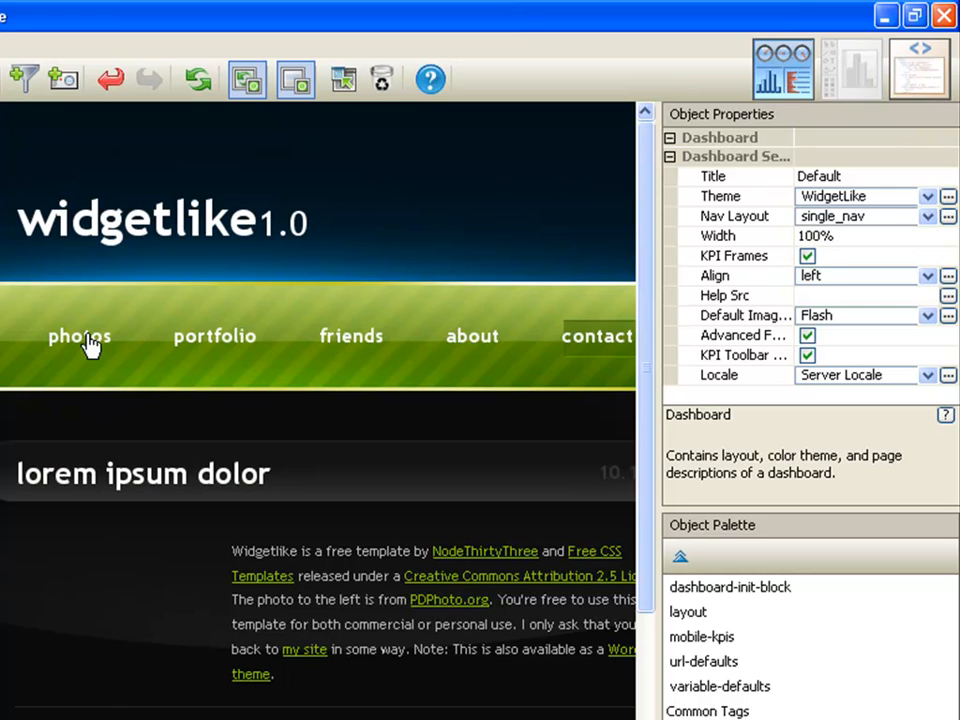
mouse_move(144, 348)
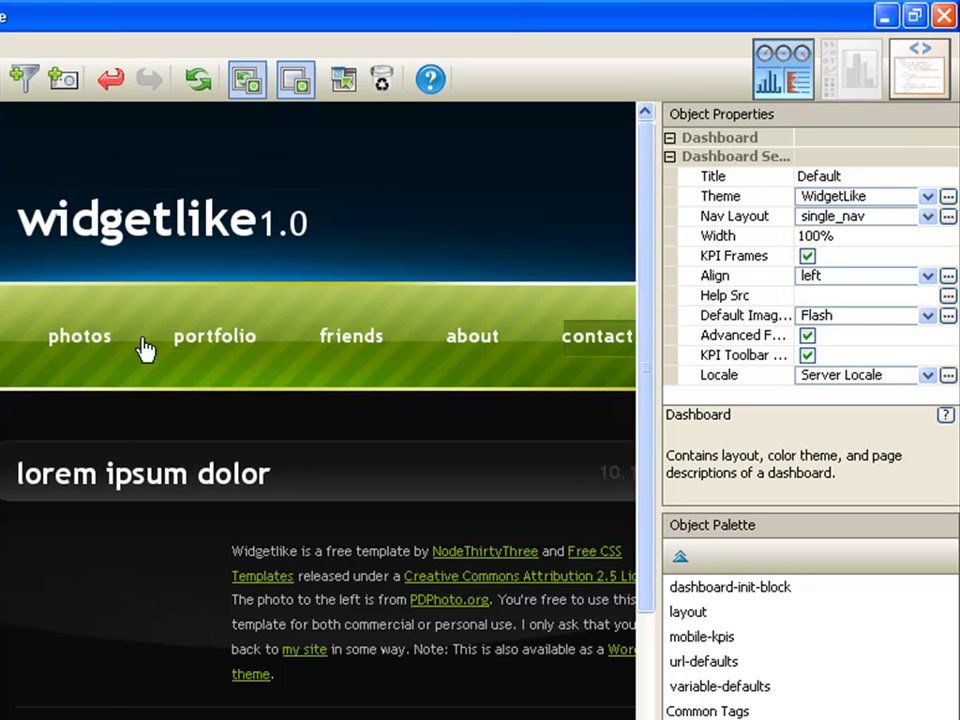
mouse_move(280, 548)
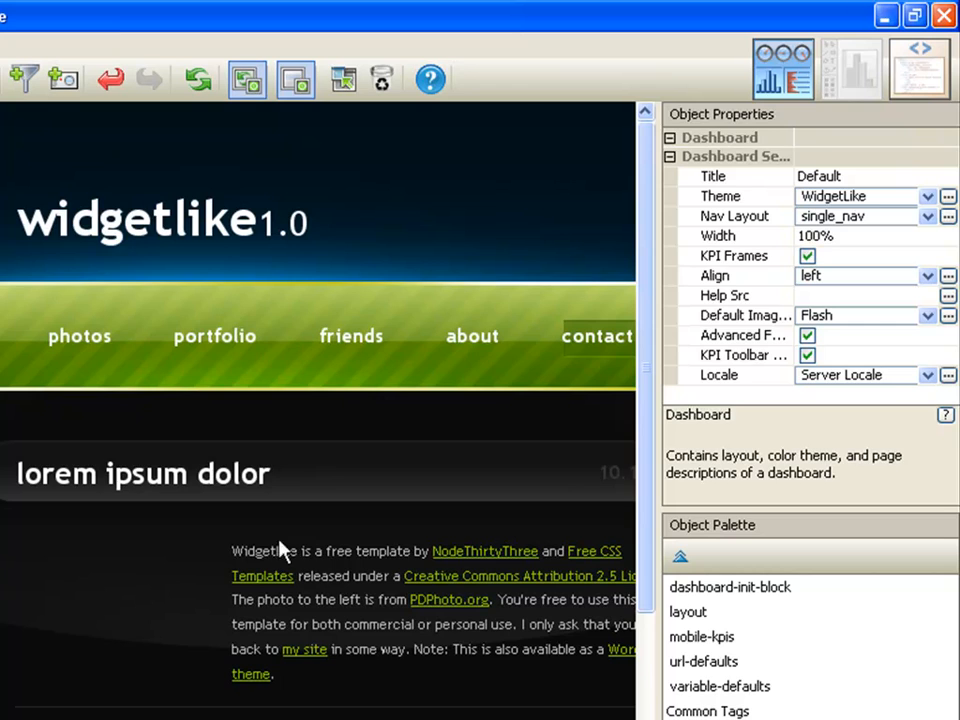